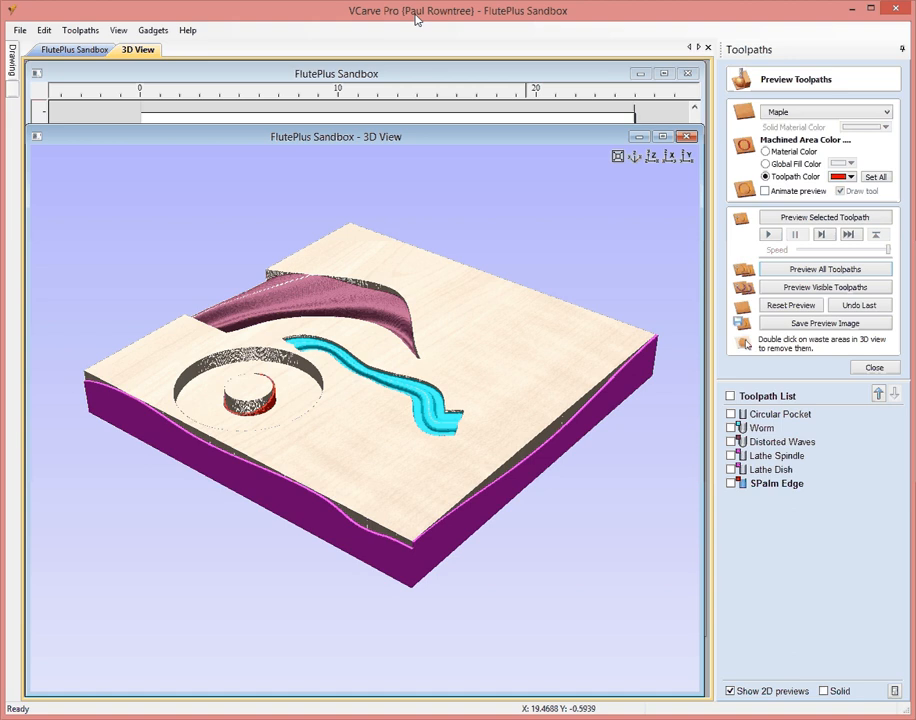
pyautogui.moveTo(270, 244)
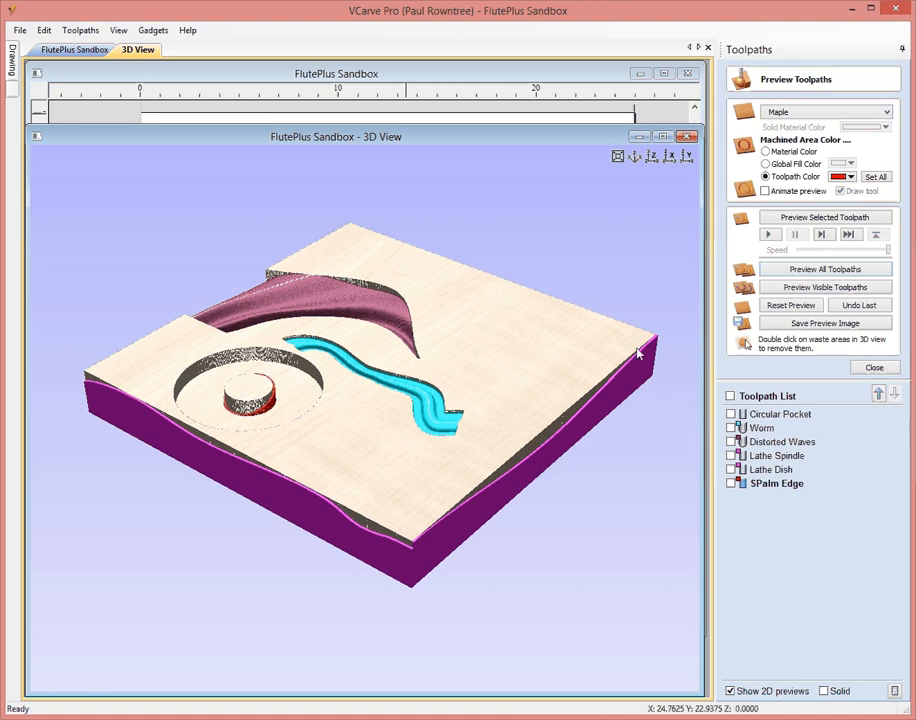
pyautogui.moveTo(508, 392)
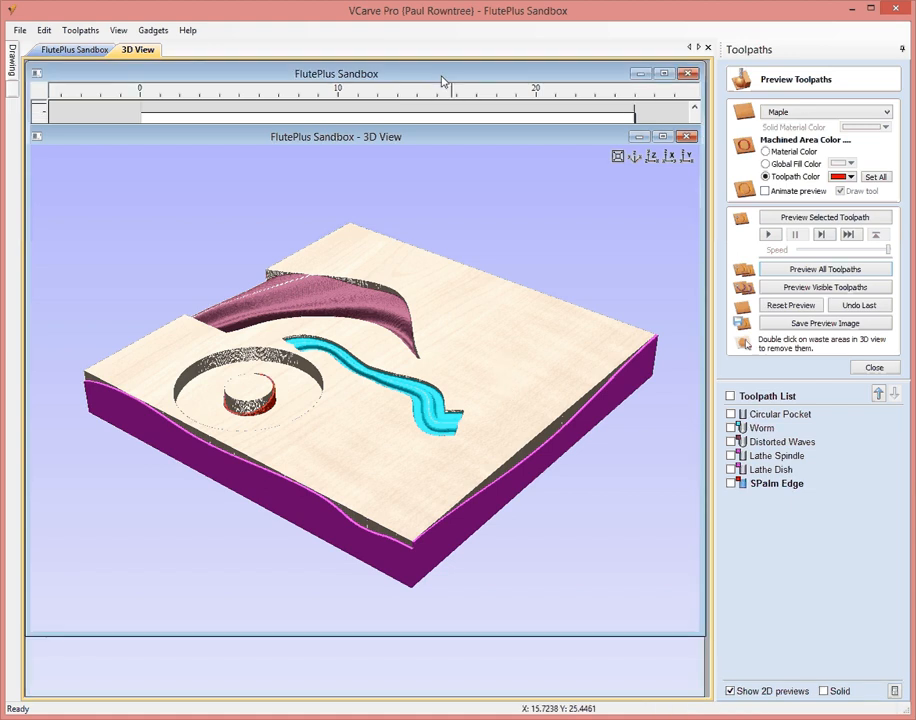
# Switch between the 2D sandbox drawing and 3D preview, ending on the 2D drawing
pyautogui.click(74, 48)
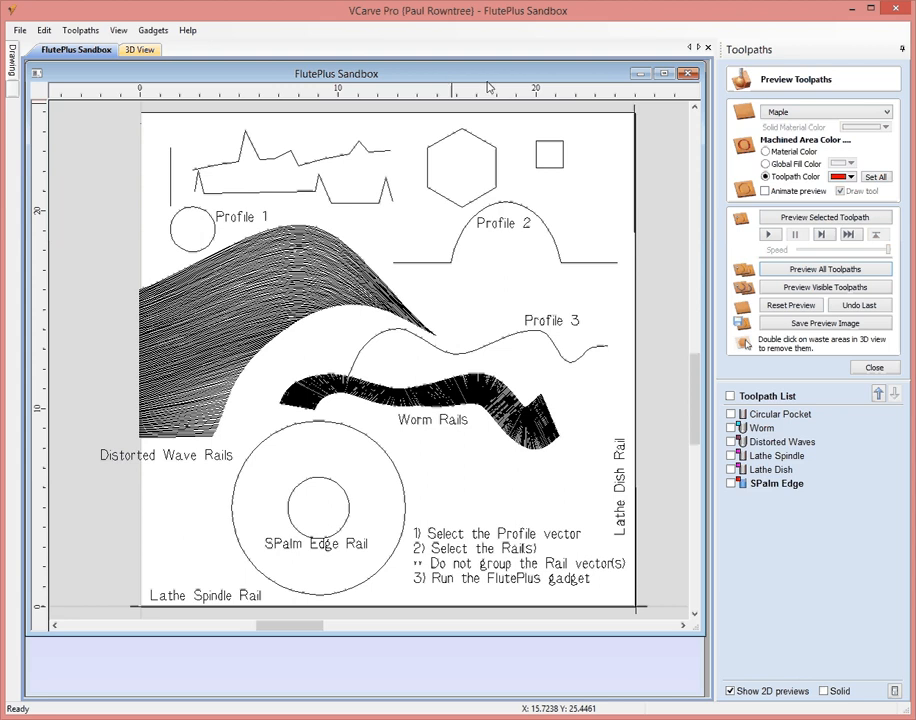
pyautogui.moveTo(588, 280)
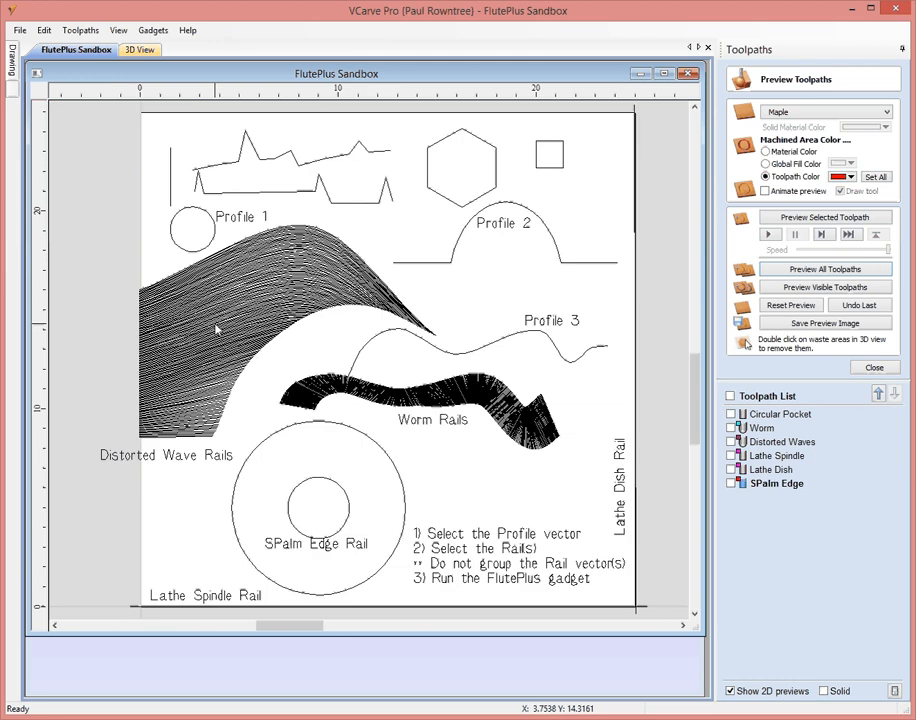
pyautogui.moveTo(360, 656)
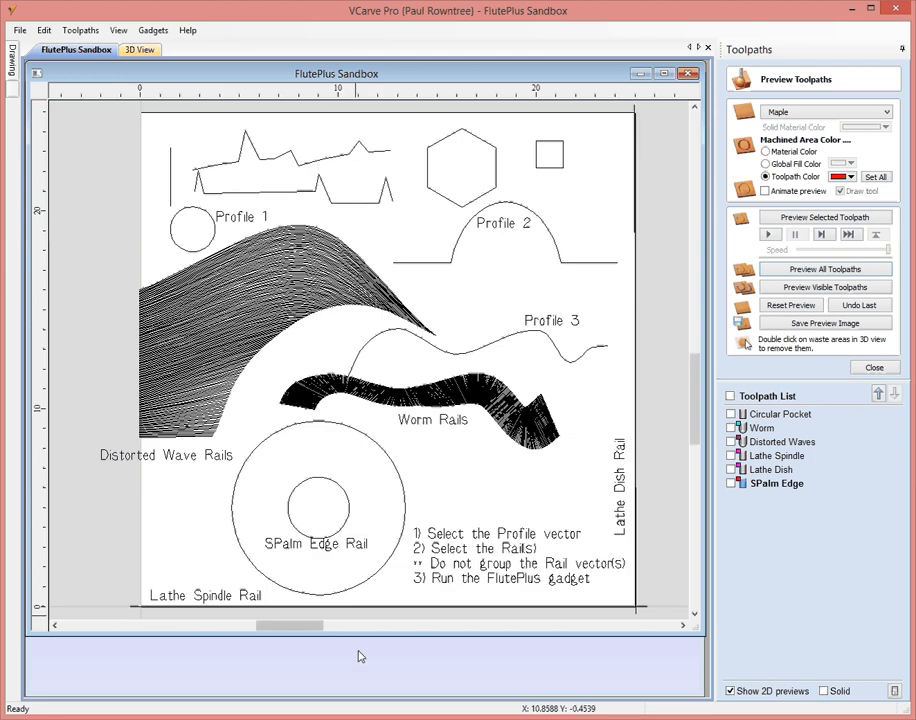
pyautogui.click(138, 48)
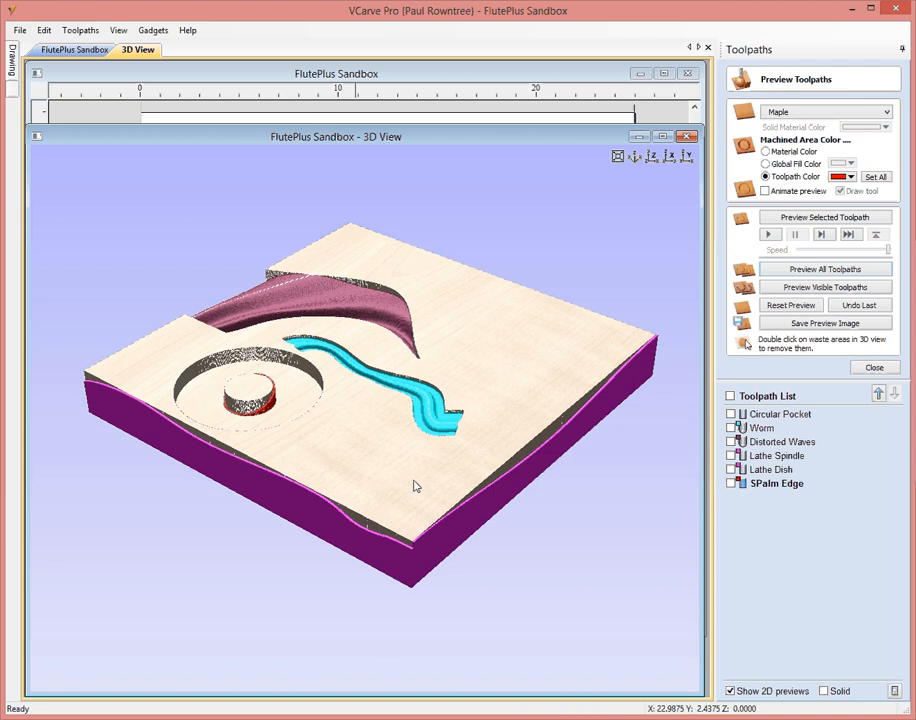
pyautogui.click(76, 48)
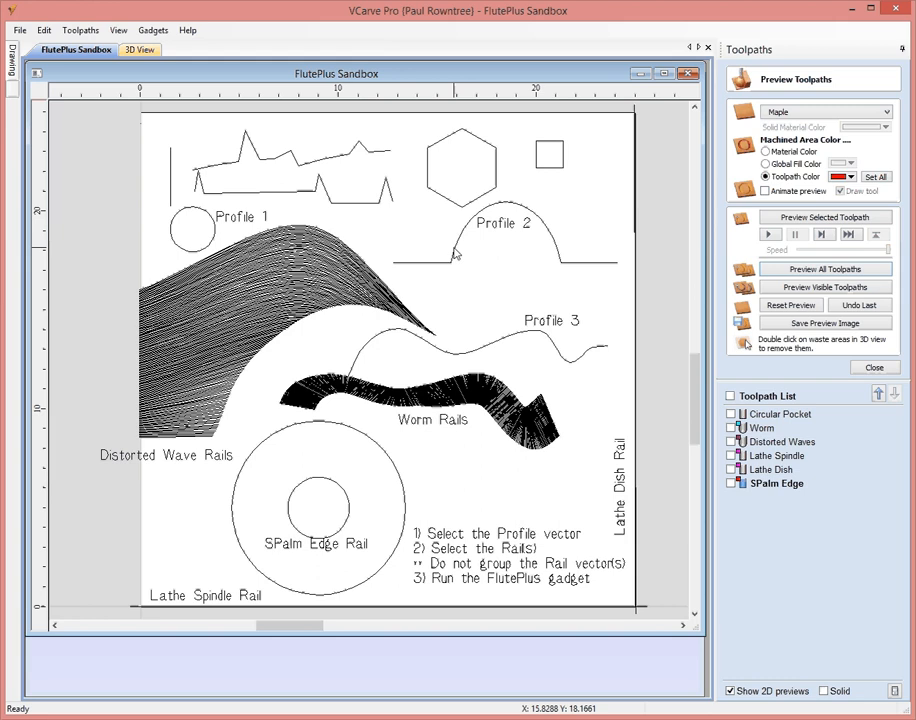
pyautogui.moveTo(508, 268)
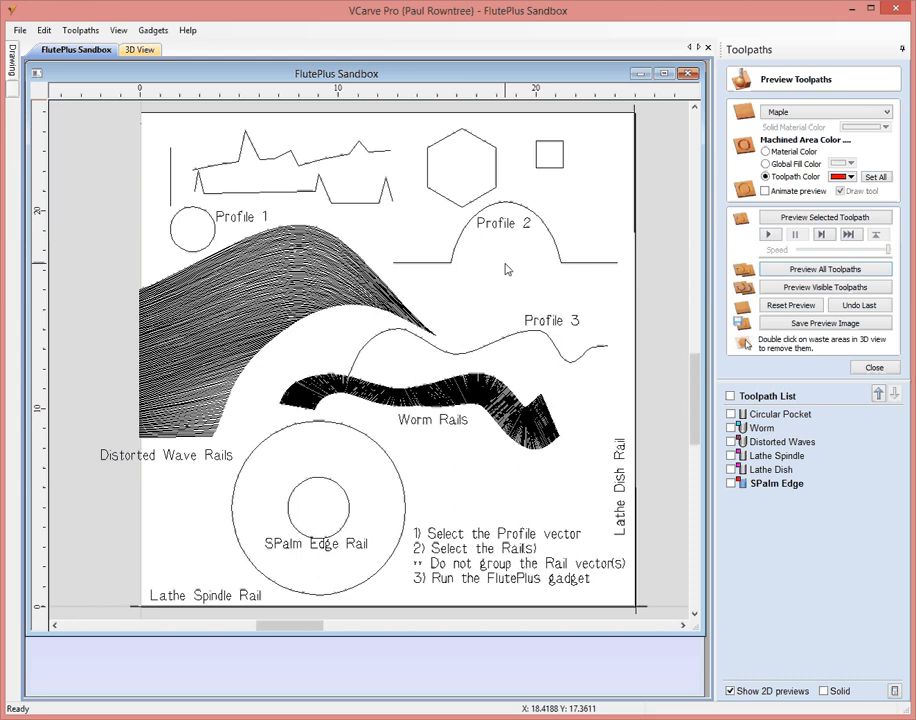
pyautogui.moveTo(484, 268)
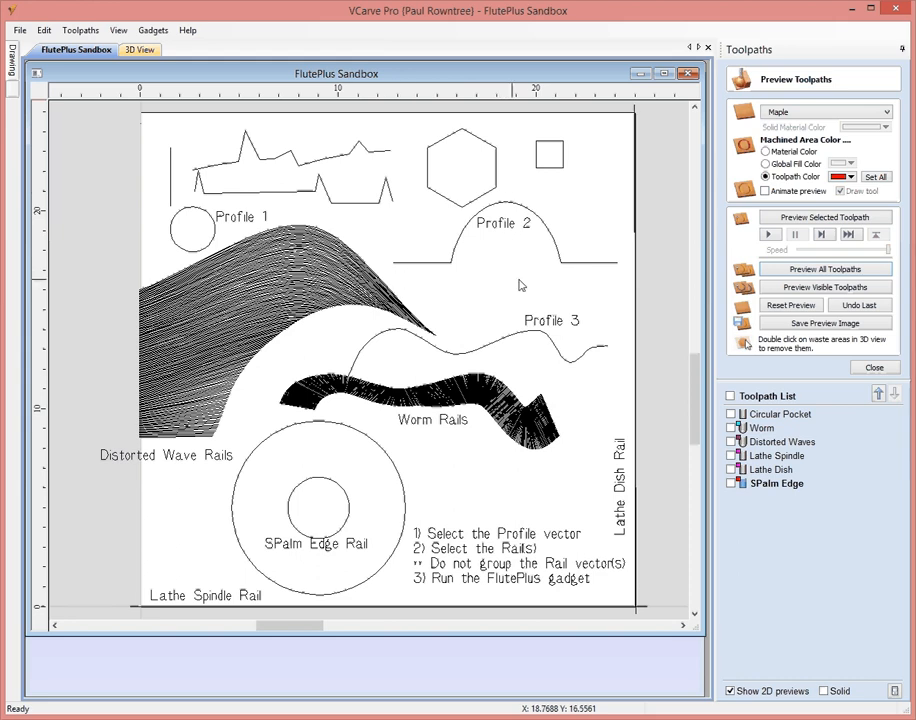
pyautogui.moveTo(614, 284)
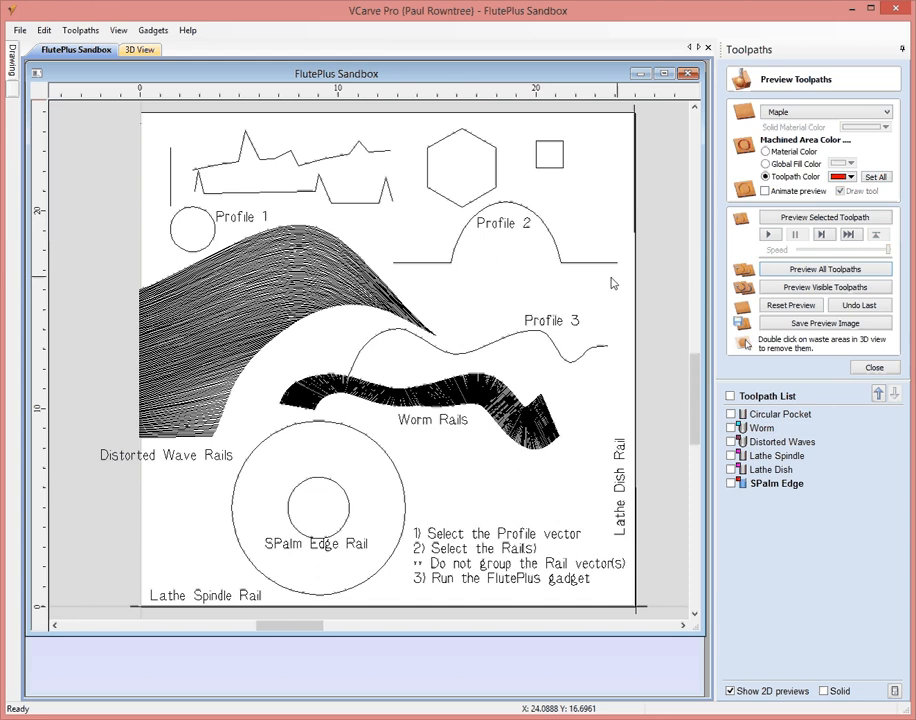
pyautogui.moveTo(440, 504)
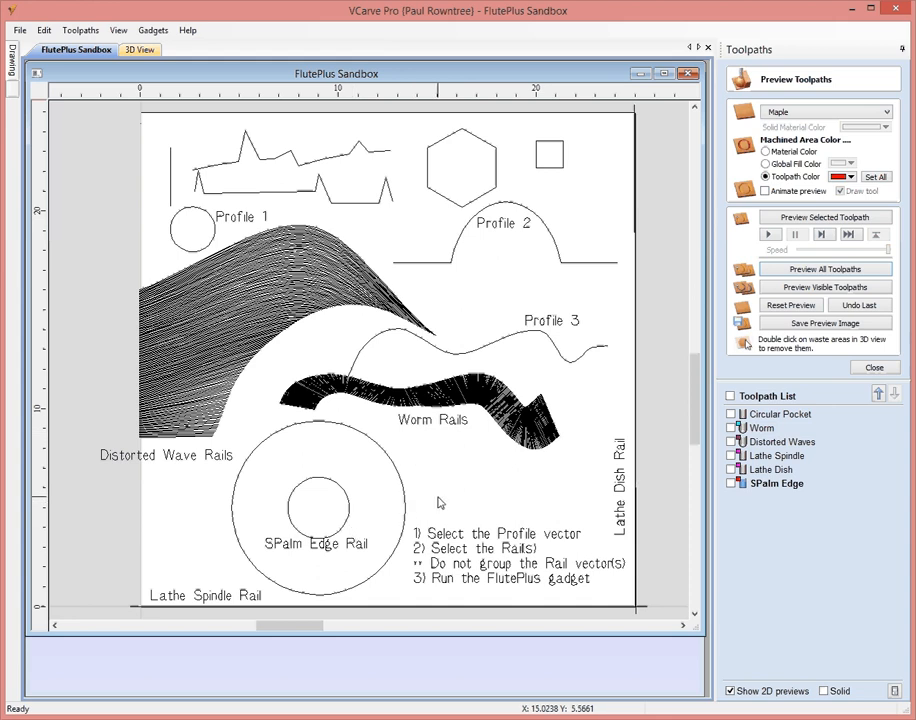
pyautogui.moveTo(360, 316)
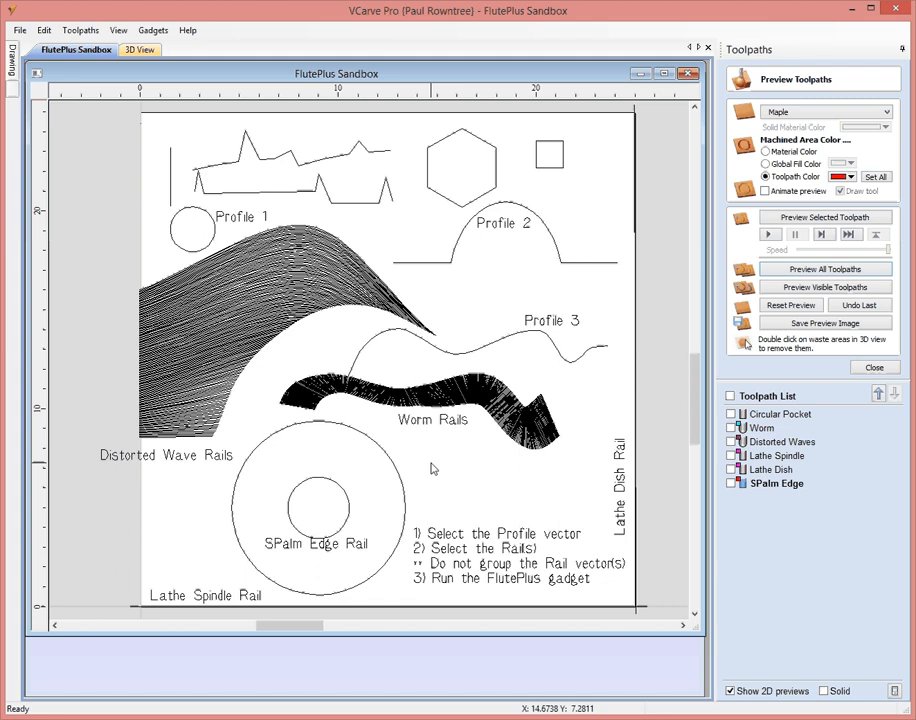
pyautogui.moveTo(468, 282)
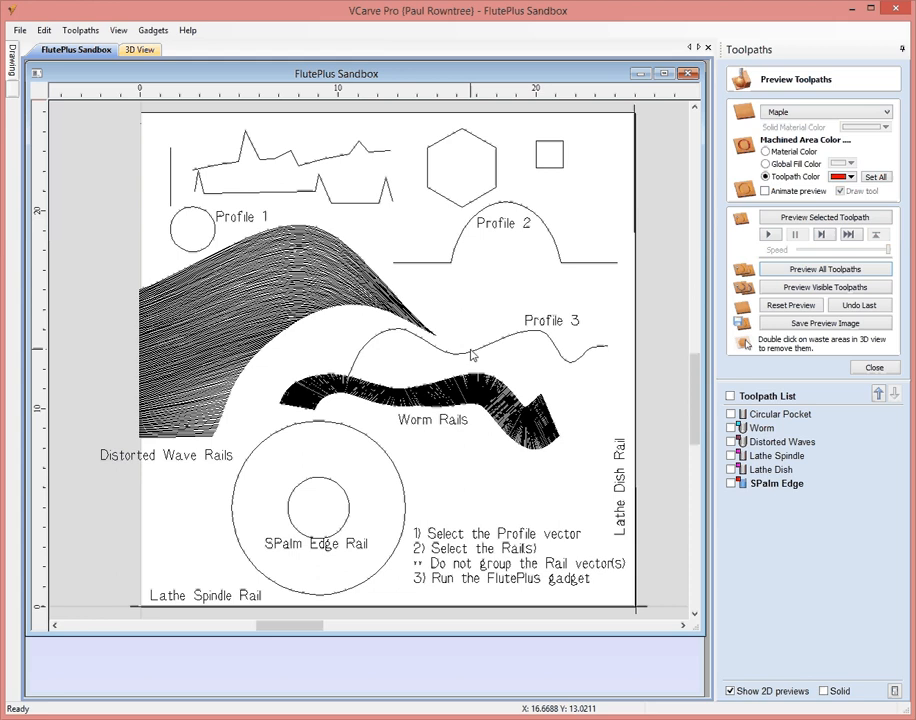
# Select the Profile 3 vector and add the worm-shaped rail to the selection
pyautogui.click(470, 354)
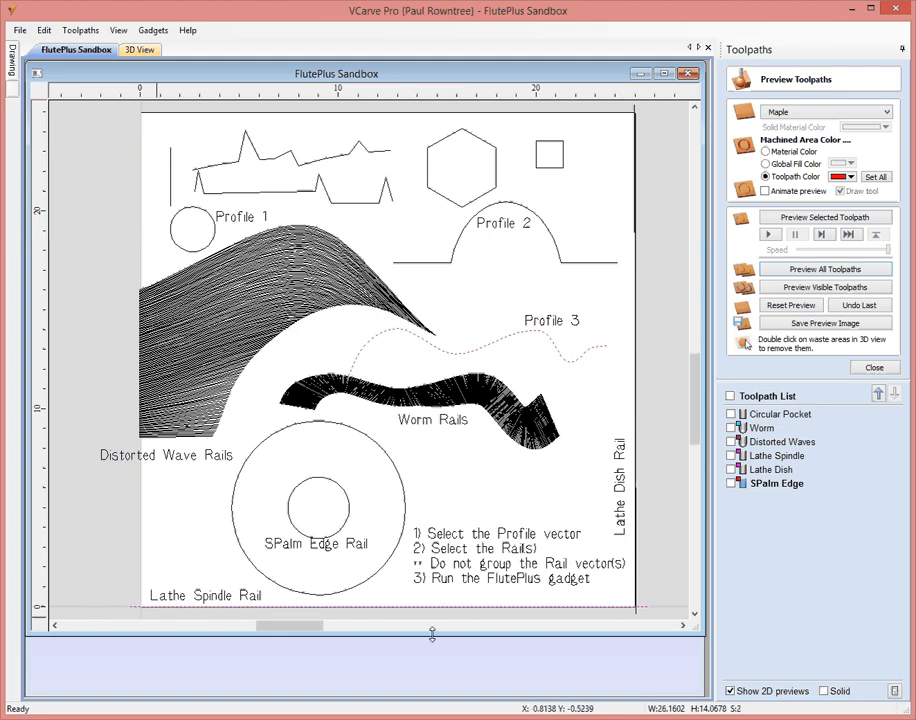
pyautogui.moveTo(596, 512)
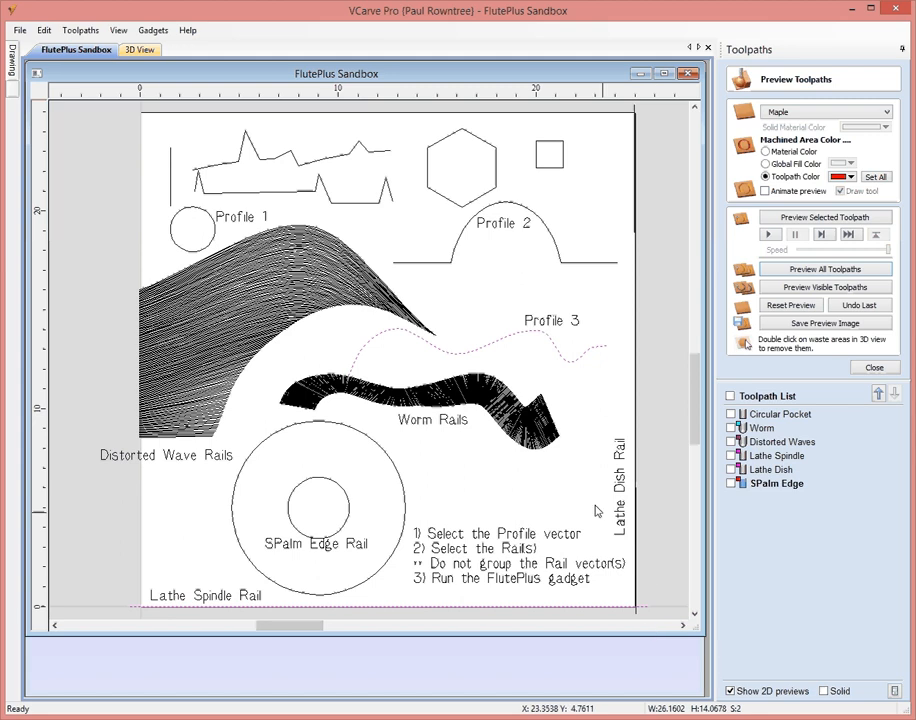
pyautogui.moveTo(356, 376)
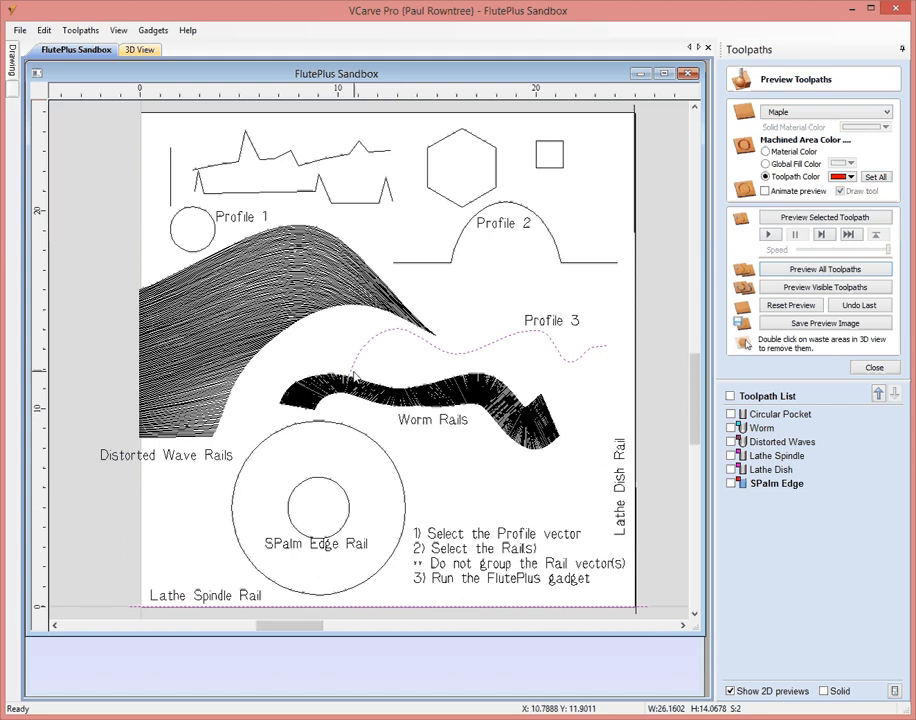
pyautogui.moveTo(126, 610)
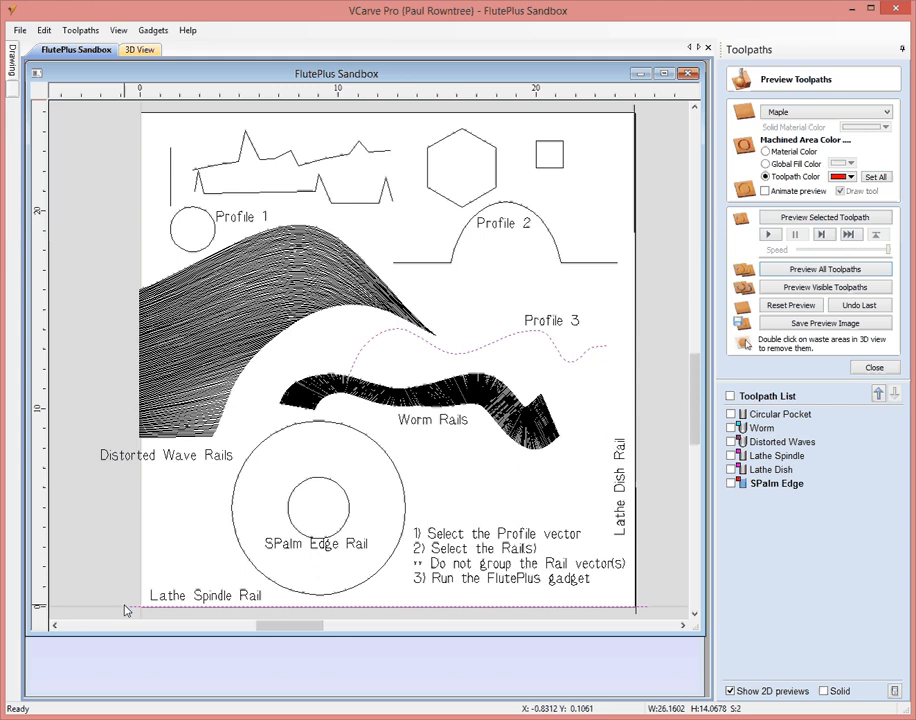
pyautogui.moveTo(392, 376)
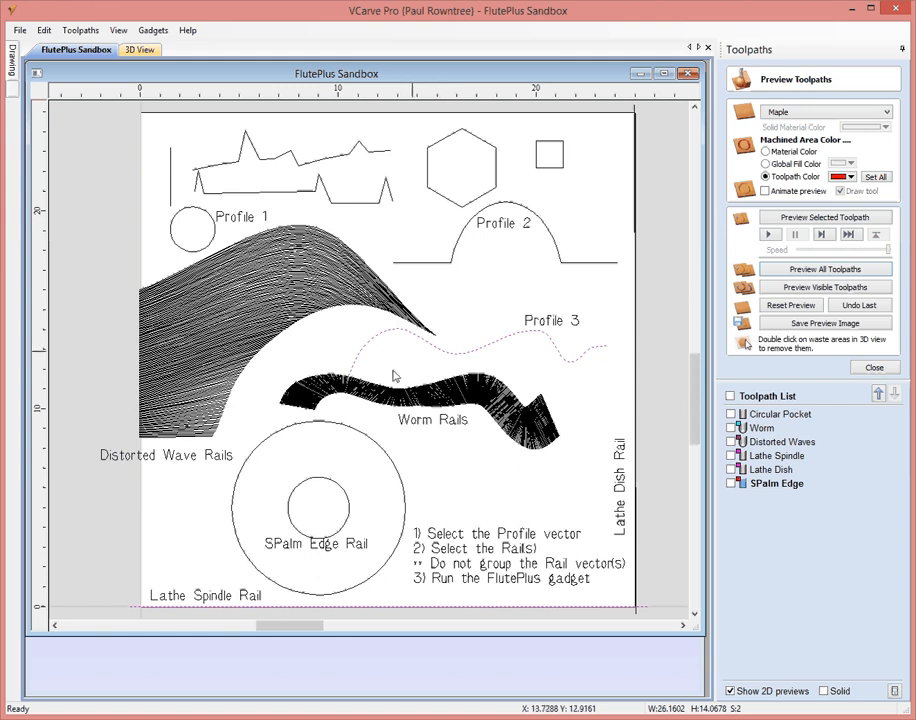
pyautogui.click(152, 30)
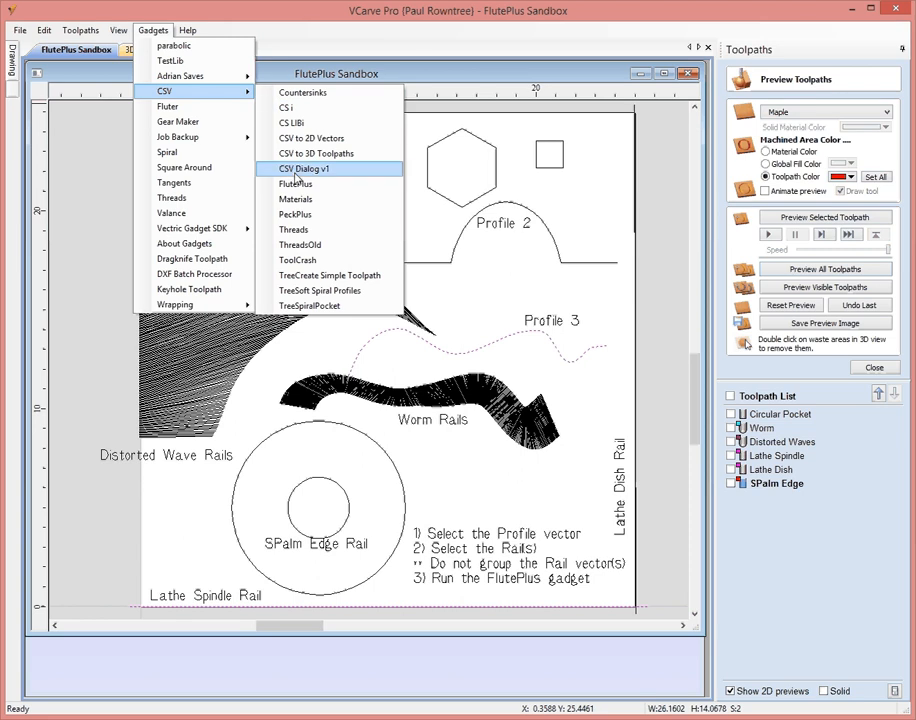
# Launch the FlutePlus gadget and set its cutter to the 0.5 inch End Mill
pyautogui.click(294, 184)
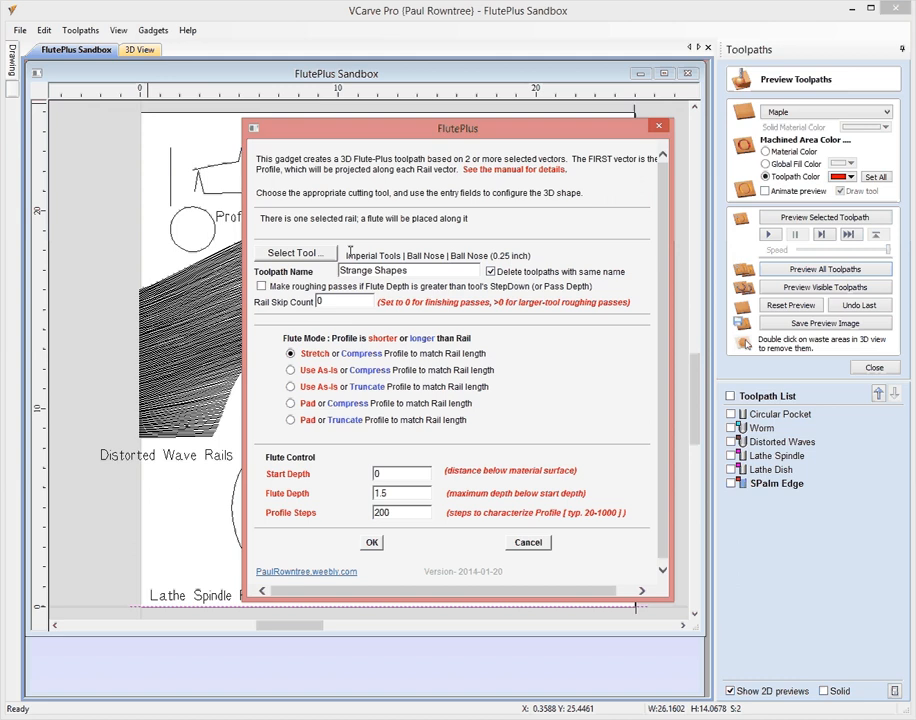
pyautogui.click(294, 252)
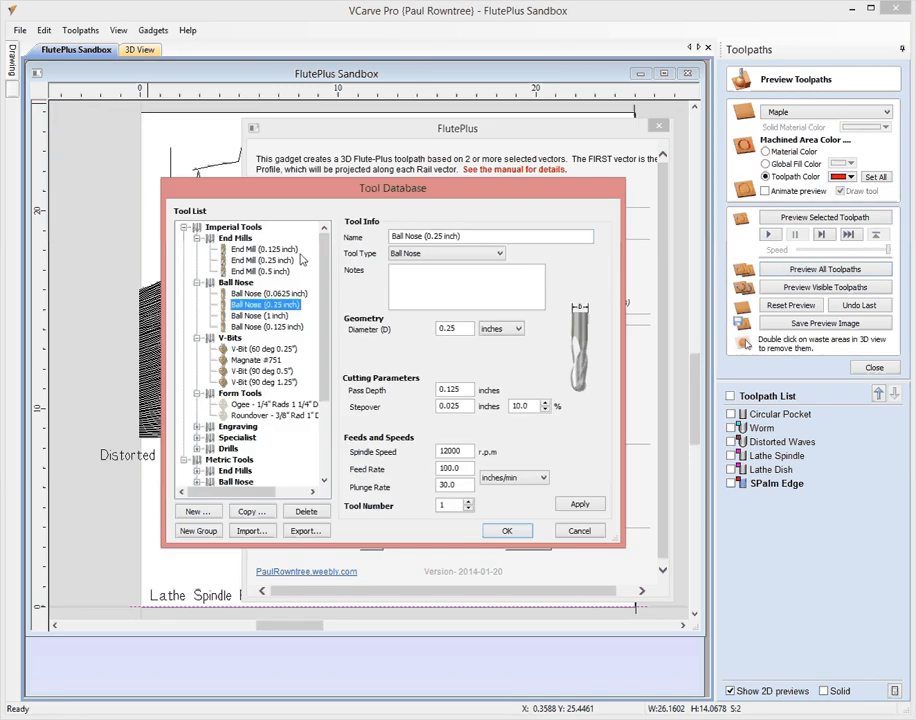
pyautogui.click(262, 272)
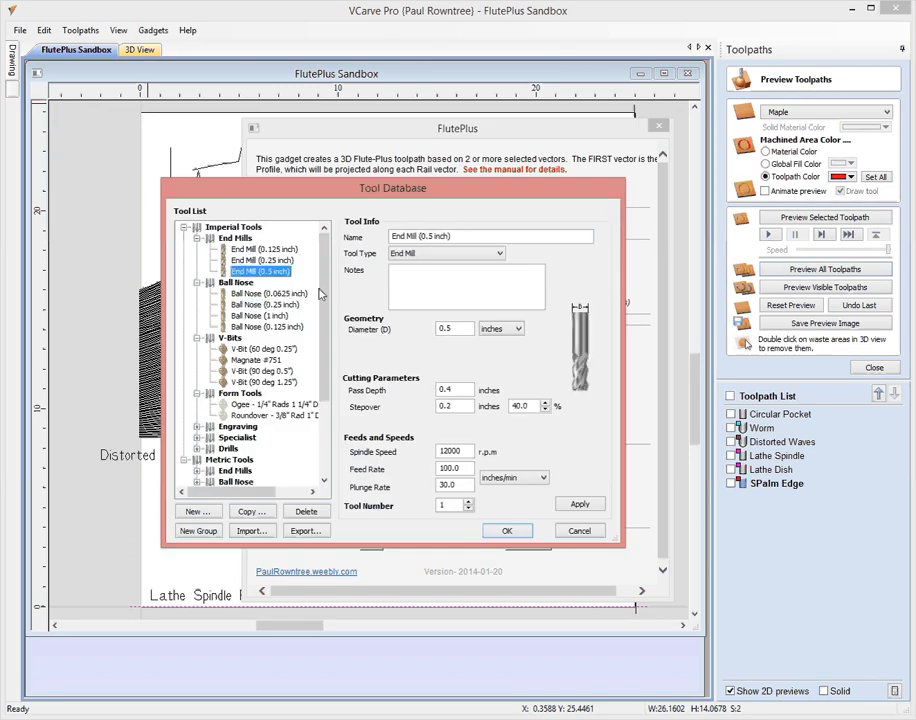
pyautogui.click(508, 530)
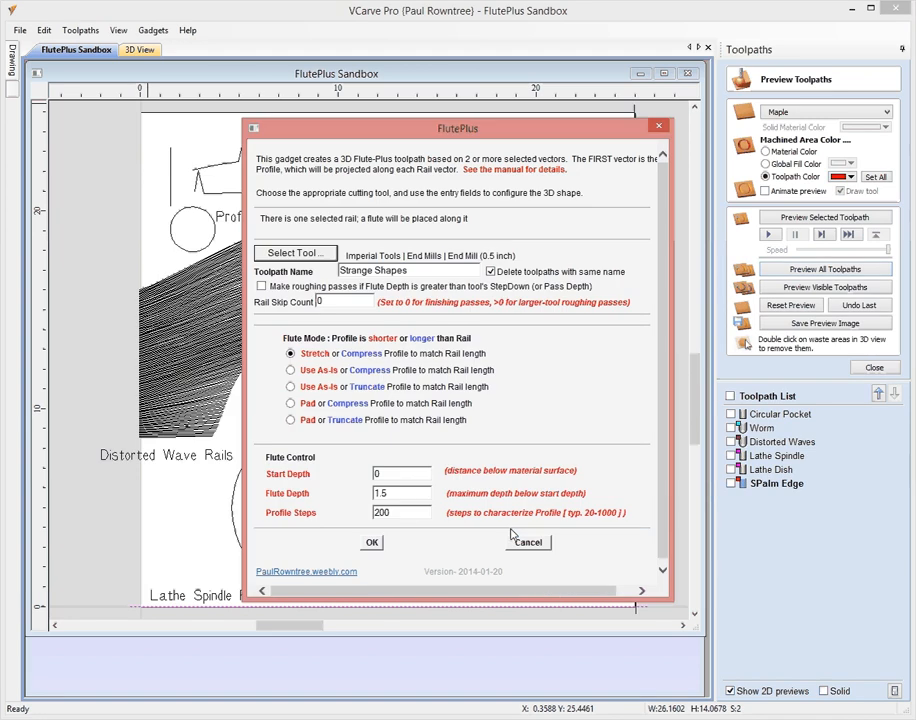
pyautogui.moveTo(504, 418)
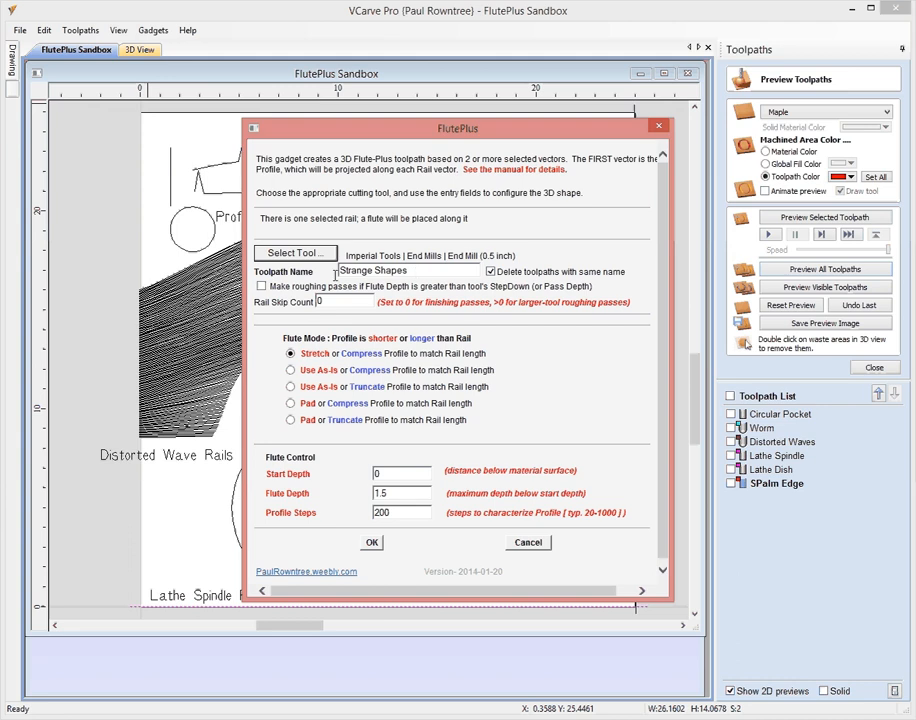
pyautogui.moveTo(284, 378)
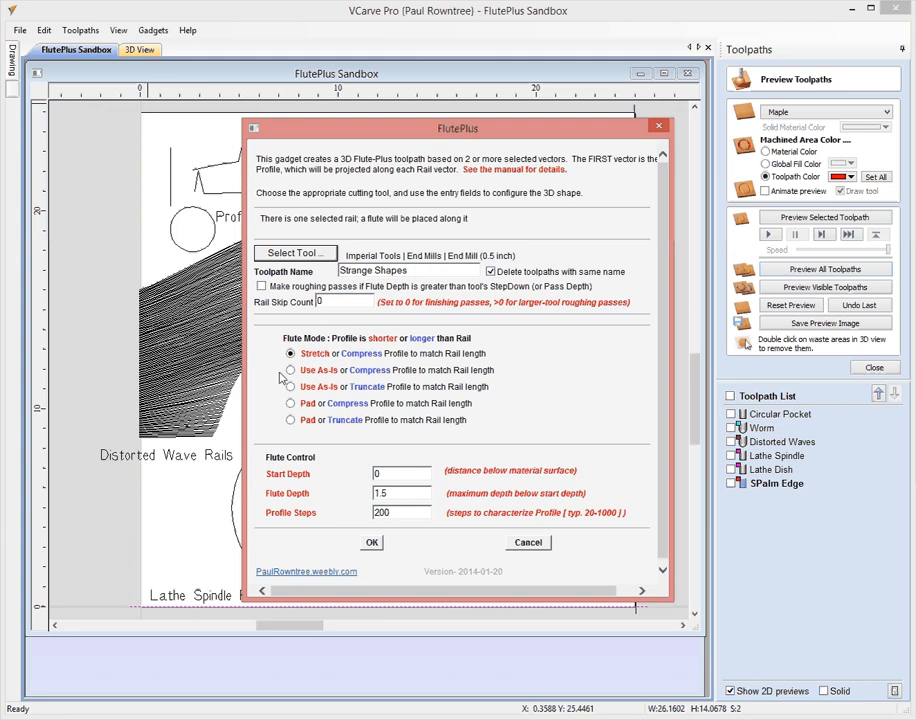
pyautogui.moveTo(536, 368)
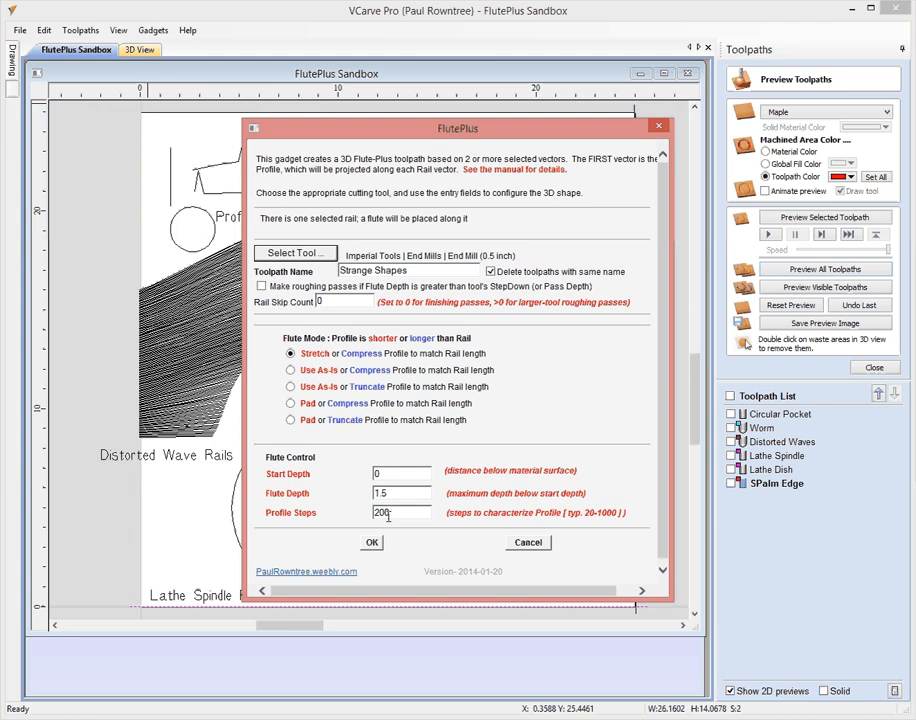
# Create the Strange Shapes flute in Stretch/Compress mode, depth 1.5, 200 steps
pyautogui.click(400, 472)
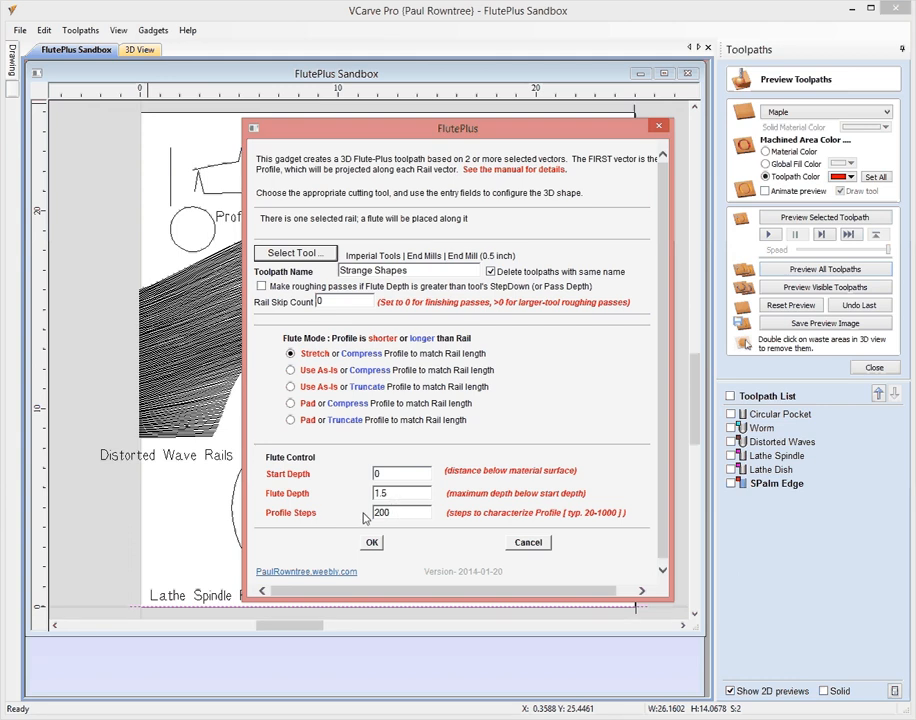
pyautogui.moveTo(348, 524)
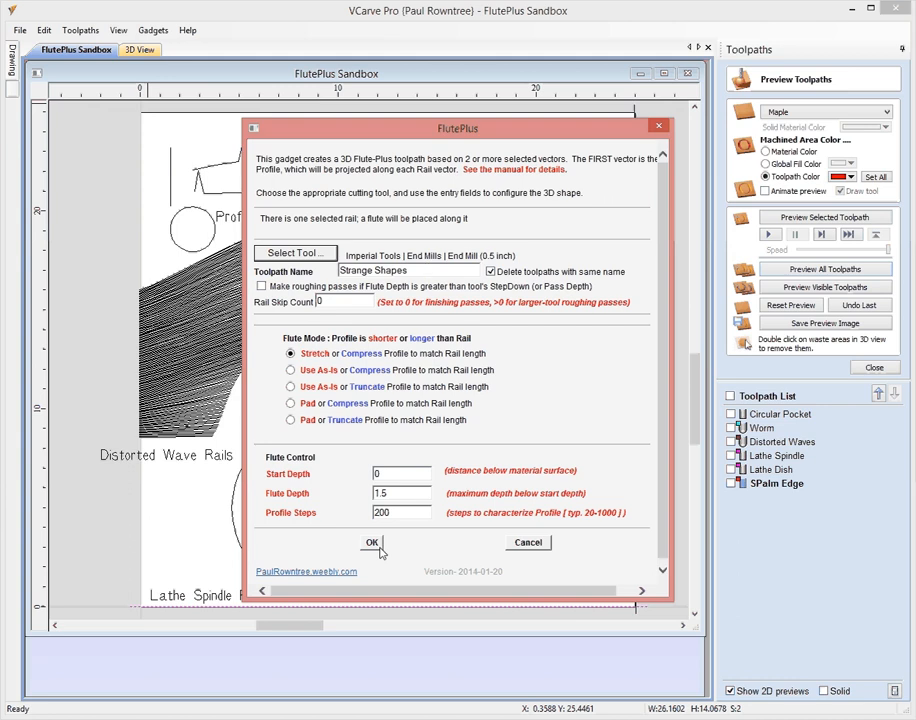
pyautogui.click(372, 542)
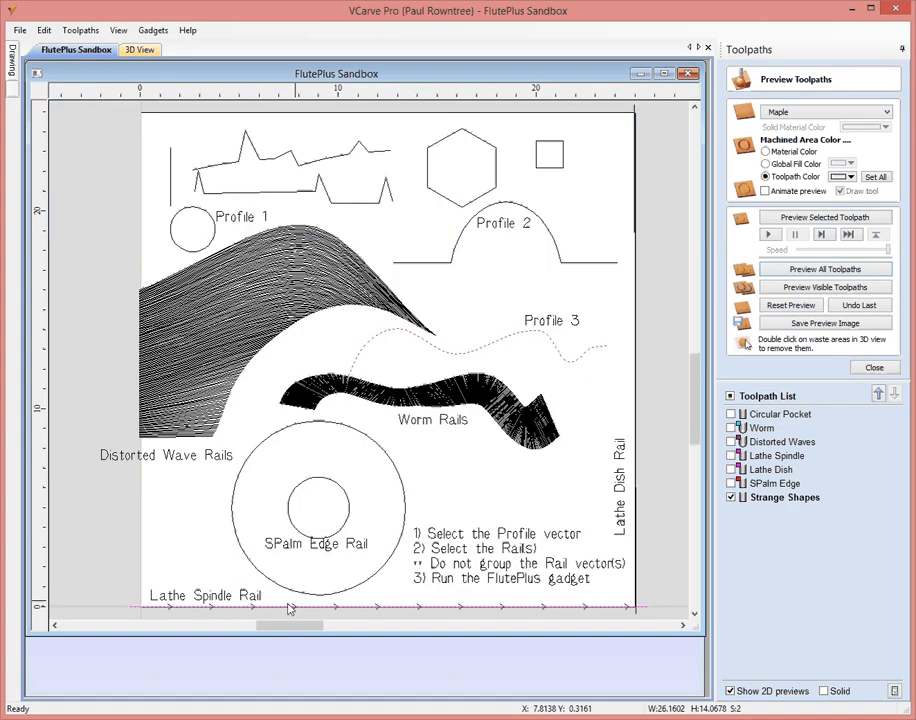
pyautogui.moveTo(376, 616)
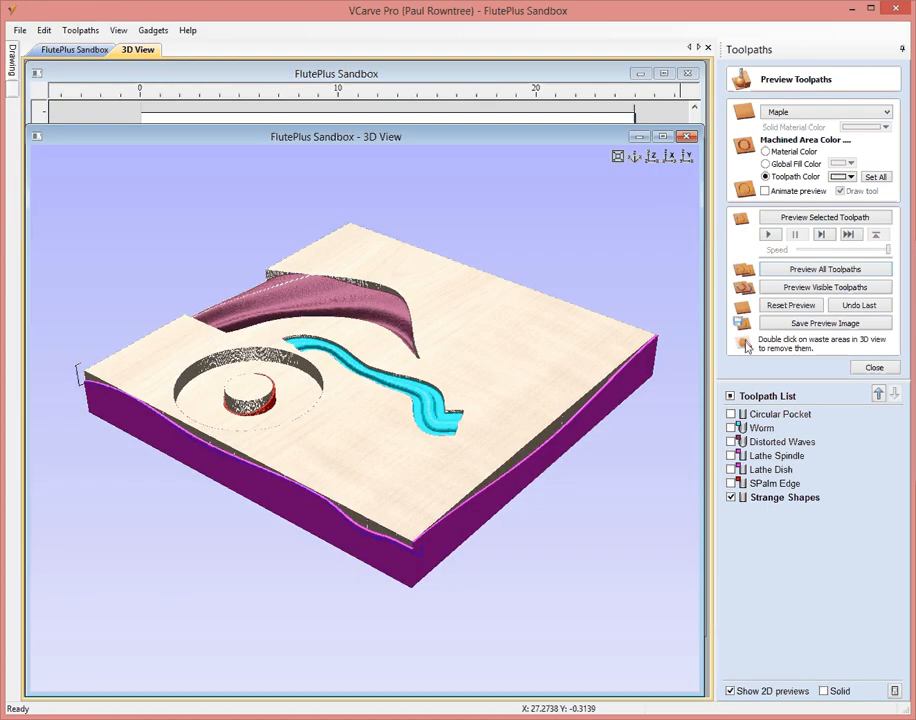
# Preview only the Strange Shapes flute, showing the wavy front-edge groove, then return to 2D
pyautogui.click(790, 304)
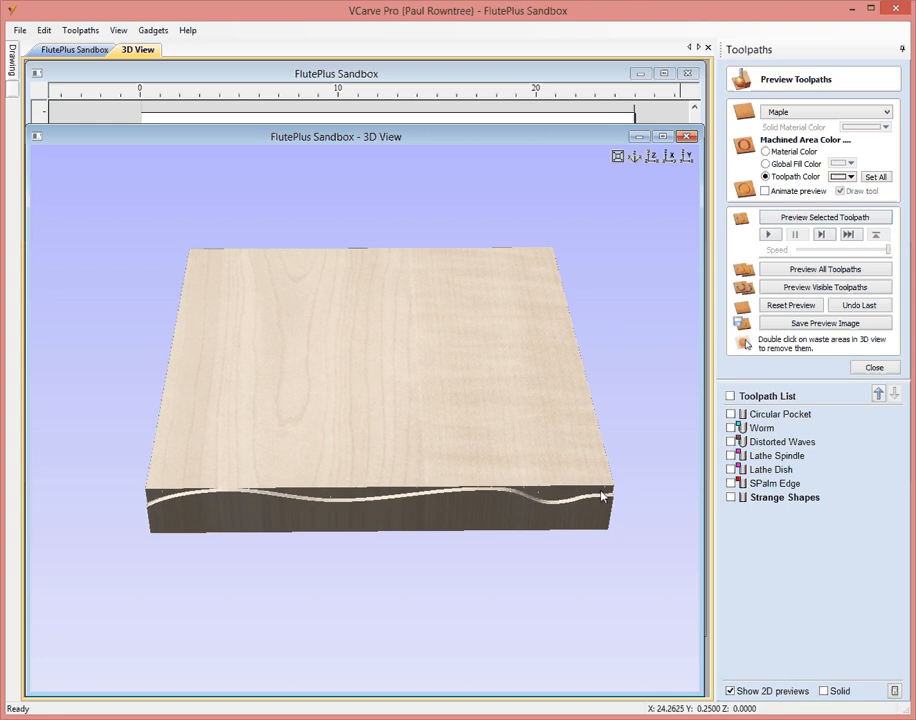
pyautogui.moveTo(384, 524)
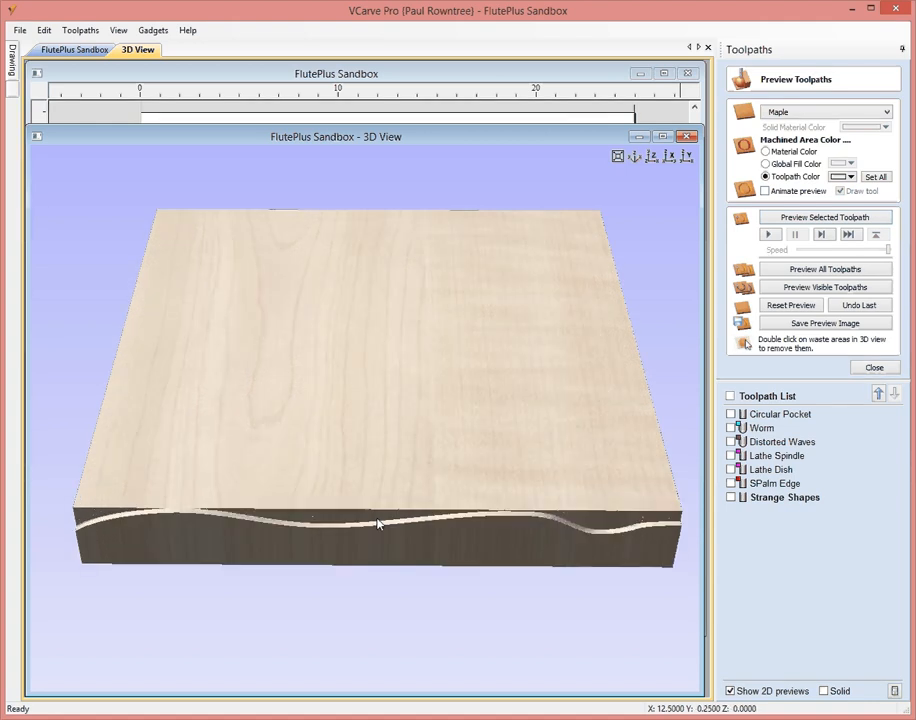
pyautogui.moveTo(204, 556)
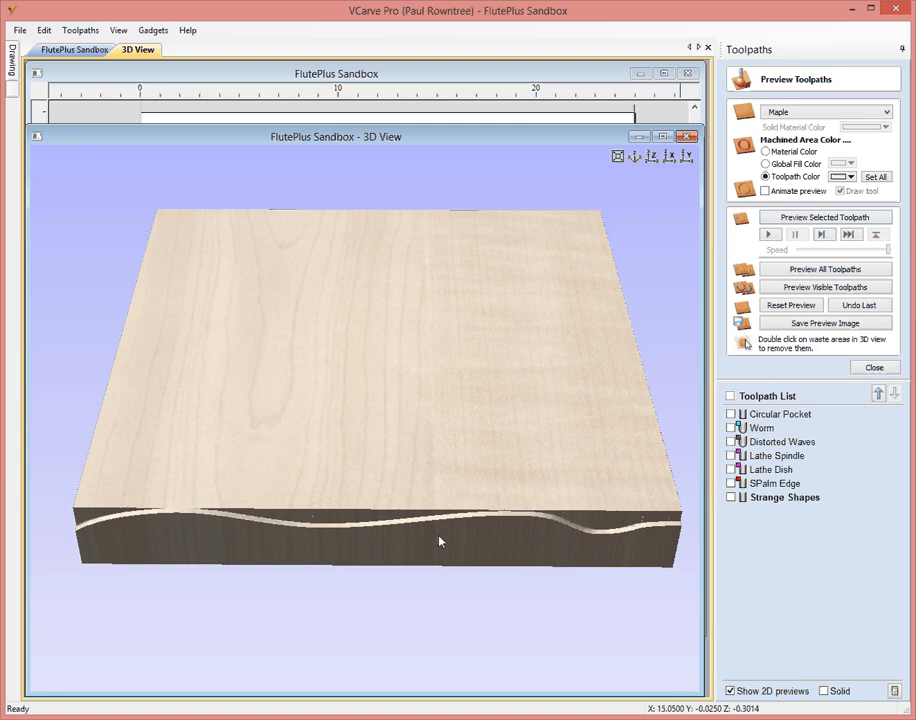
pyautogui.moveTo(384, 90)
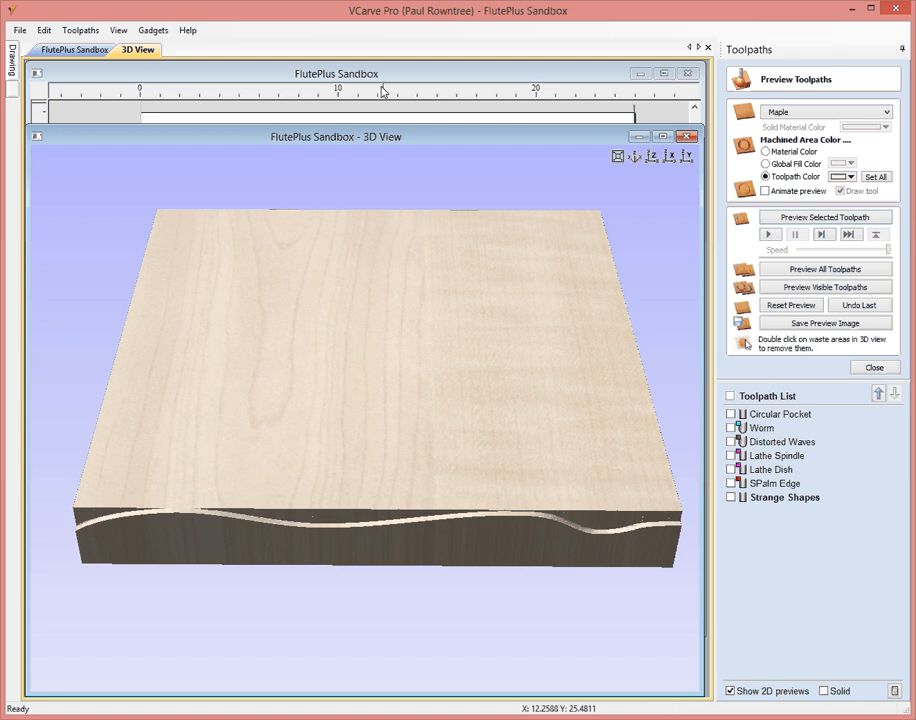
pyautogui.click(76, 48)
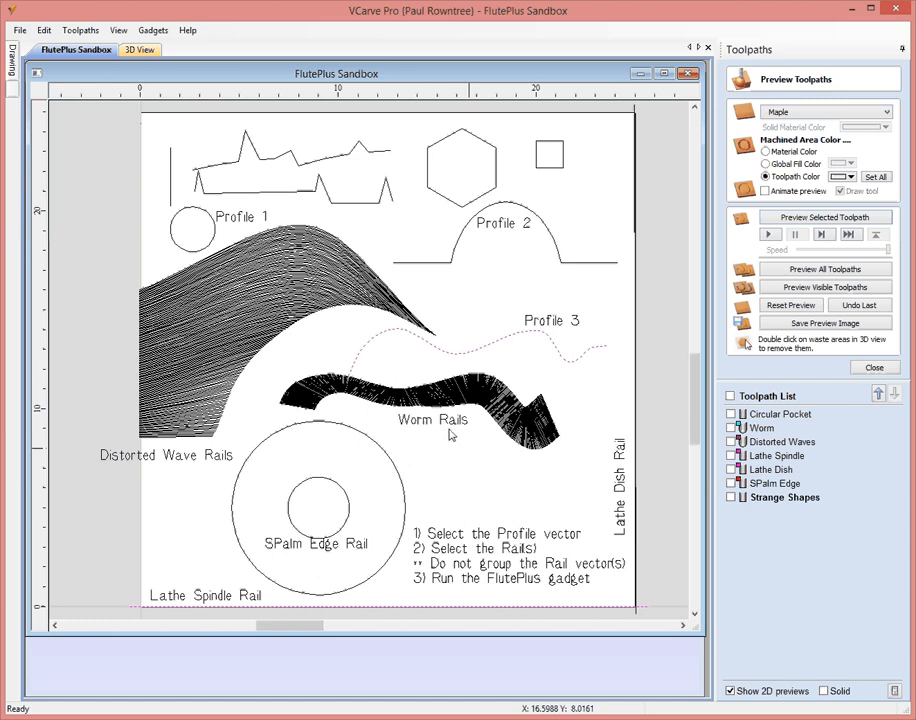
pyautogui.moveTo(232, 288)
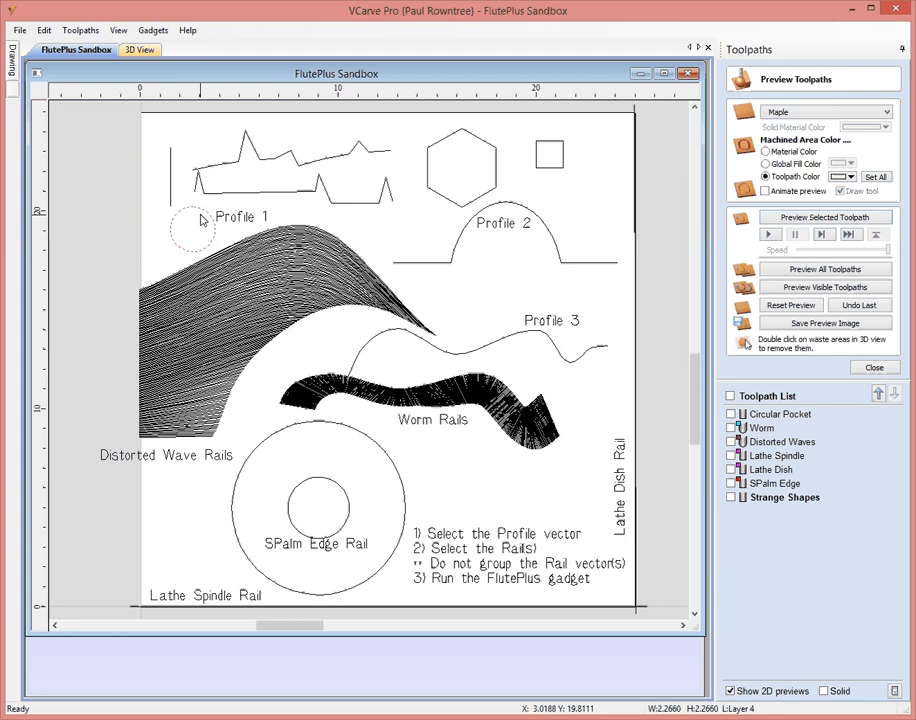
pyautogui.moveTo(196, 236)
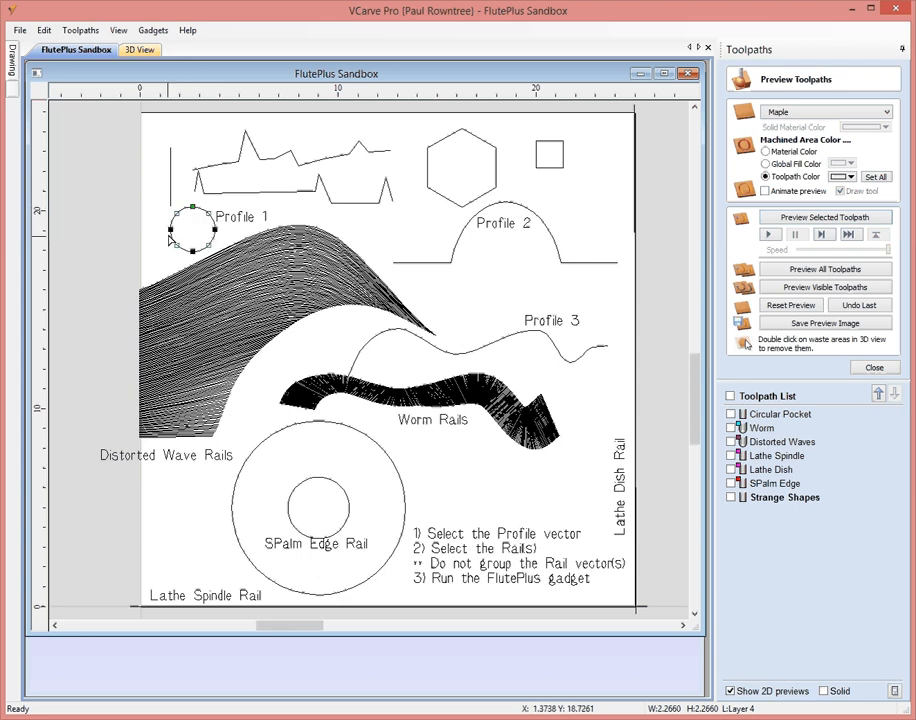
pyautogui.moveTo(132, 570)
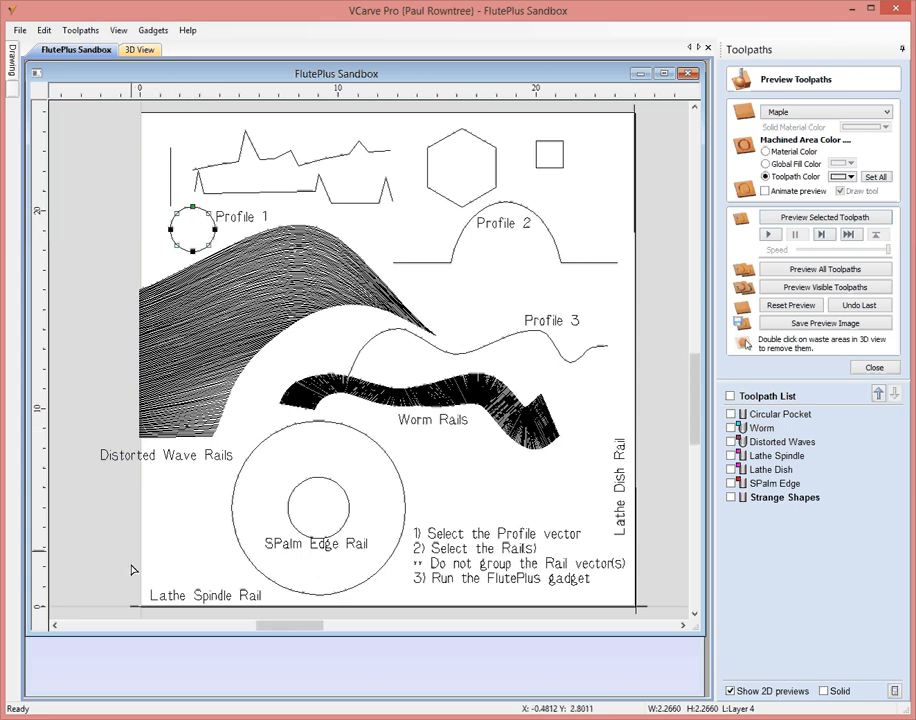
# Rerun FlutePlus with Profile 1 and the Lathe Spindle Rail, regenerating Strange Shapes
pyautogui.click(148, 570)
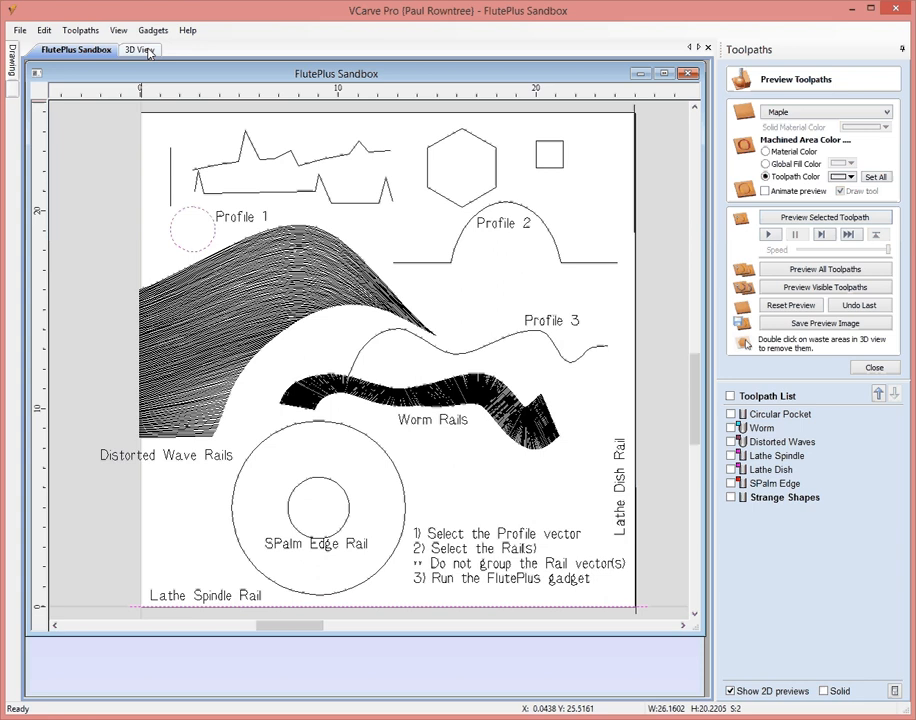
pyautogui.click(152, 30)
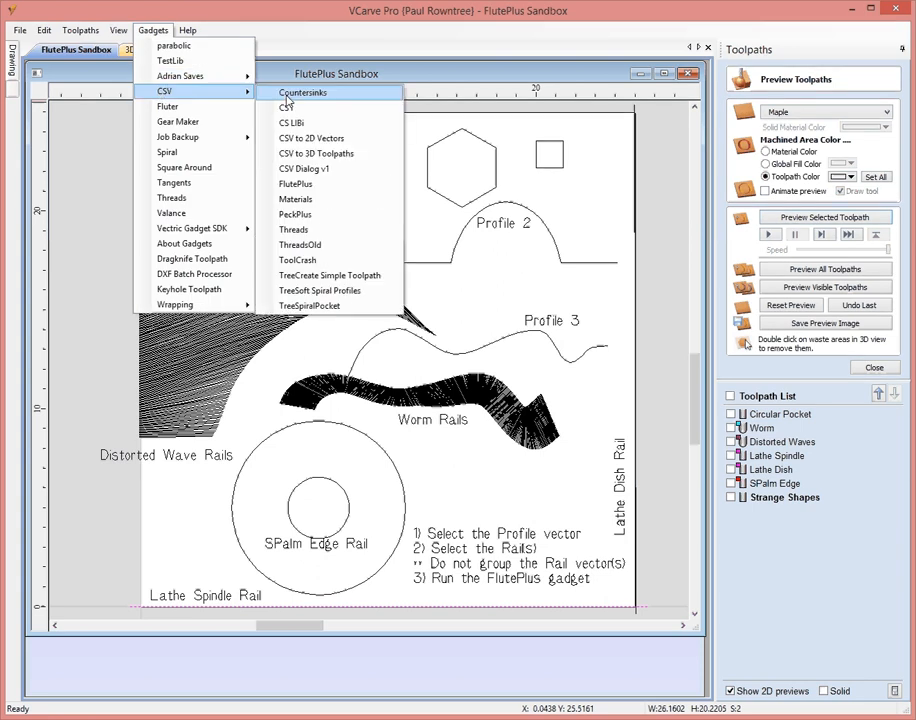
pyautogui.click(296, 184)
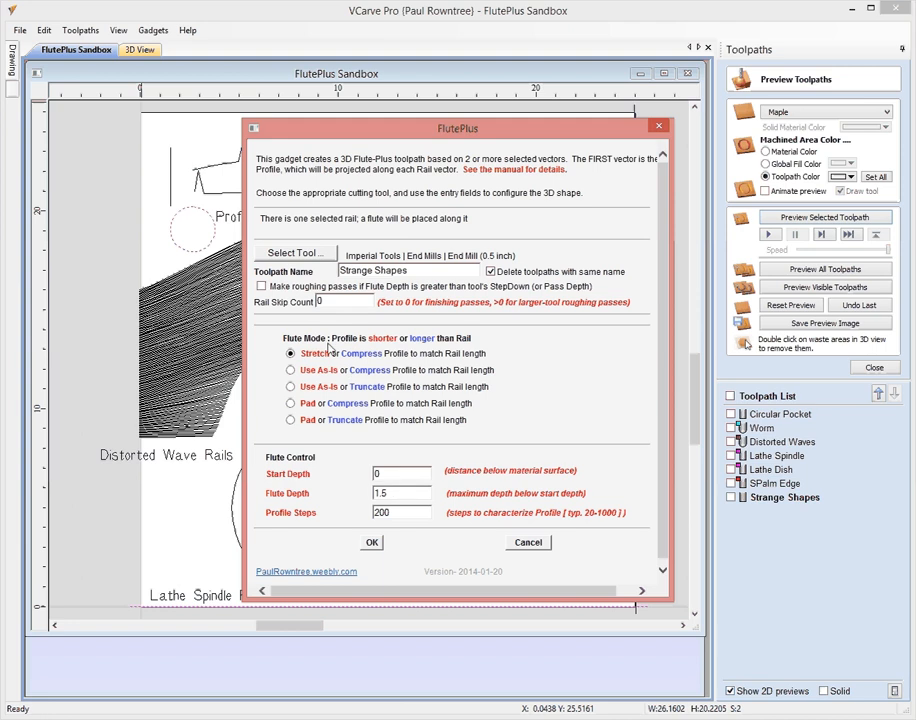
pyautogui.moveTo(358, 574)
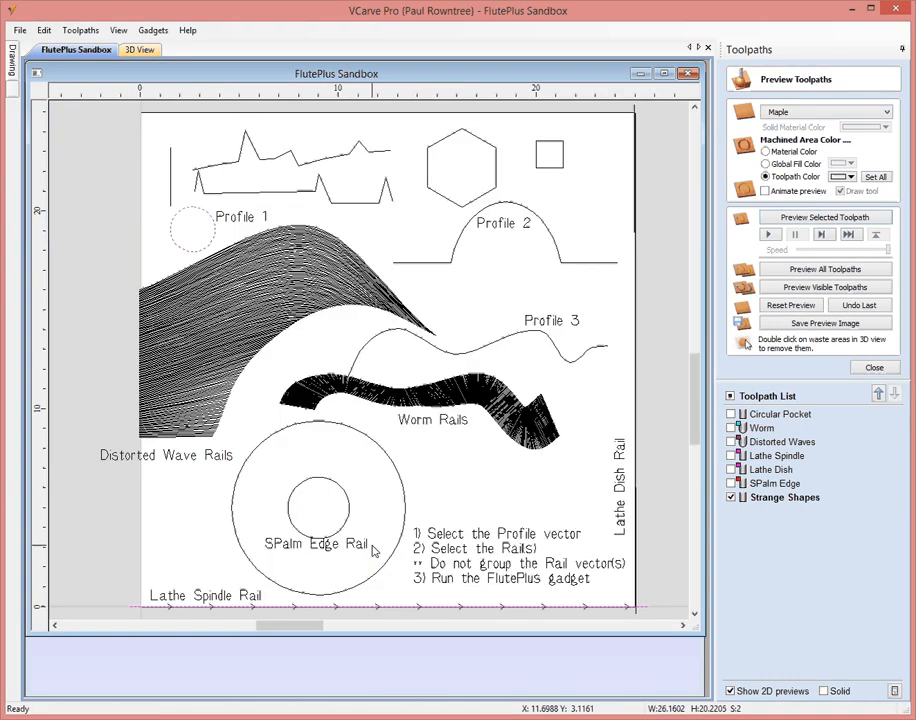
pyautogui.click(140, 50)
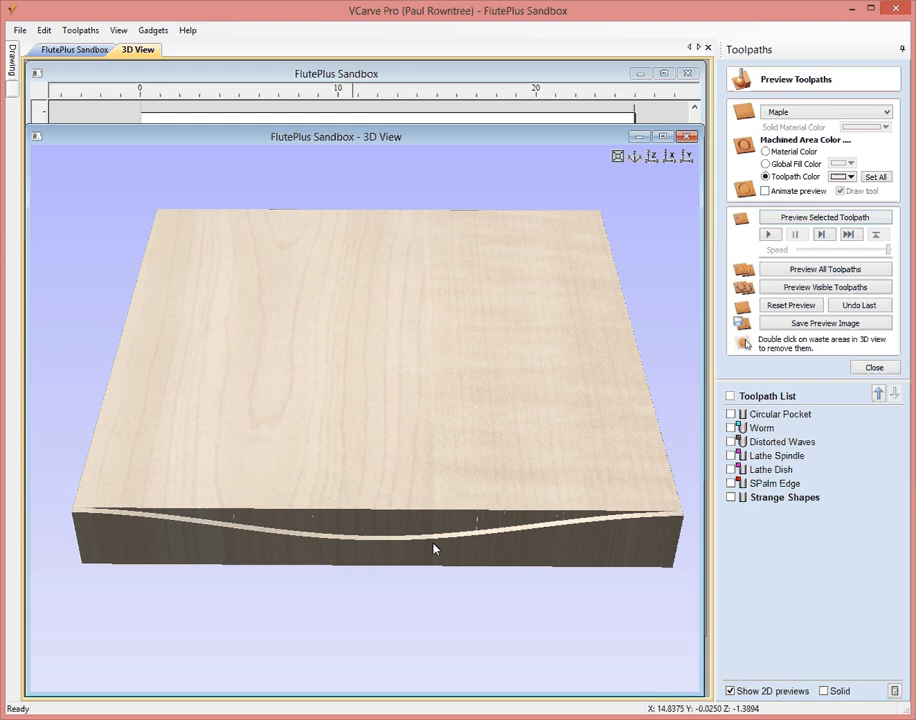
pyautogui.moveTo(180, 170)
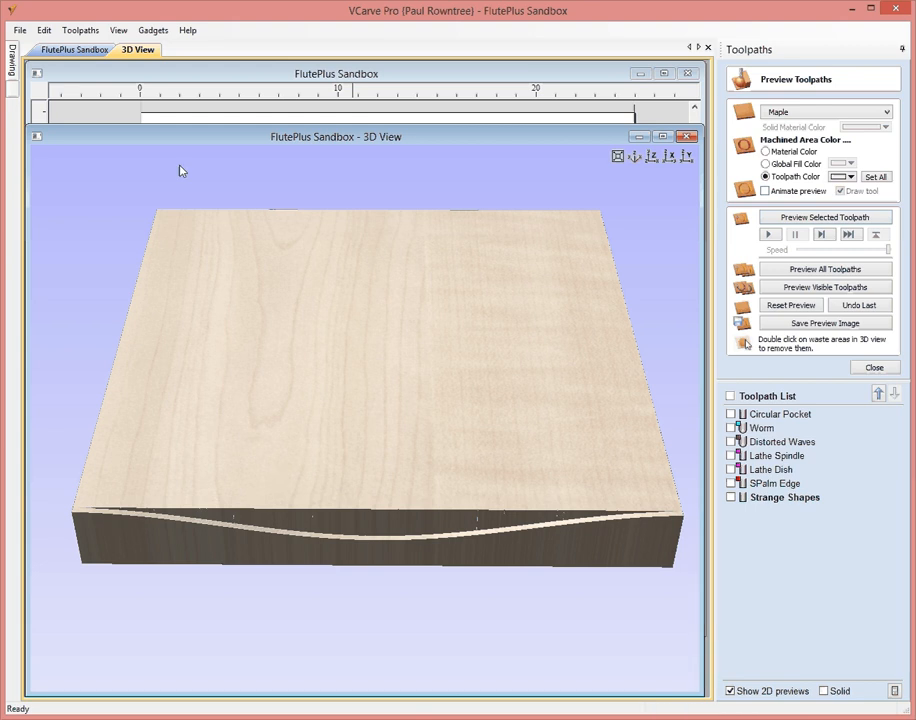
pyautogui.click(74, 48)
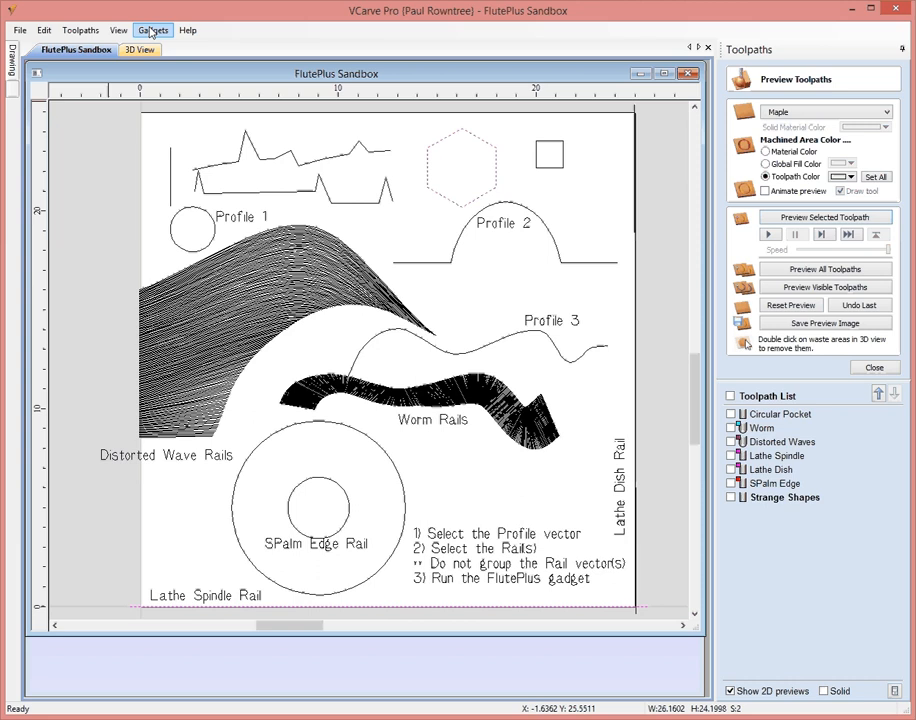
# Run FlutePlus again to regenerate Strange Shapes and orbit around the carved groove
pyautogui.click(152, 30)
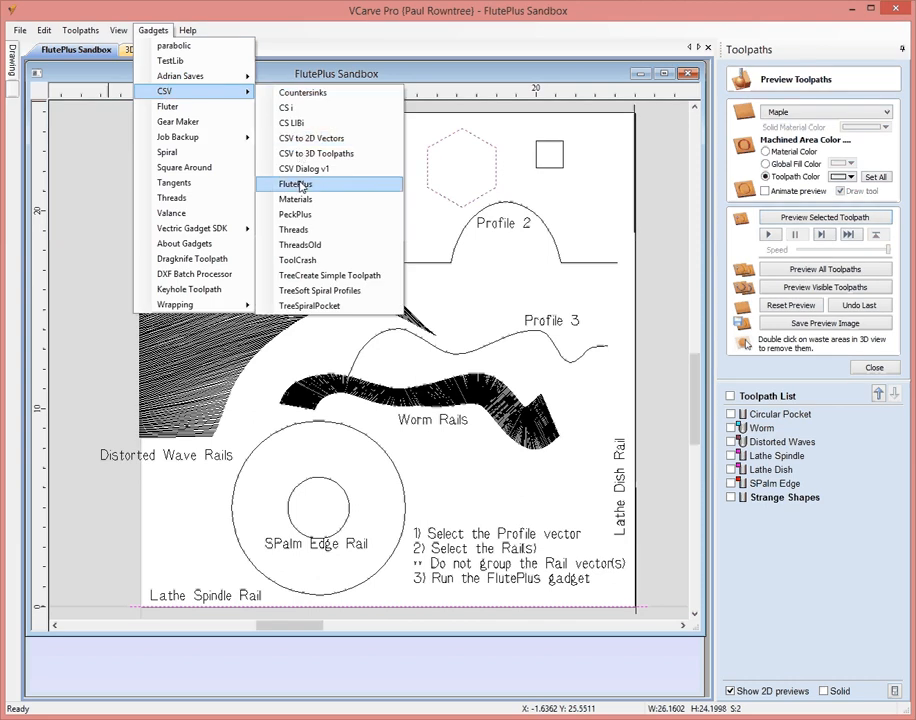
pyautogui.click(294, 184)
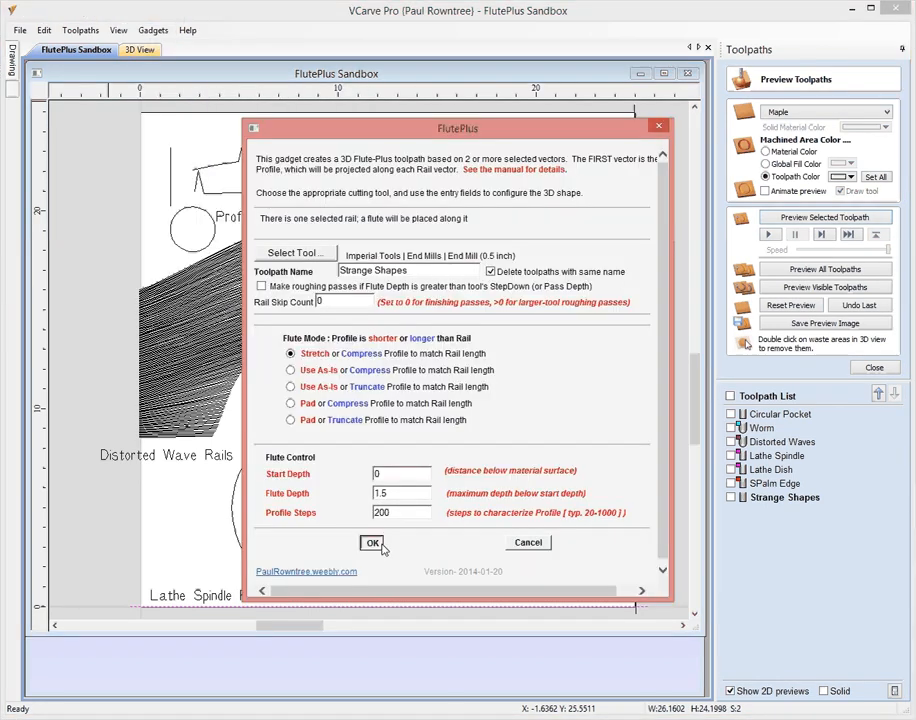
pyautogui.click(372, 542)
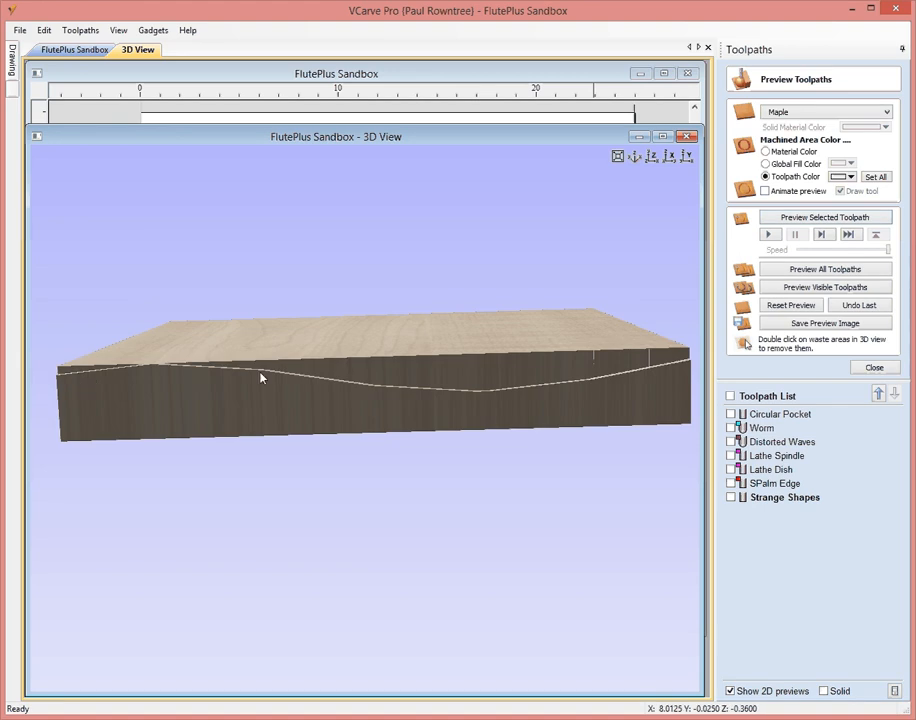
pyautogui.moveTo(260, 376); pyautogui.dragTo(428, 504)
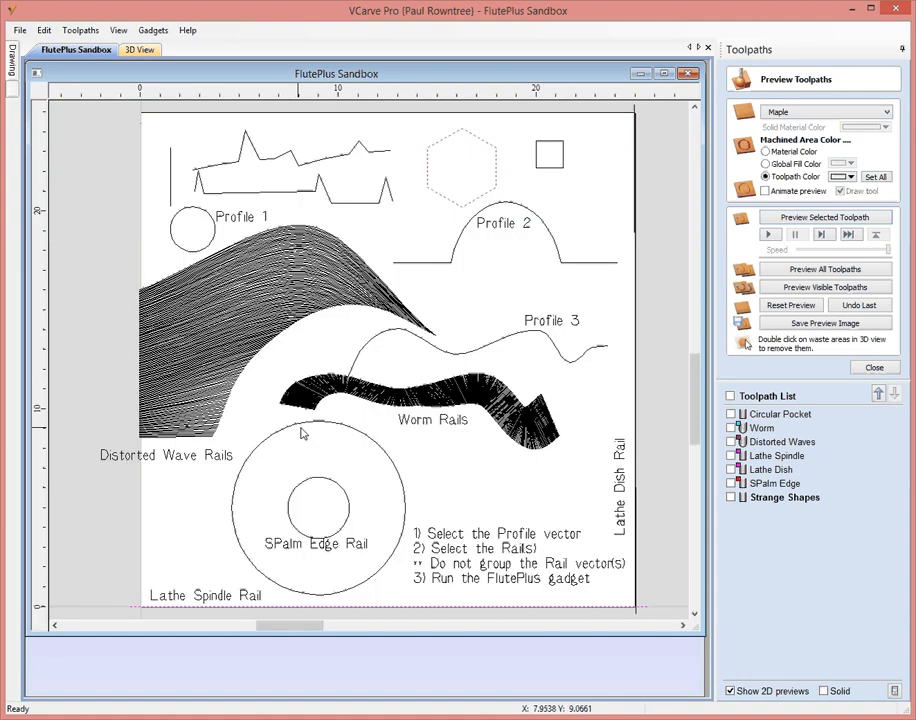
pyautogui.moveTo(284, 426)
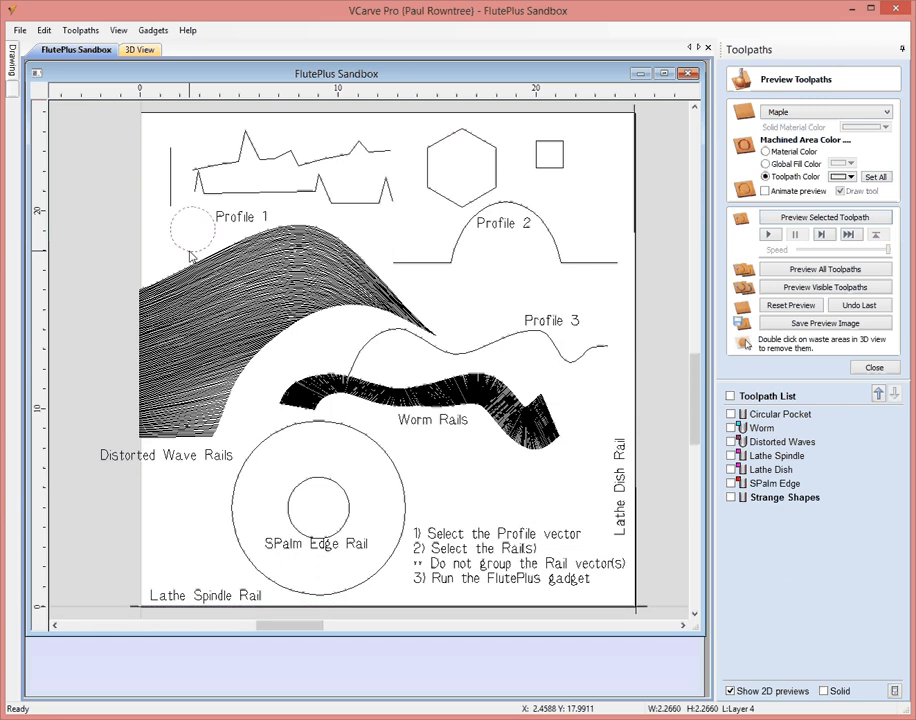
pyautogui.moveTo(340, 528)
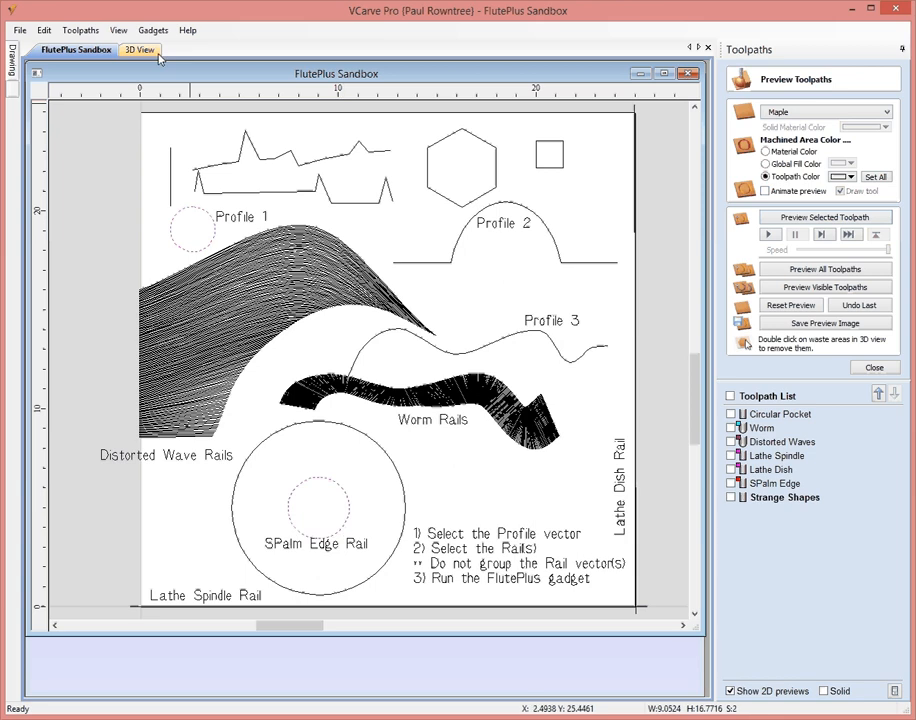
# Run FlutePlus on Profile 1 along the inner SPalm Edge circle to regenerate Strange Shapes
pyautogui.click(152, 30)
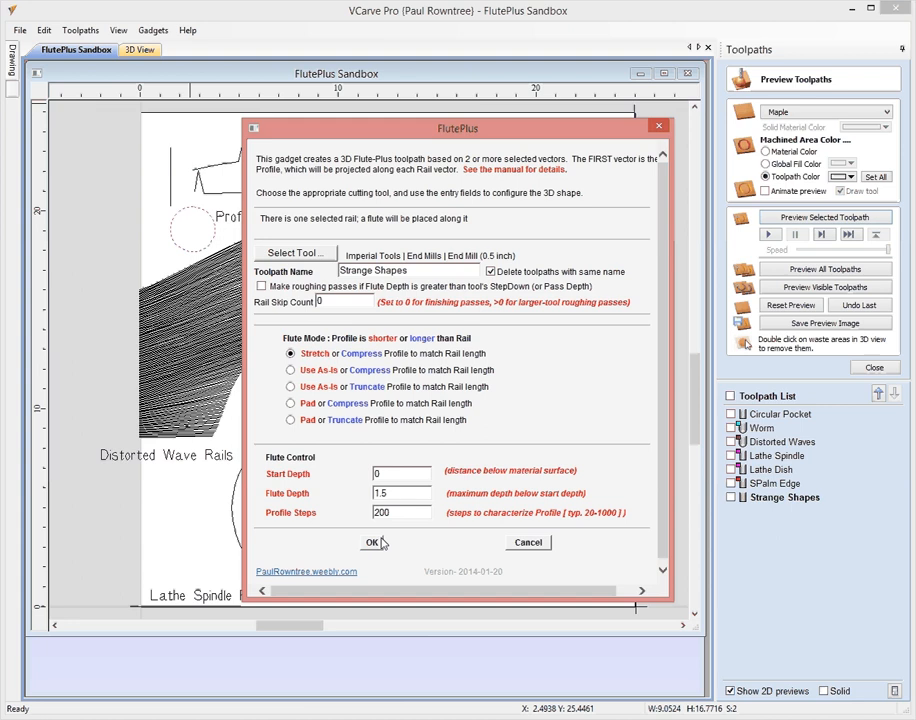
pyautogui.click(372, 542)
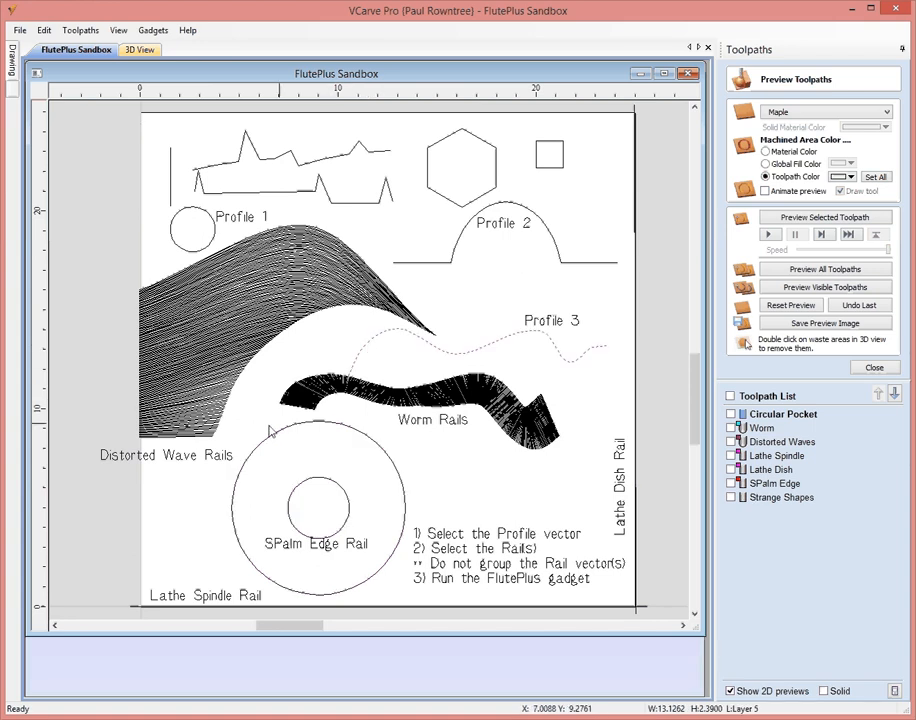
pyautogui.moveTo(224, 296)
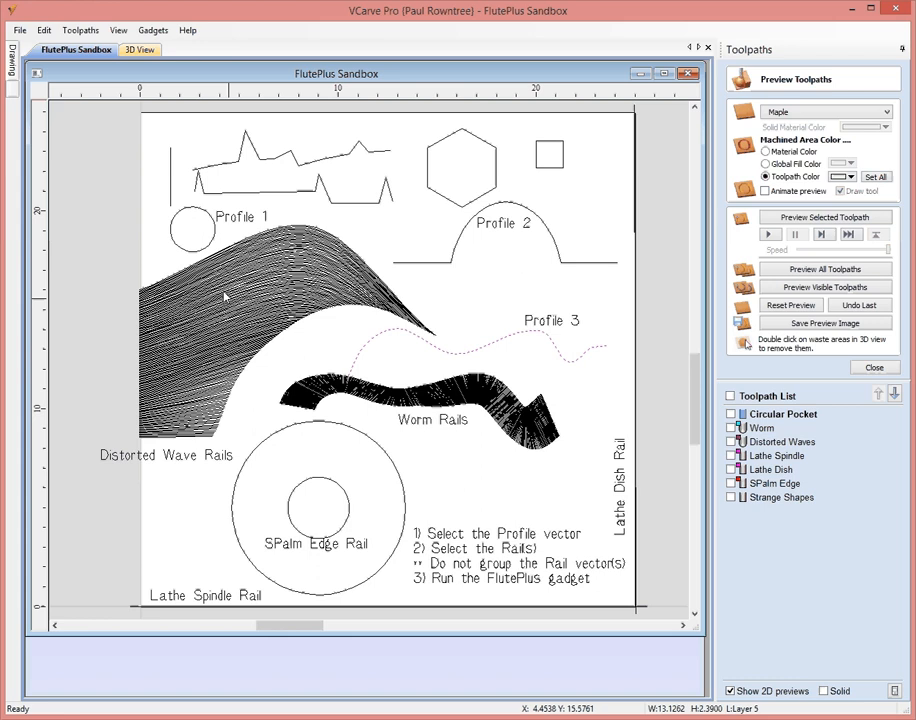
pyautogui.moveTo(156, 448)
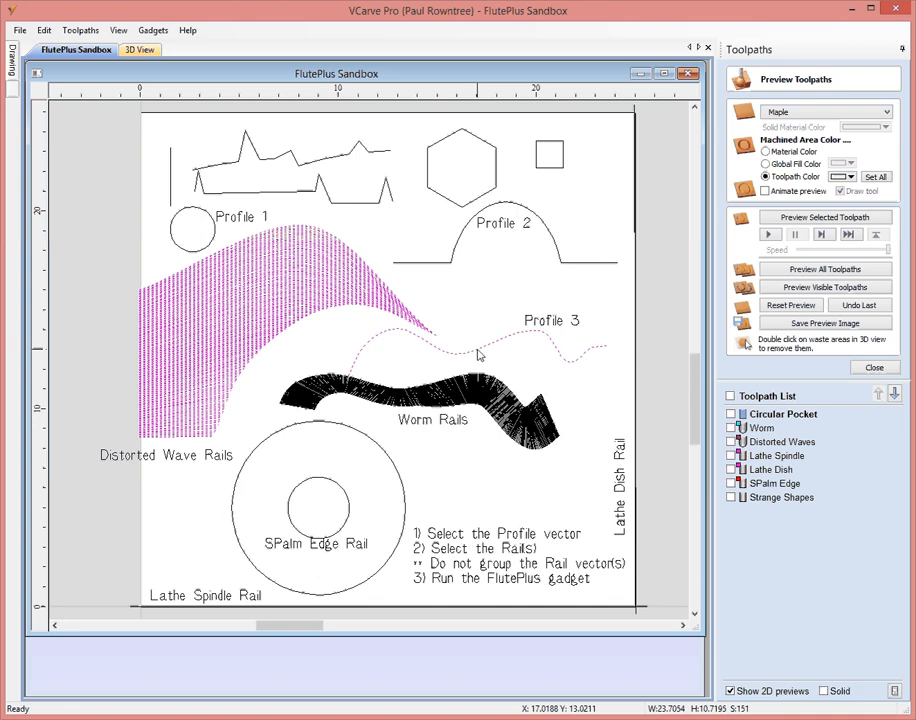
pyautogui.moveTo(664, 576)
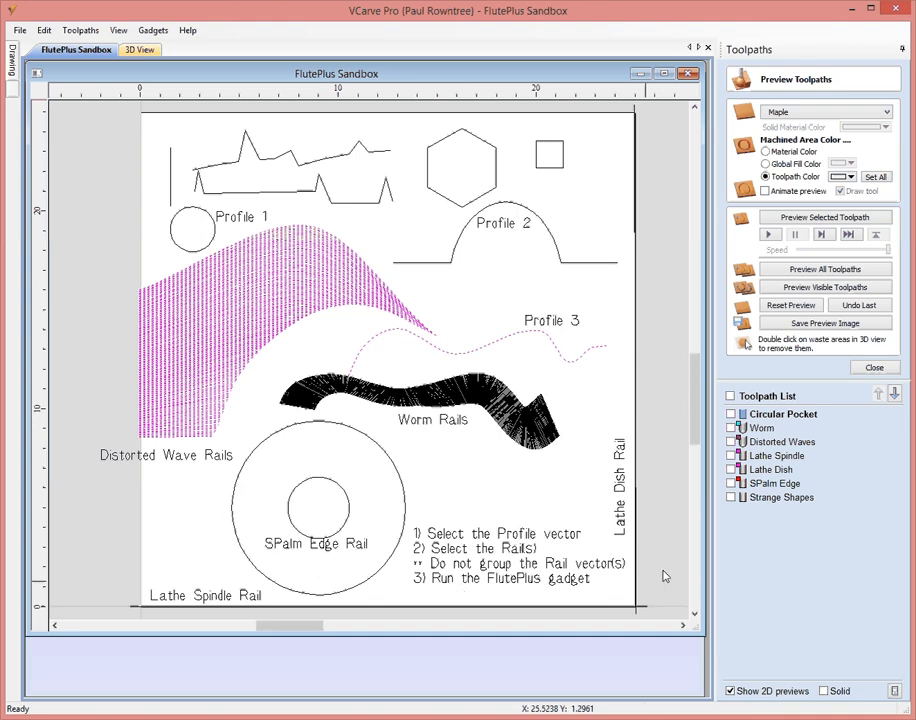
# Set the FlutePlus cutter to the 0.25 inch Ball Nose and create the flute toolpath
pyautogui.click(152, 30)
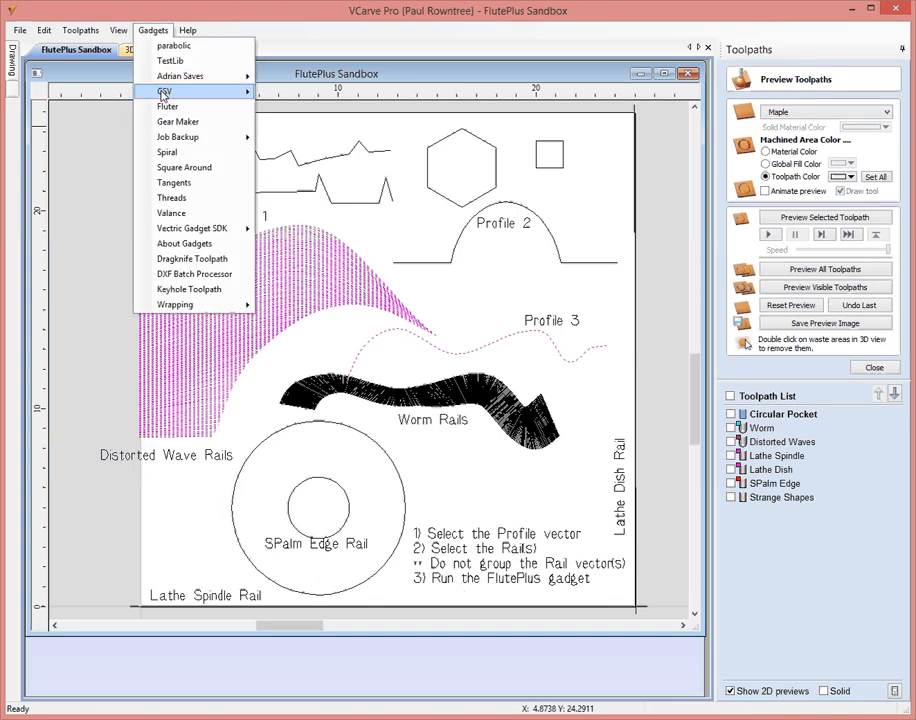
pyautogui.click(168, 106)
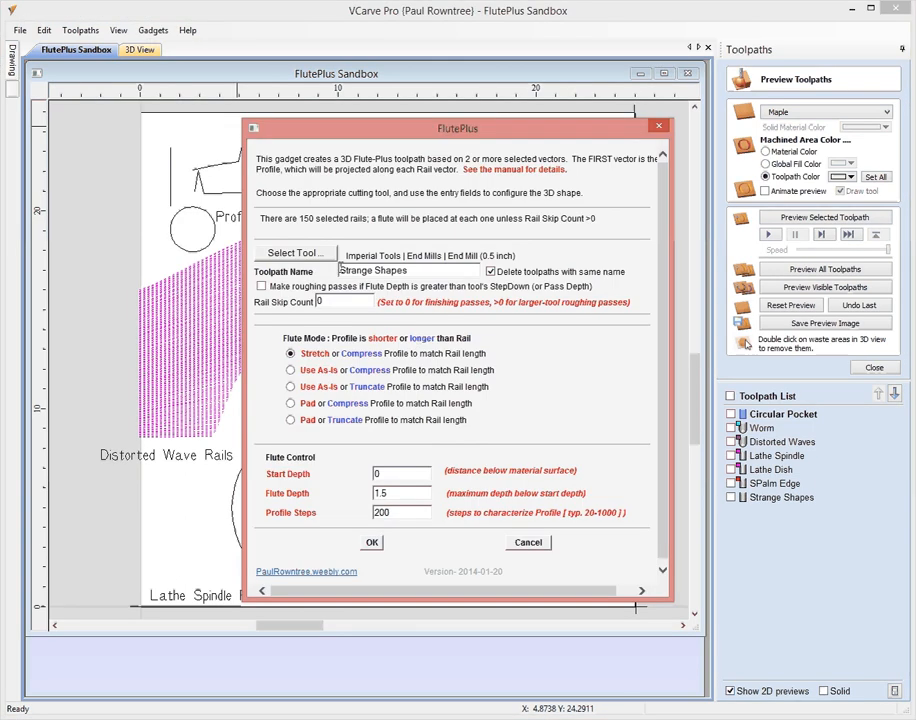
pyautogui.click(294, 252)
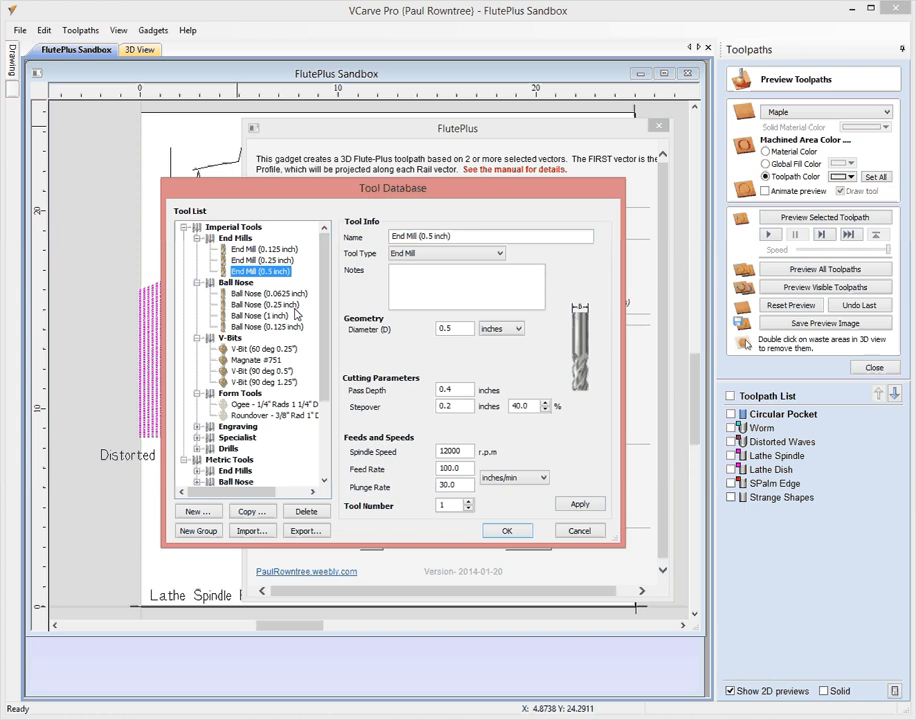
pyautogui.click(264, 304)
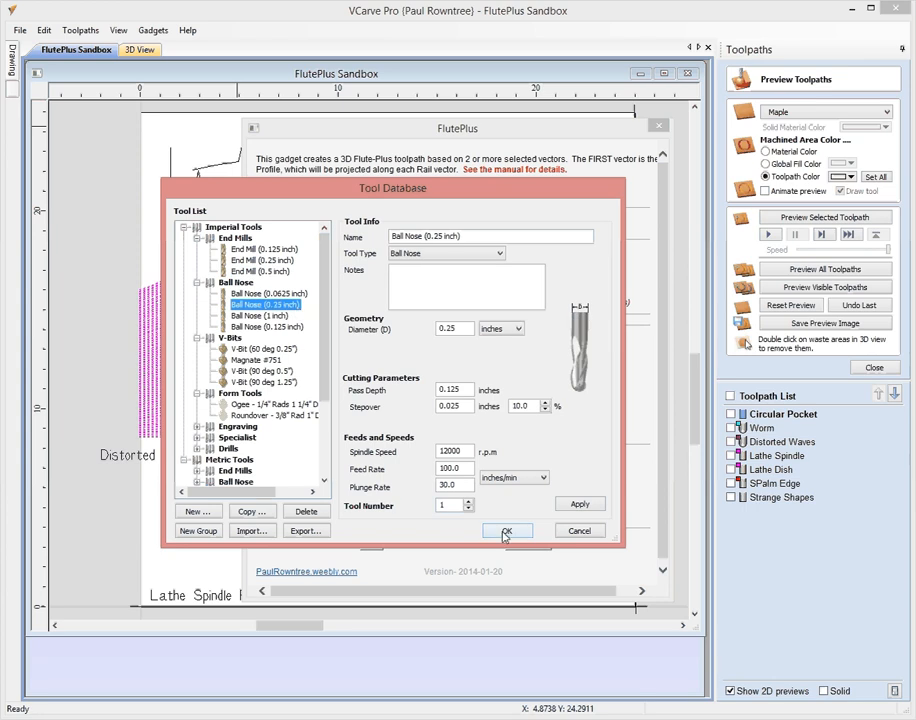
pyautogui.click(508, 530)
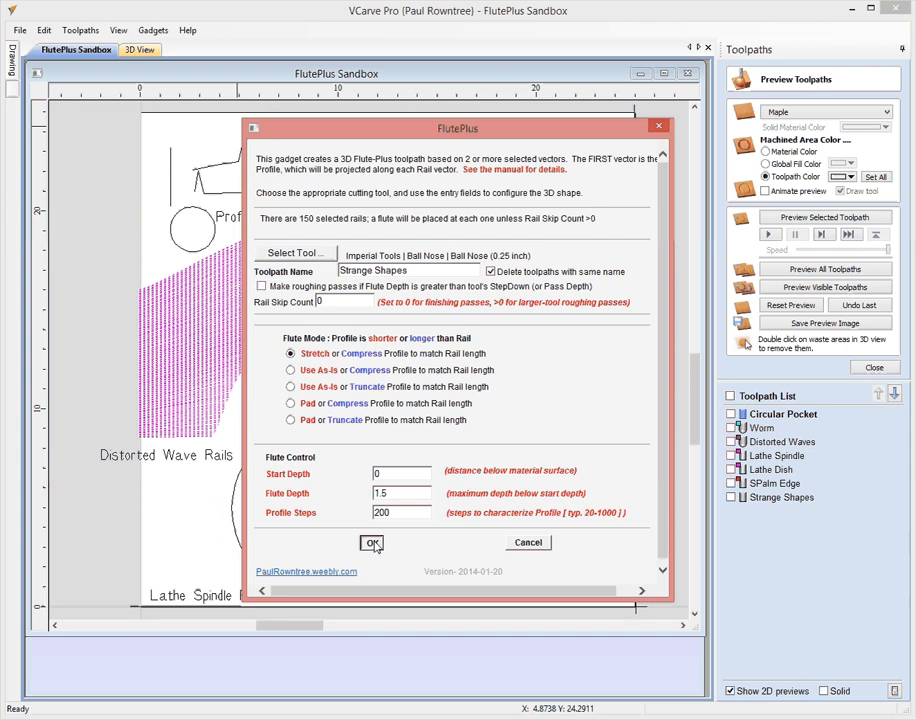
pyautogui.click(372, 542)
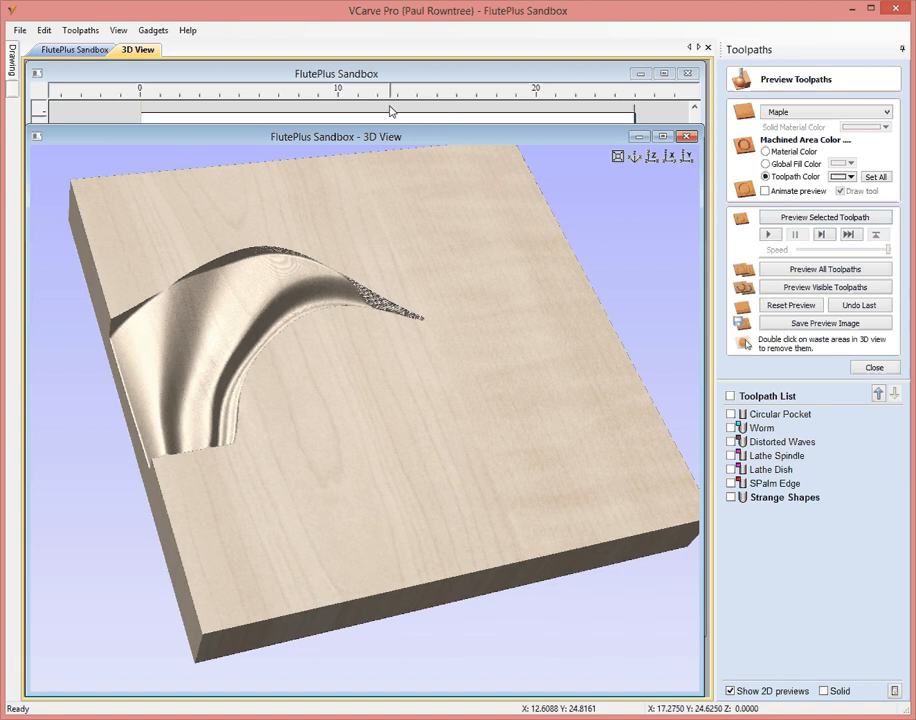
# Check the 2D drawing, then return to the 3D preview of the sweeping ridge
pyautogui.click(76, 48)
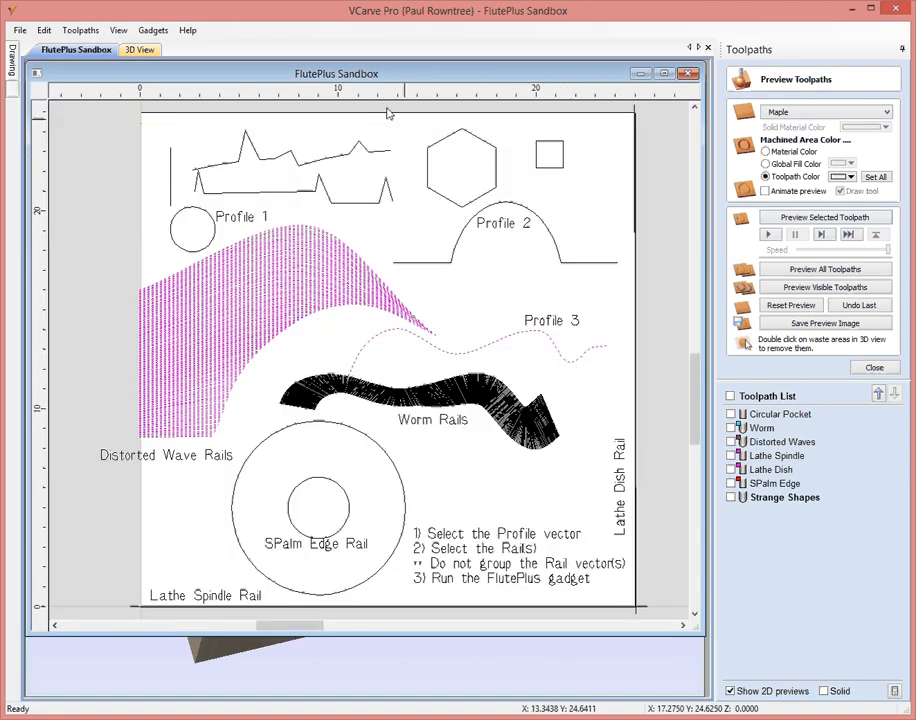
pyautogui.click(136, 48)
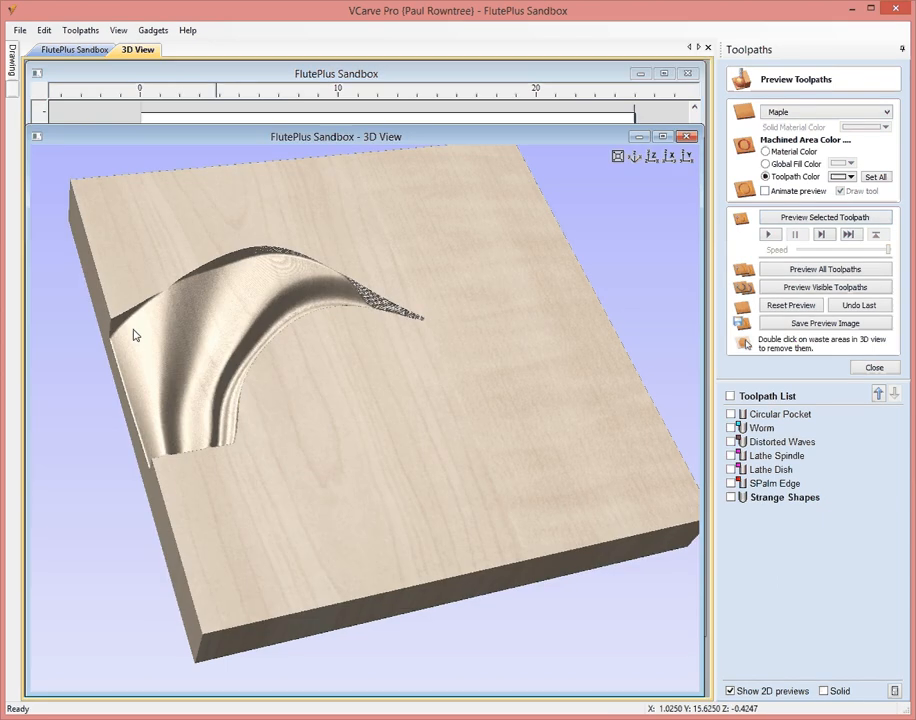
pyautogui.moveTo(336, 272)
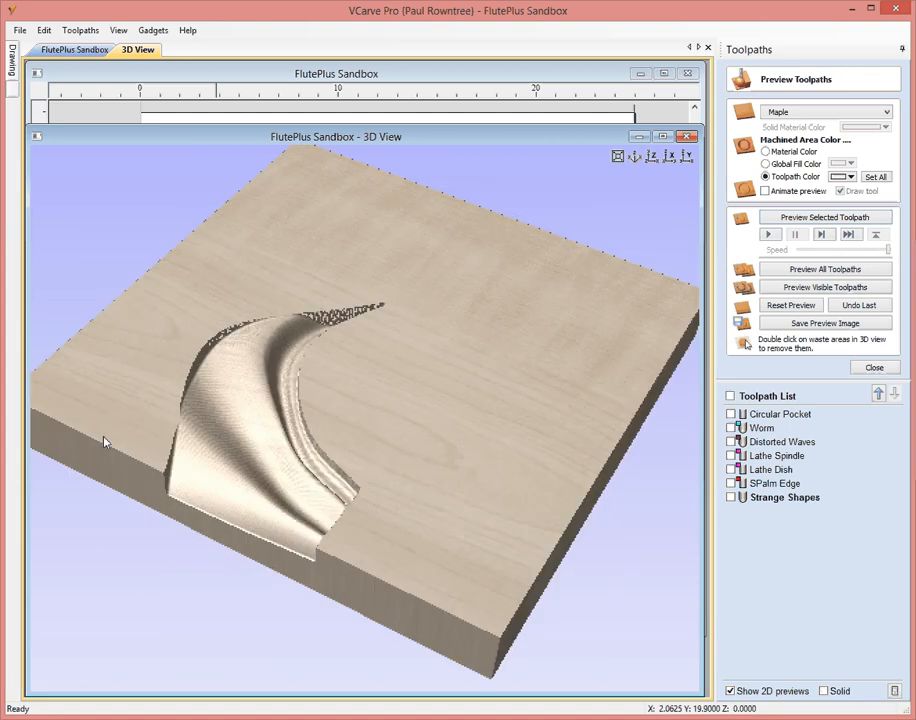
# Regenerate Strange Shapes in Use As-is or Truncate mode and preview the carving
pyautogui.click(152, 30)
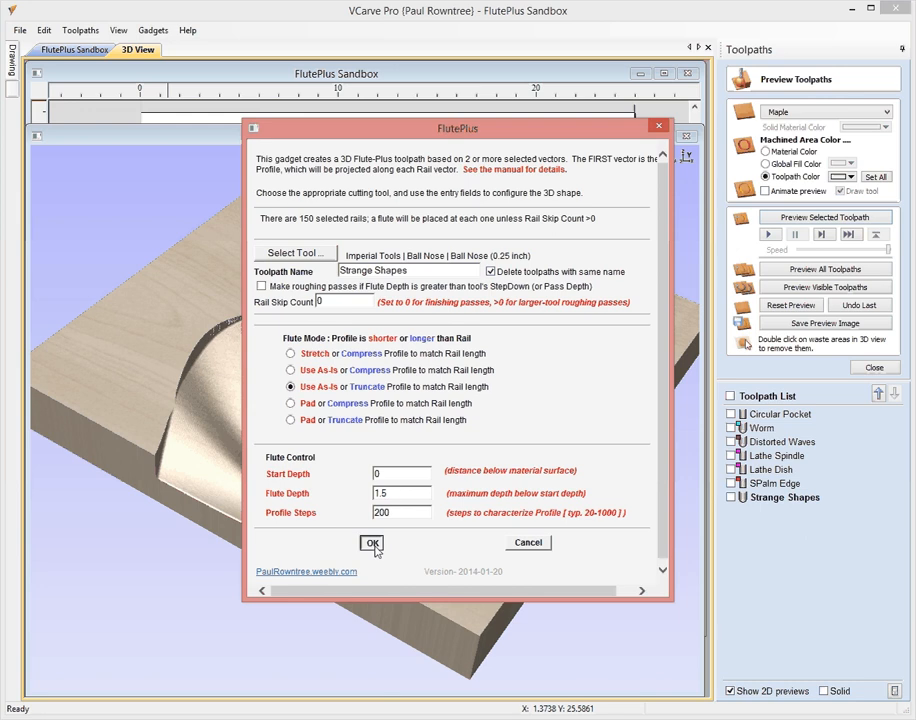
pyautogui.click(372, 544)
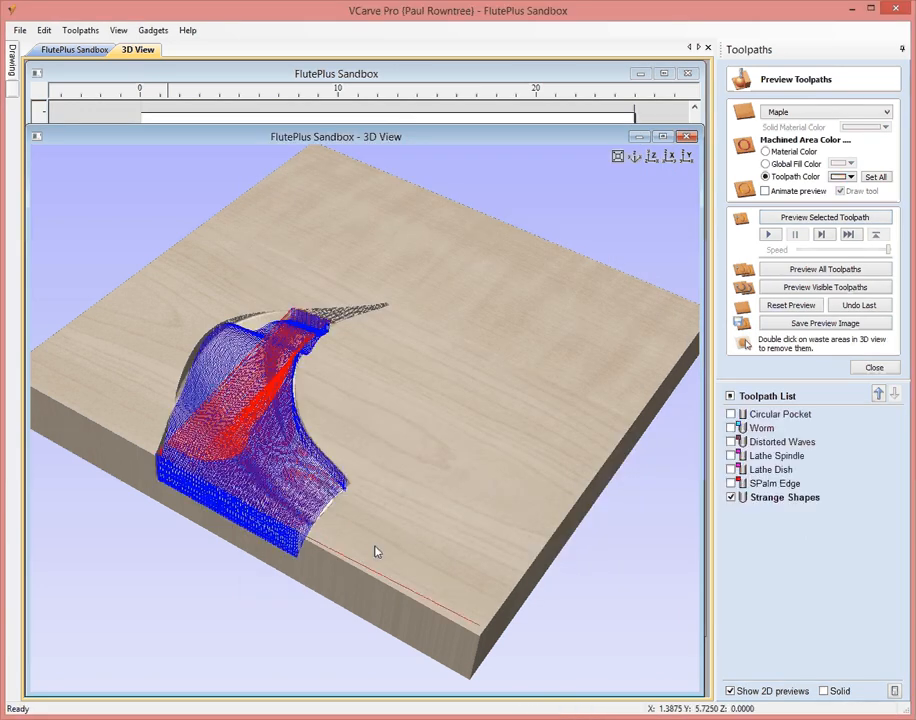
pyautogui.click(790, 304)
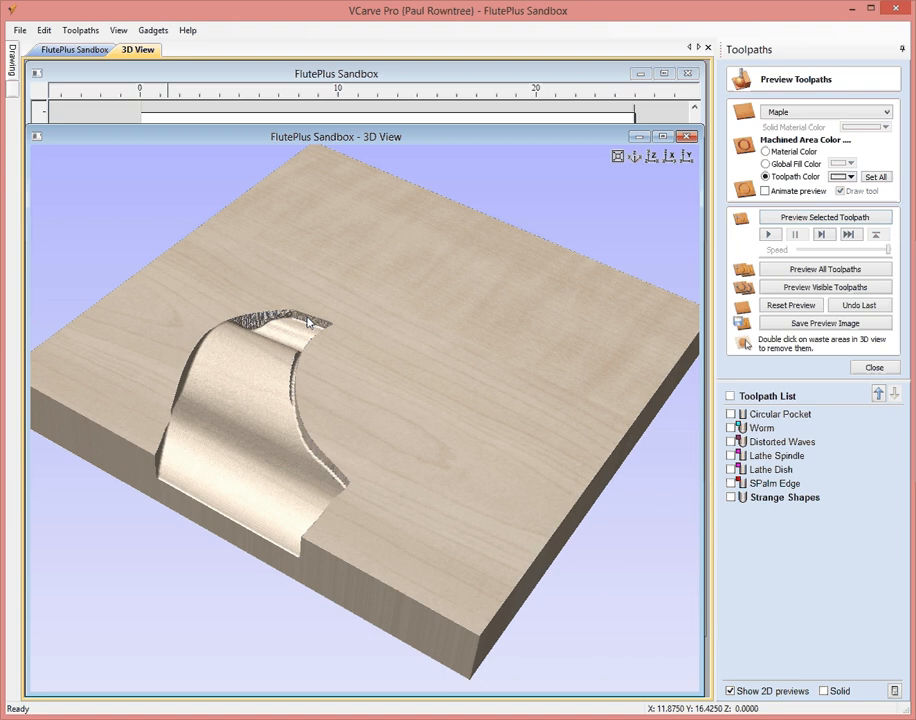
pyautogui.moveTo(328, 328)
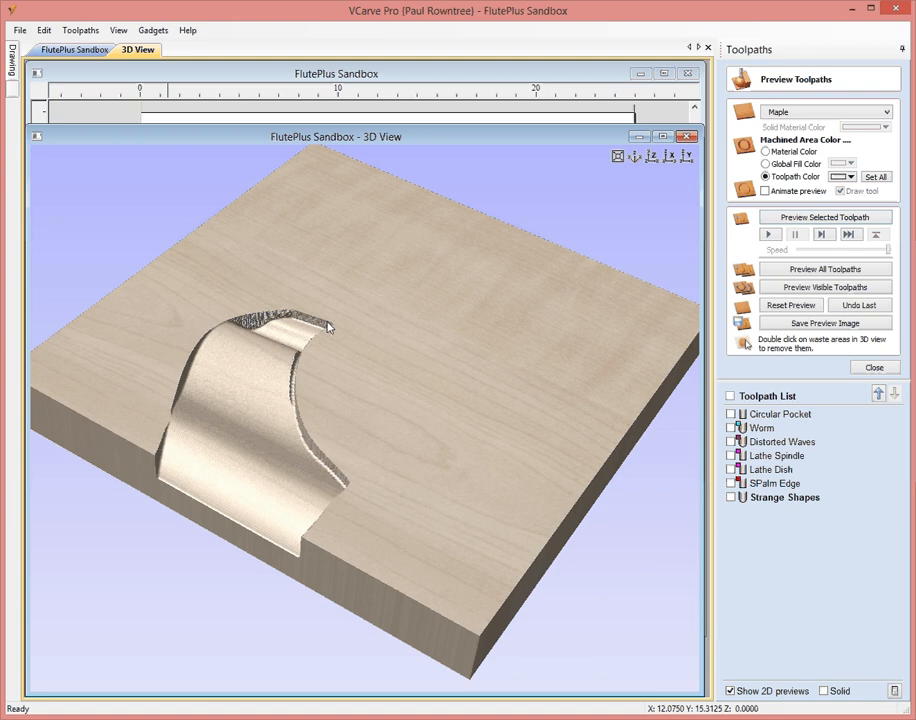
pyautogui.moveTo(302, 452)
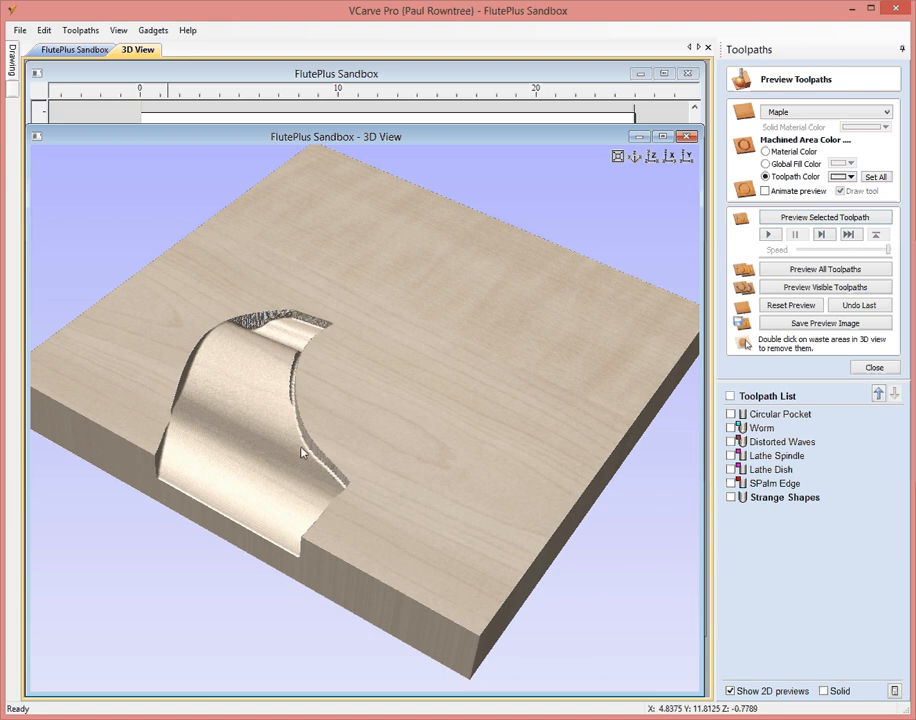
pyautogui.moveTo(212, 468)
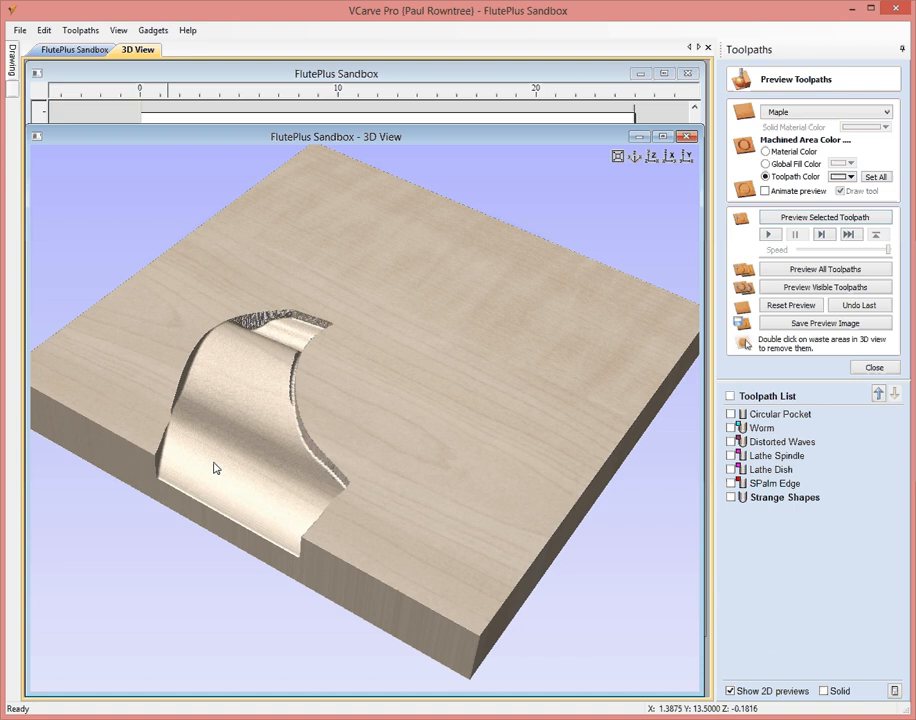
pyautogui.moveTo(276, 498)
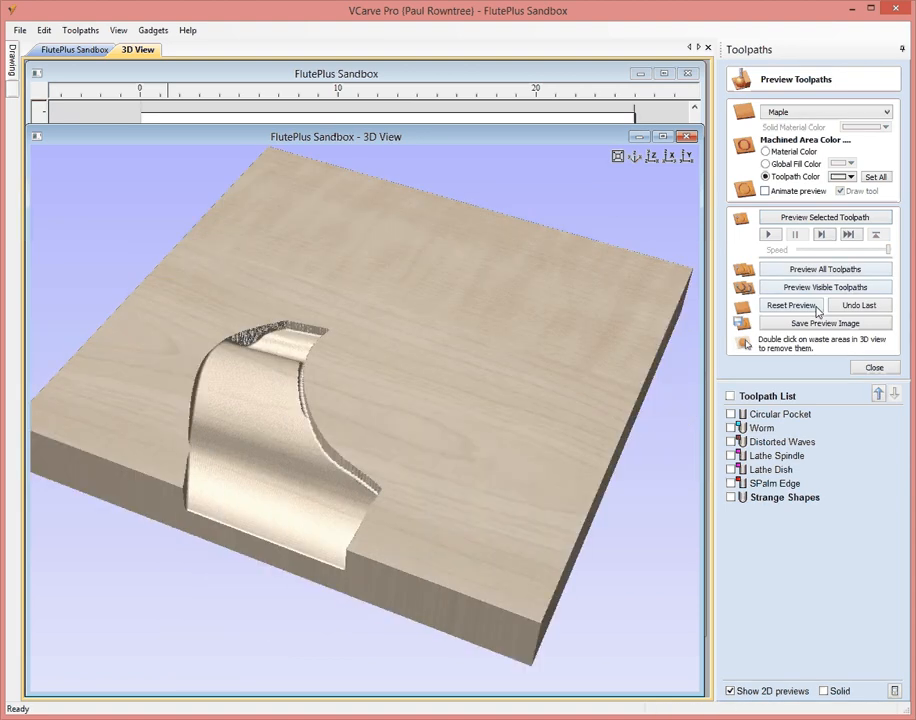
# Reset the preview, regenerate in Use As-is or Compress mode, and preview again
pyautogui.click(152, 30)
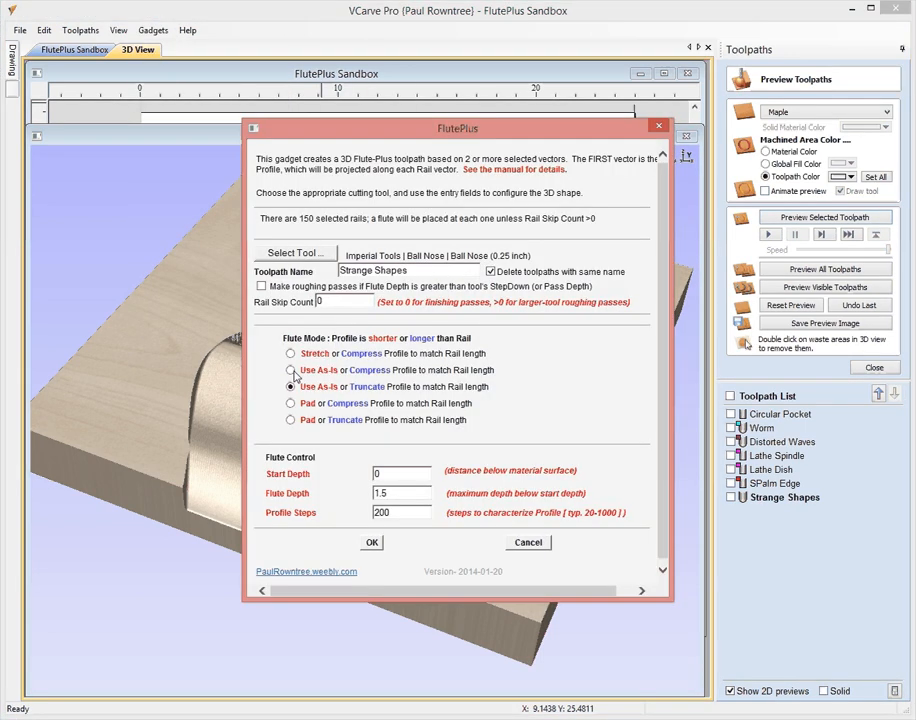
pyautogui.click(372, 542)
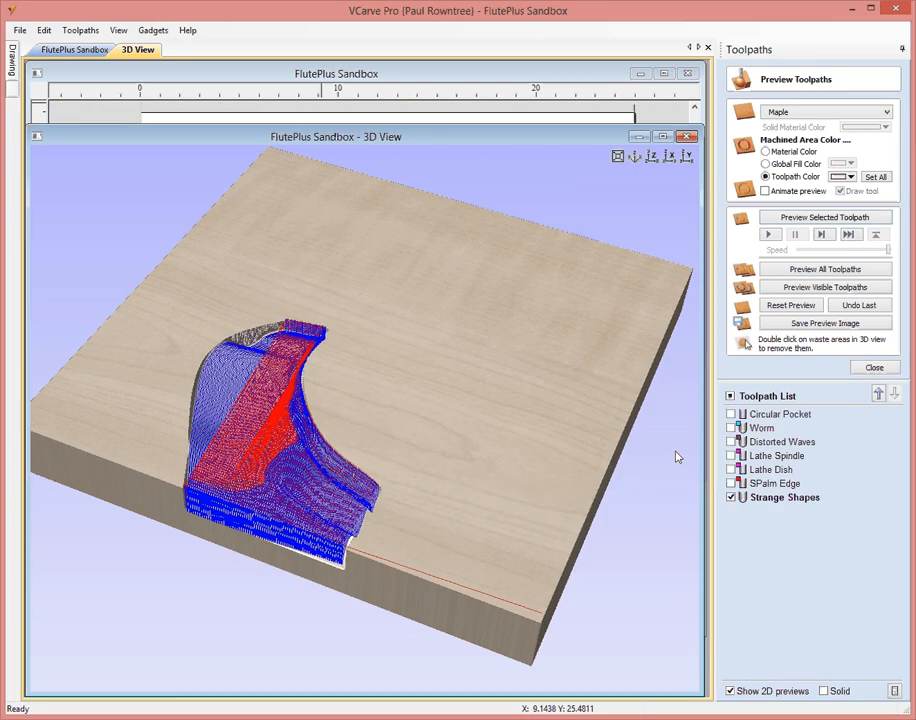
pyautogui.click(824, 216)
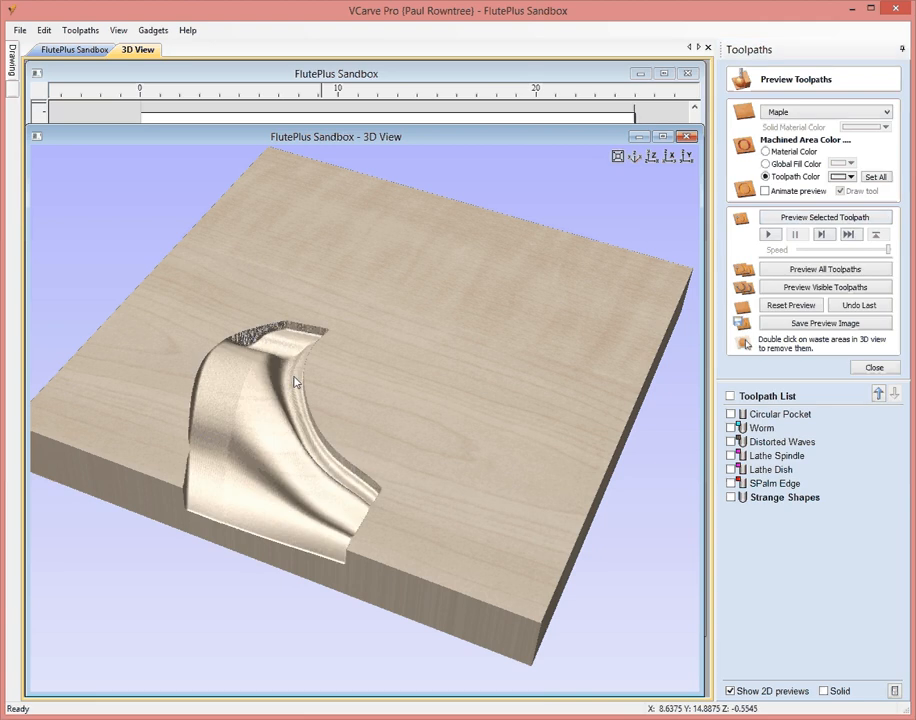
pyautogui.moveTo(312, 336)
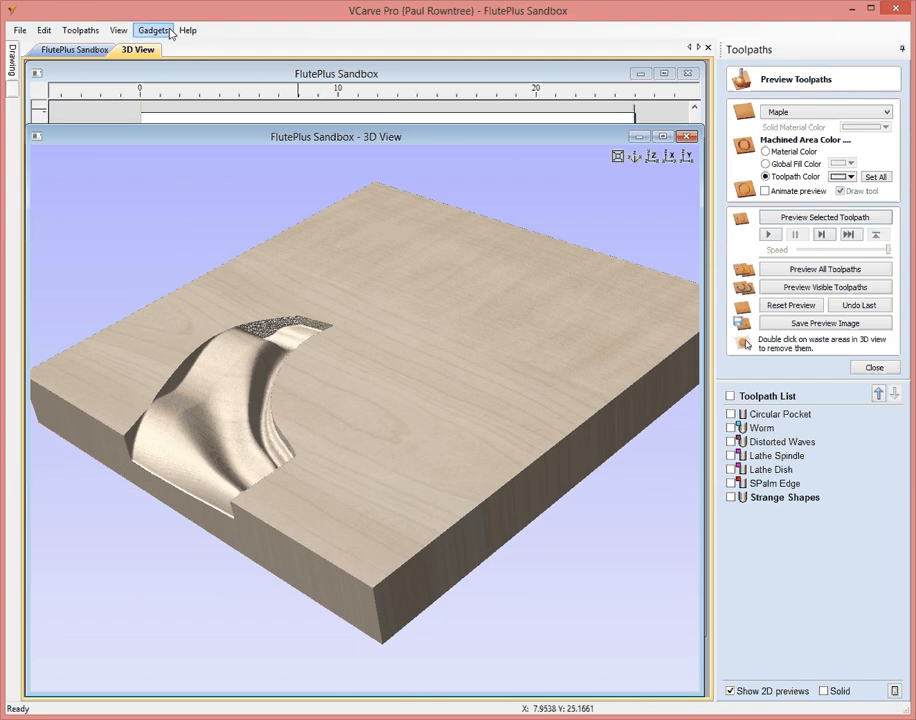
# Rerun the FlutePlus gadget on Strange Shapes with current settings and view the block from above
pyautogui.click(76, 48)
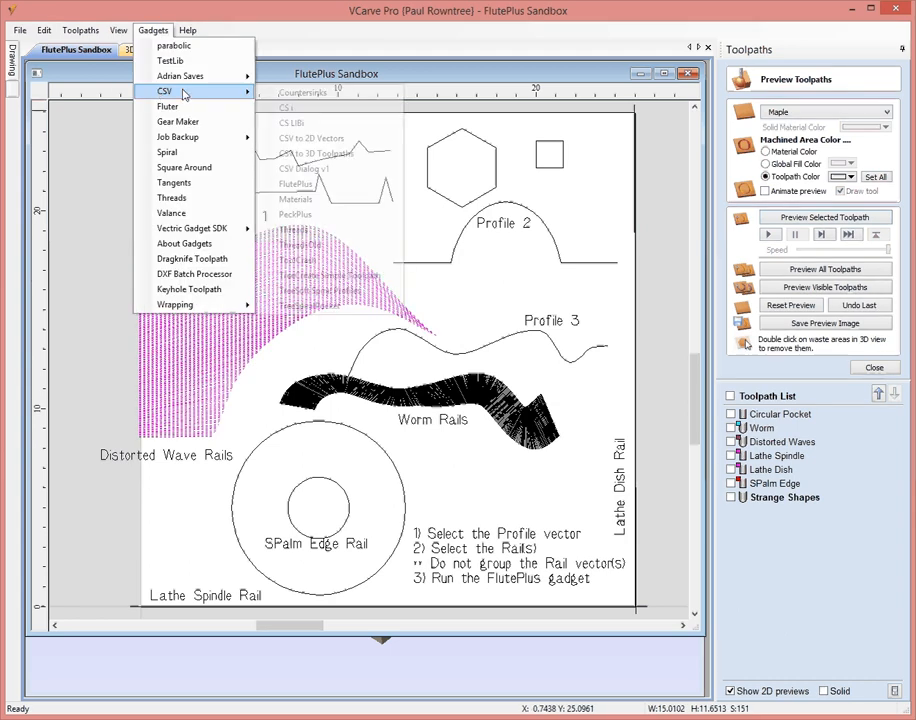
pyautogui.click(284, 184)
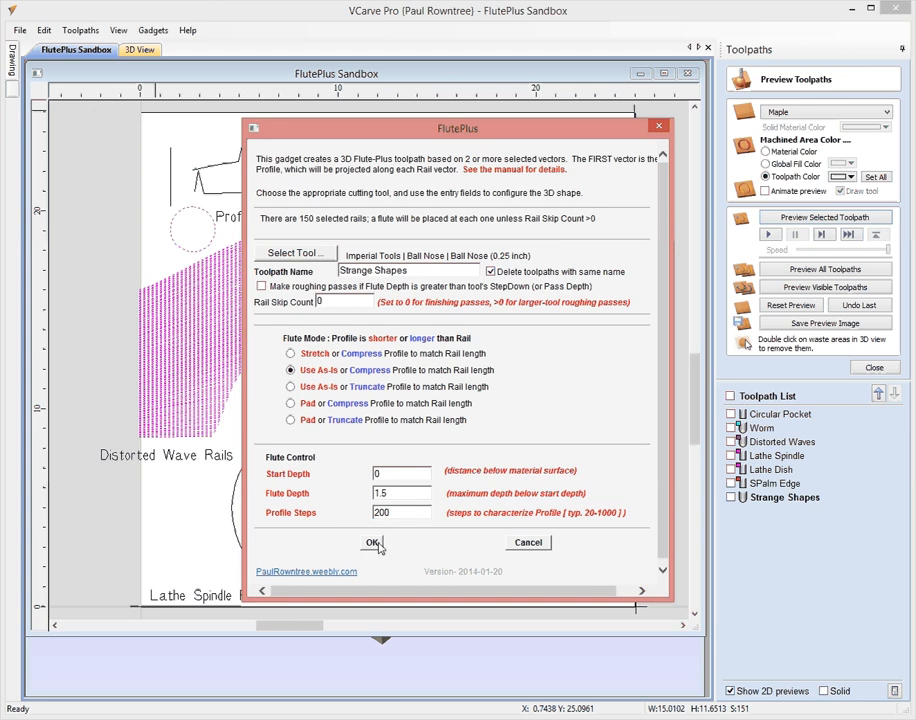
pyautogui.click(372, 542)
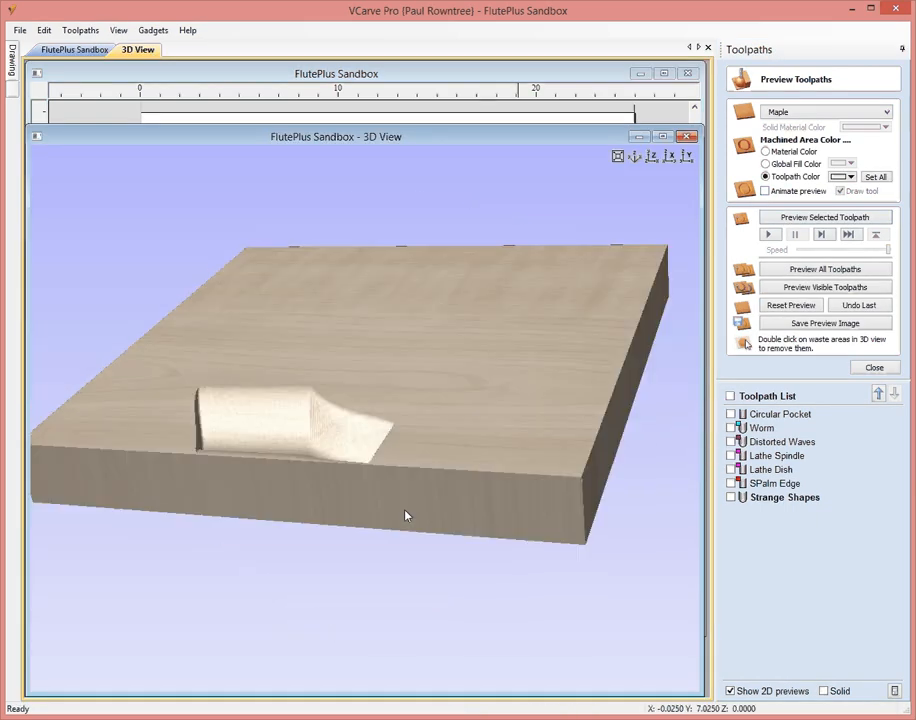
pyautogui.moveTo(404, 516); pyautogui.dragTo(316, 414)
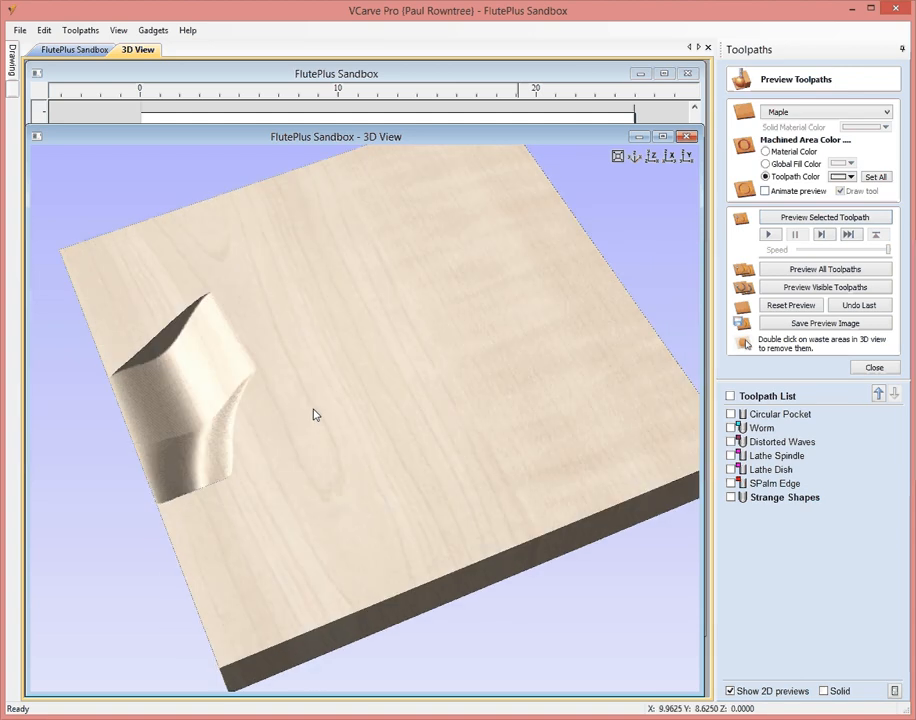
pyautogui.moveTo(180, 88)
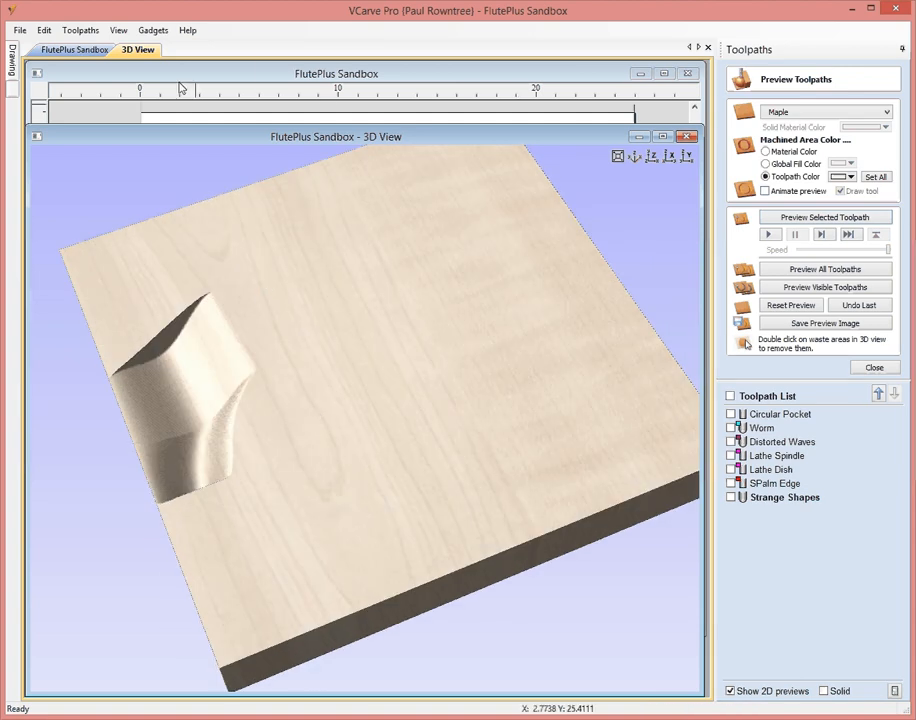
# Rerun FlutePlus again and carve the flute toolpath into the block in the 3D preview
pyautogui.click(152, 30)
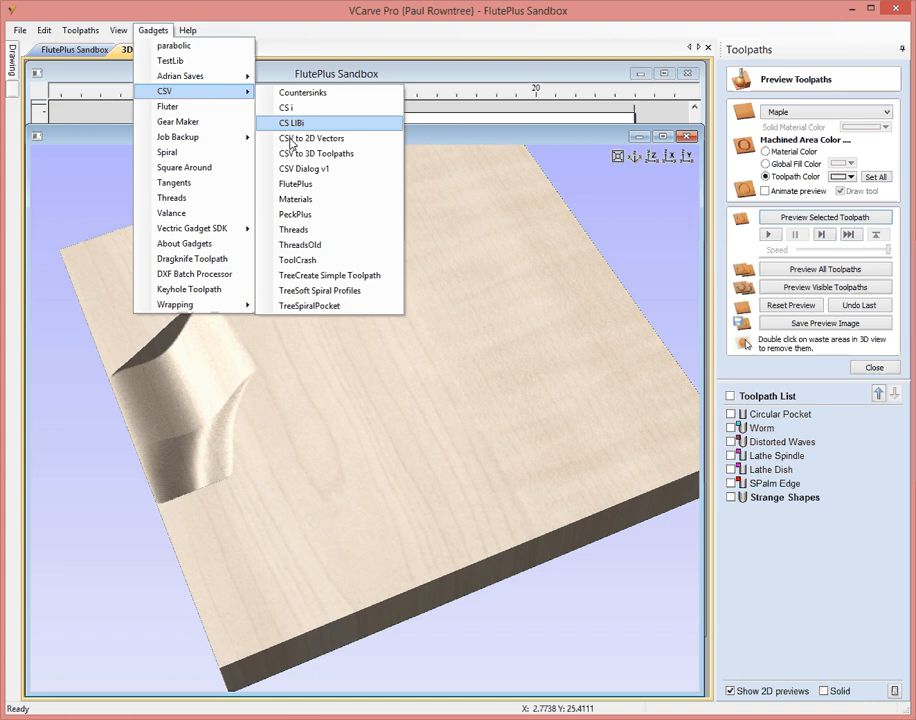
pyautogui.click(296, 184)
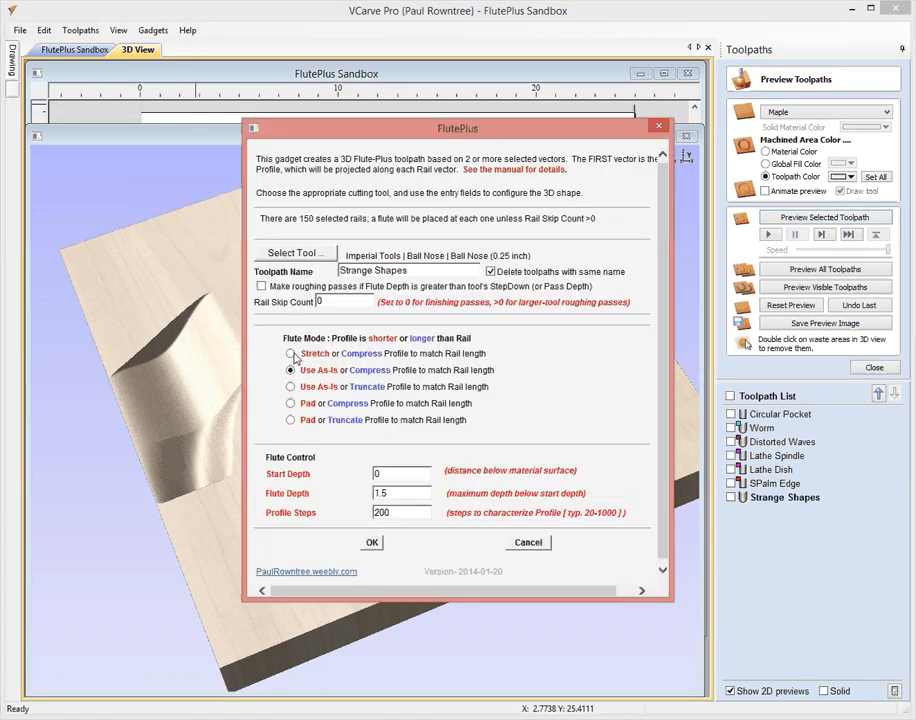
pyautogui.click(372, 542)
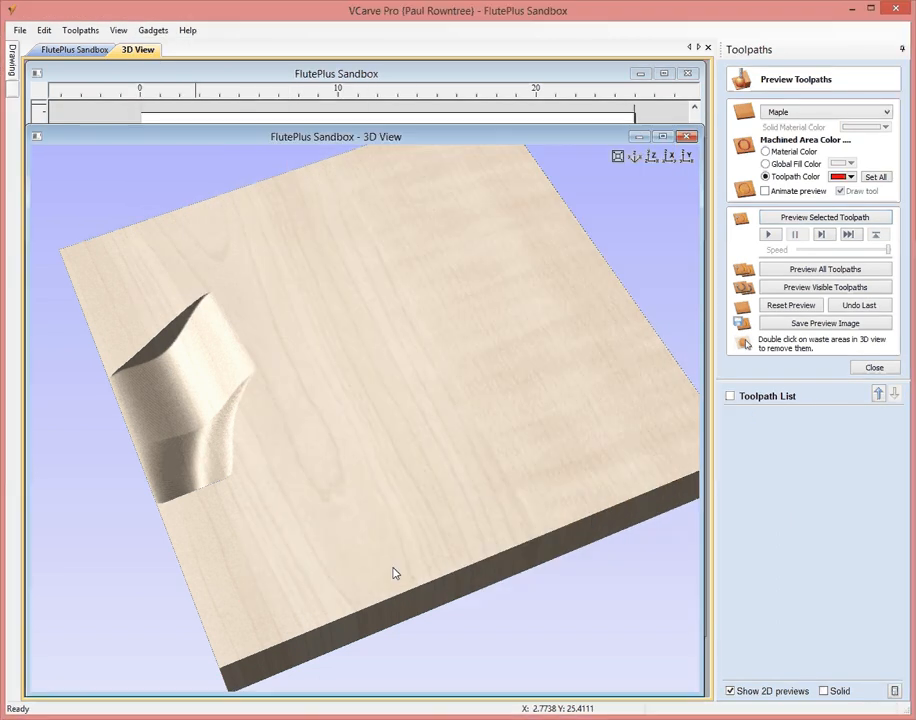
pyautogui.click(824, 288)
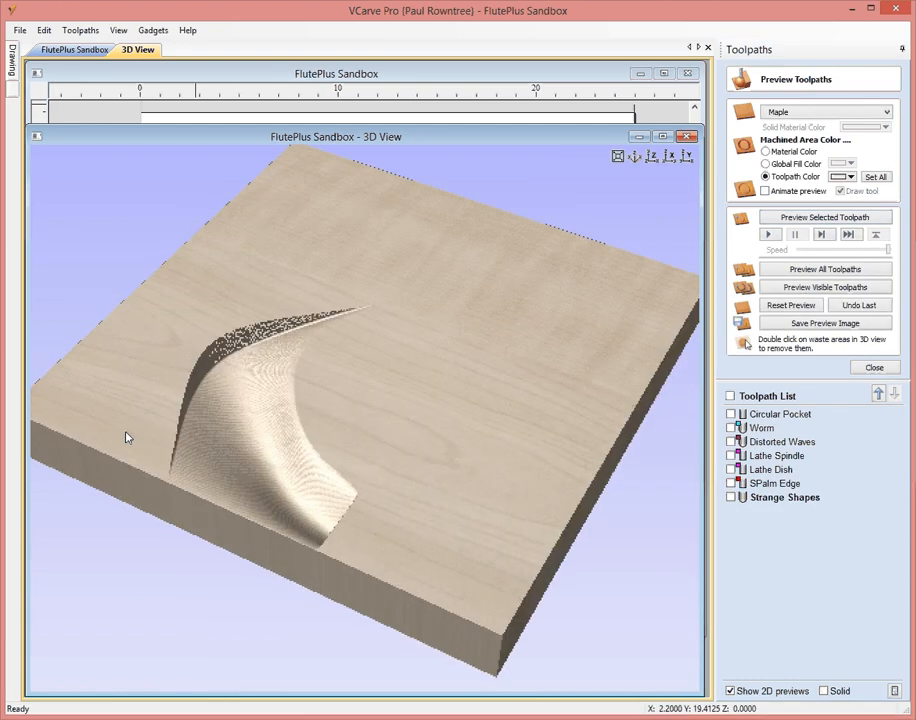
pyautogui.moveTo(126, 436); pyautogui.dragTo(408, 528)
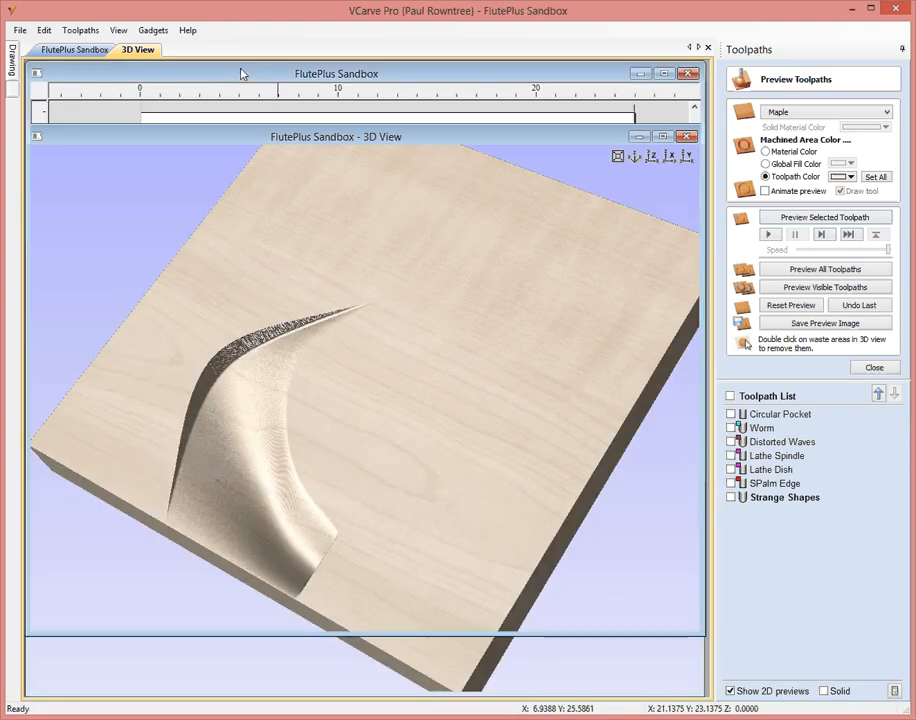
# Back in 2D, reopen FlutePlus for Strange Shapes and enable Make roughing passes
pyautogui.click(76, 48)
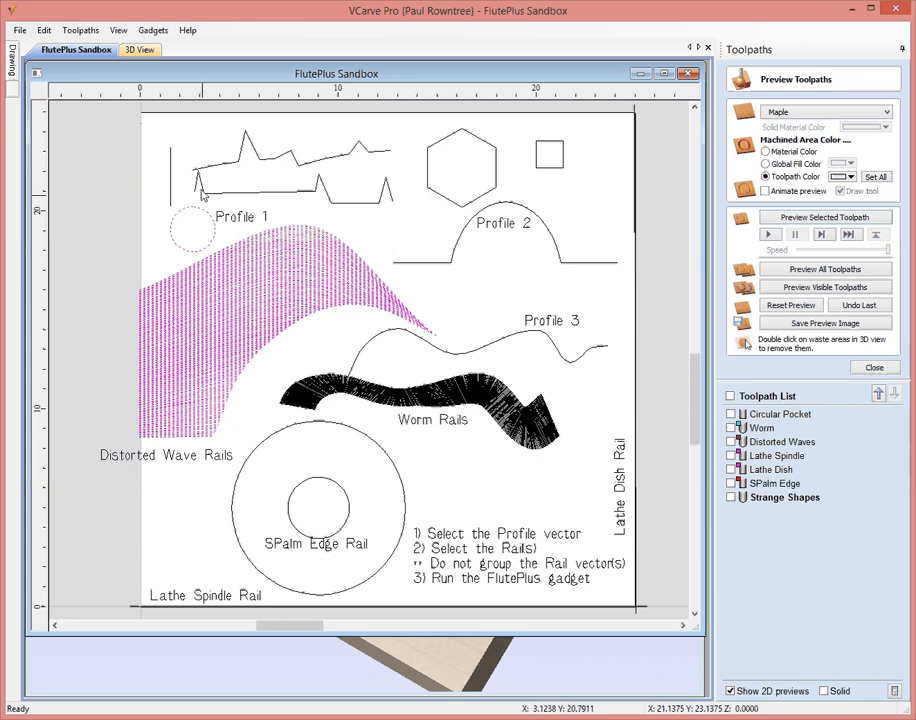
pyautogui.moveTo(124, 260)
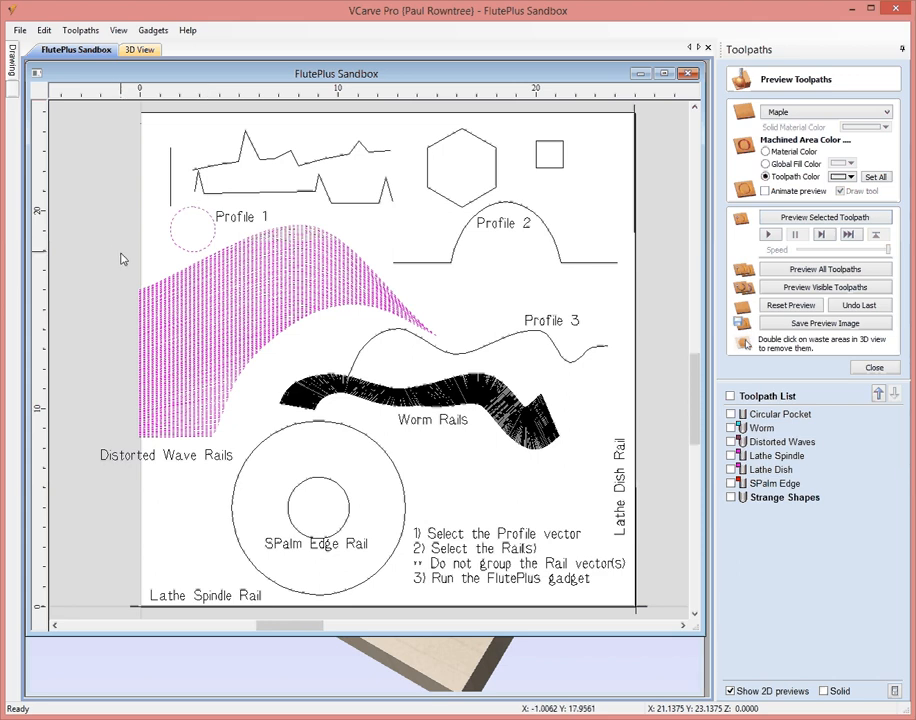
pyautogui.click(152, 30)
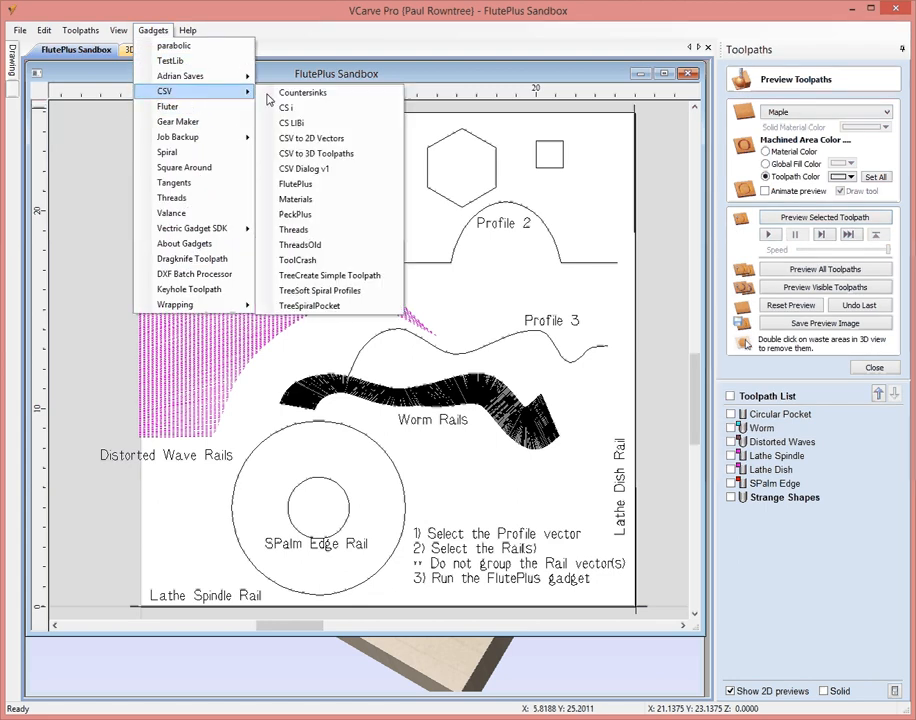
pyautogui.click(296, 184)
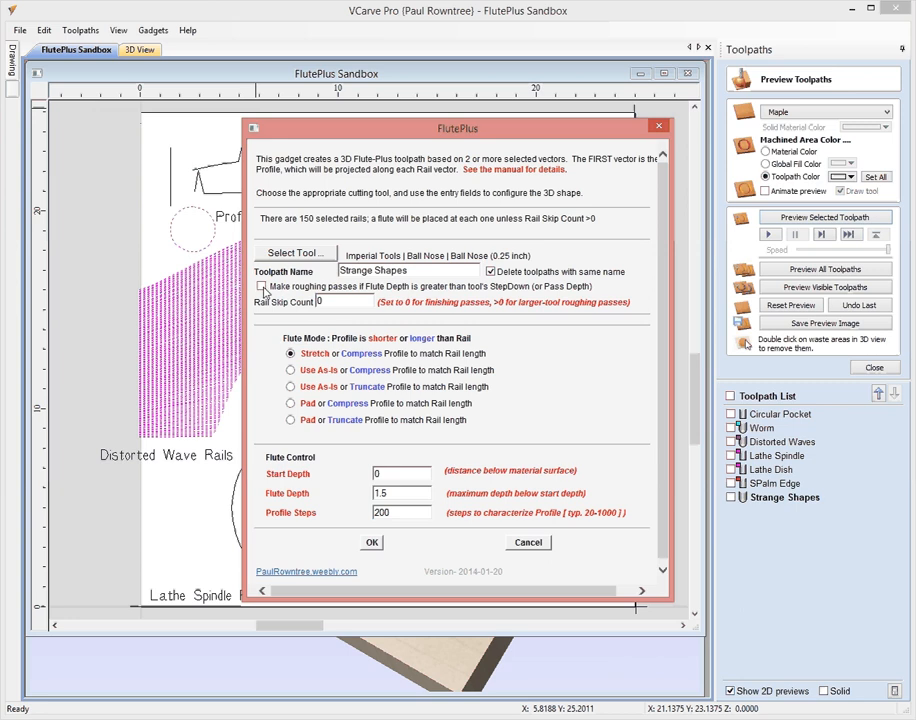
pyautogui.click(264, 288)
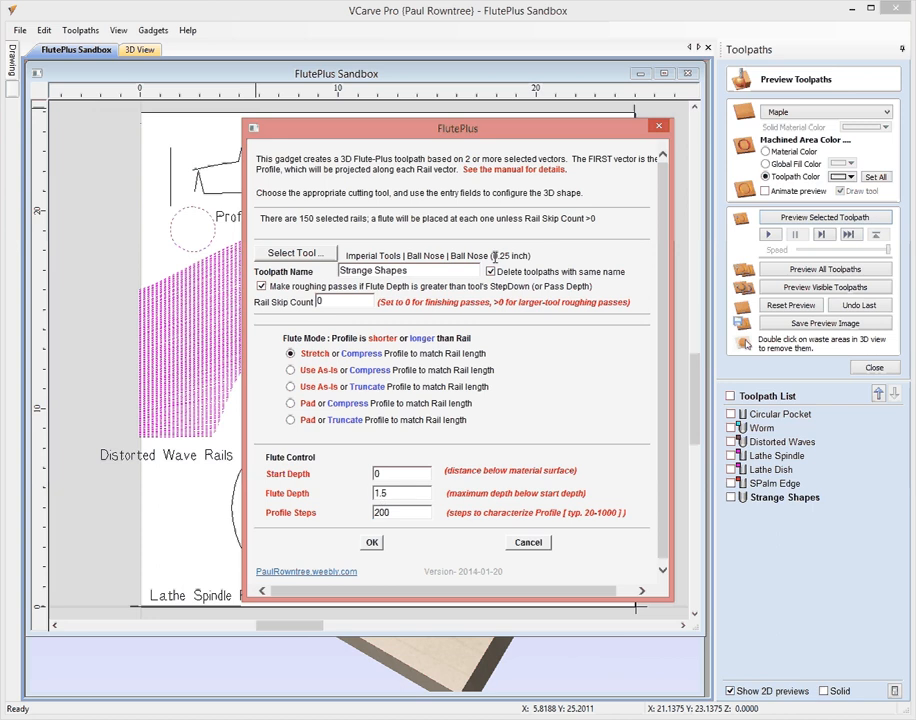
# Choose the Ball Nose 0.25 inch tool for the flute and confirm it
pyautogui.click(294, 252)
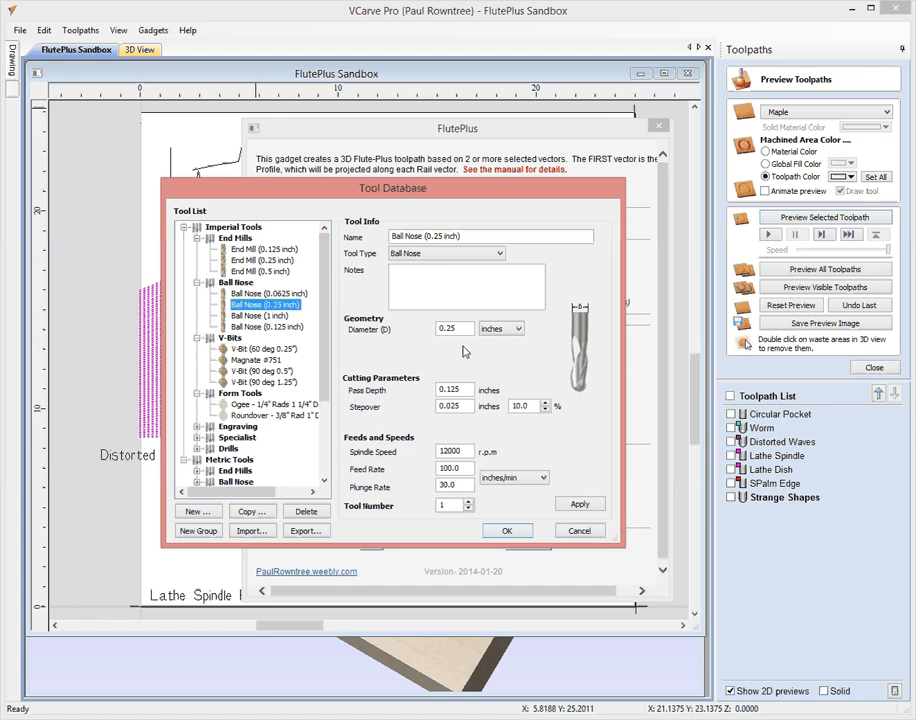
pyautogui.click(456, 390)
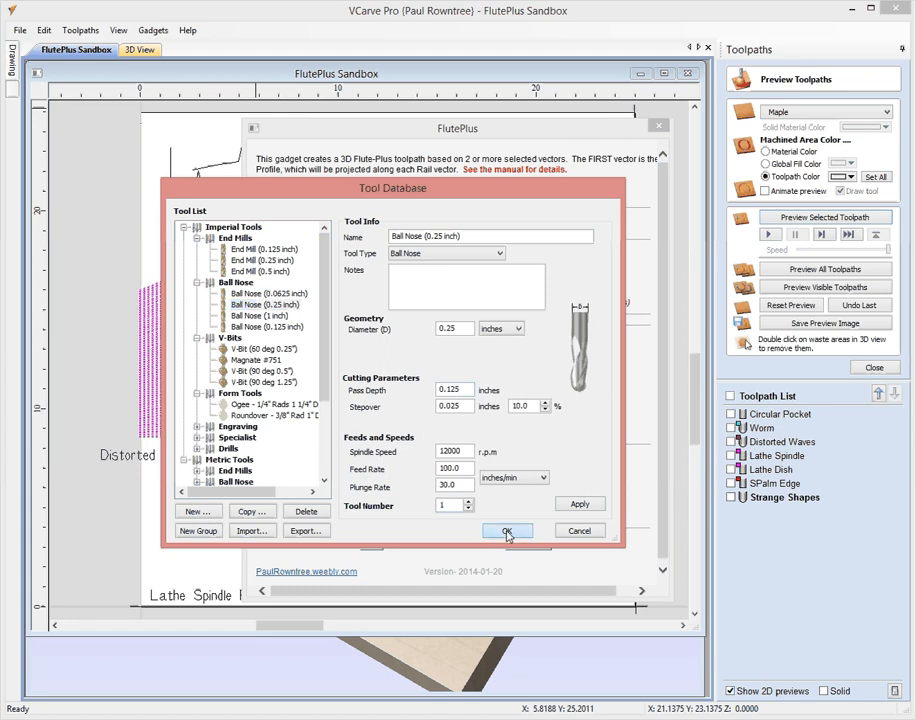
pyautogui.click(508, 532)
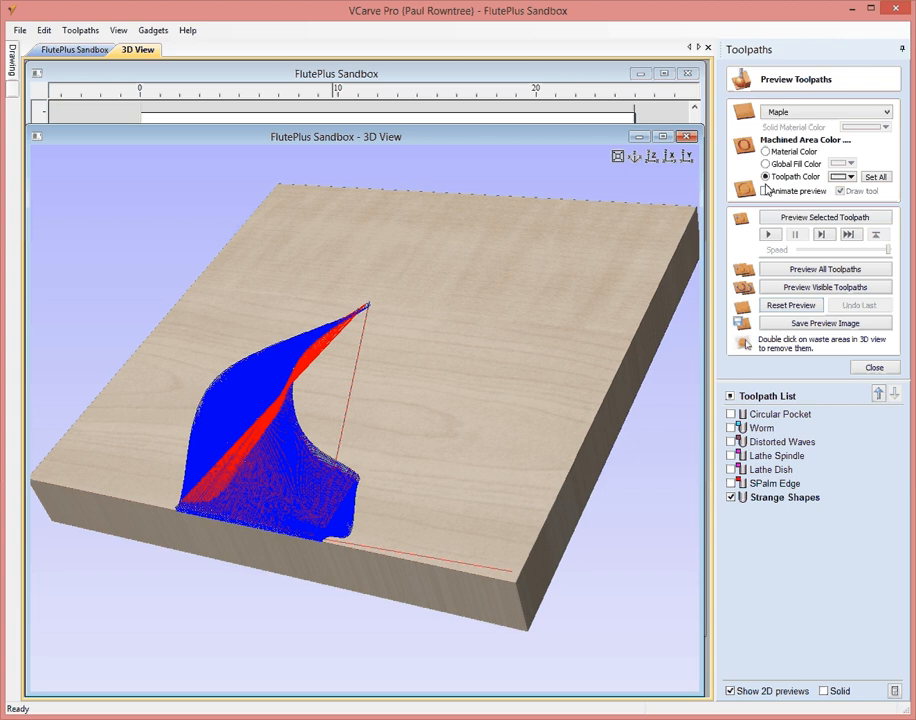
# Animate the flute toolpath carving a reset uncut block, then return to the 2D drawing
pyautogui.click(768, 192)
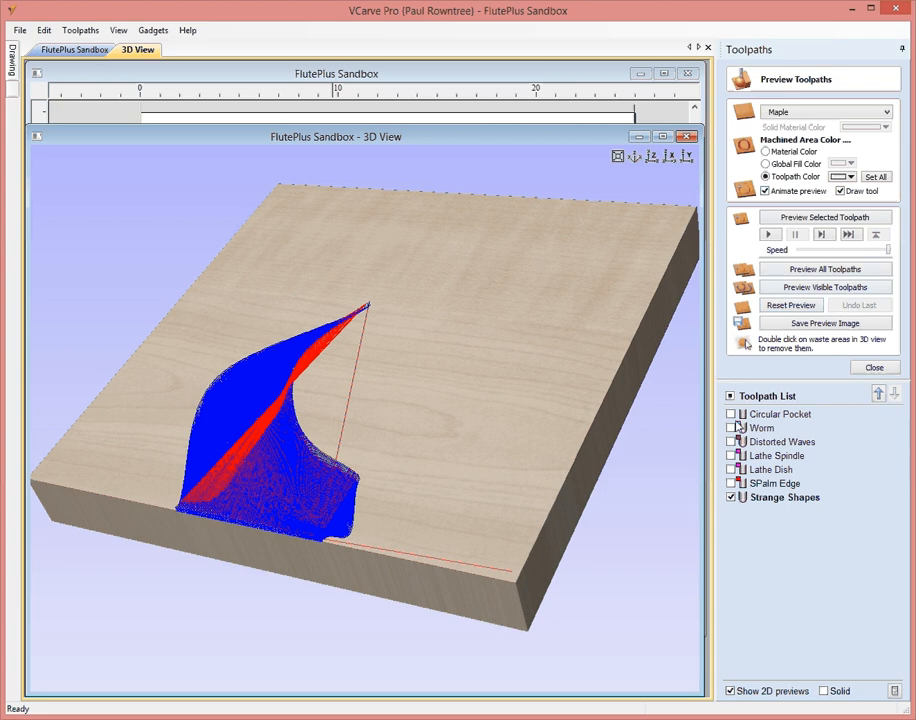
pyautogui.click(790, 304)
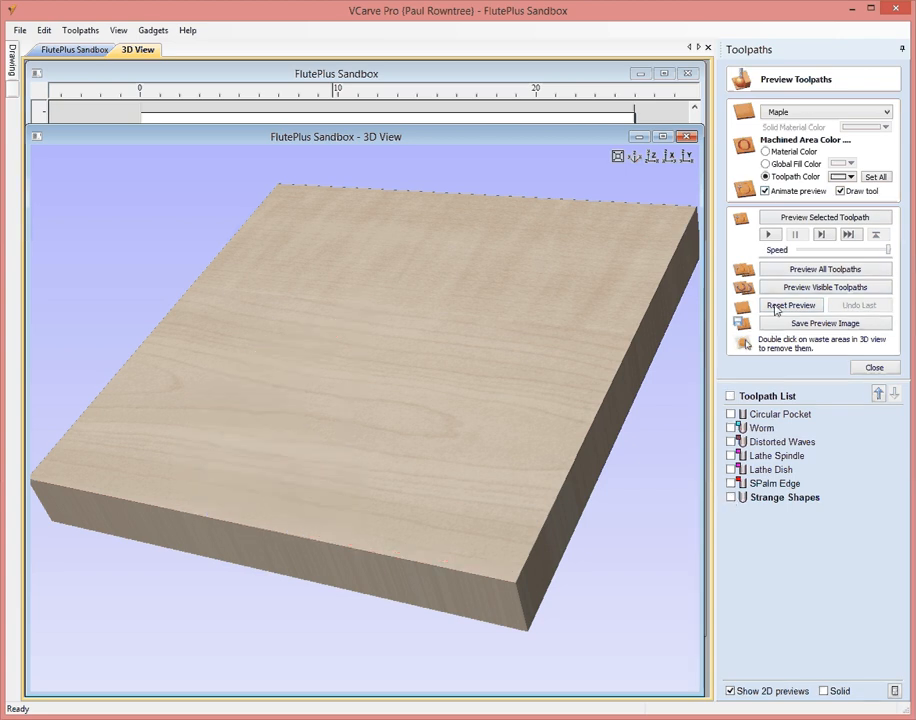
pyautogui.click(788, 304)
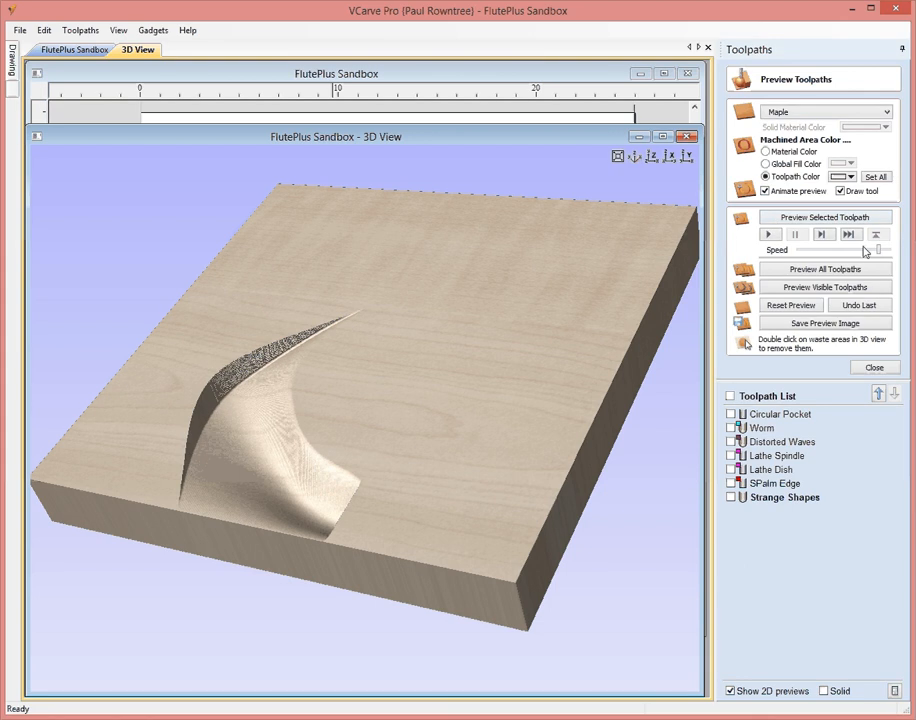
pyautogui.click(76, 48)
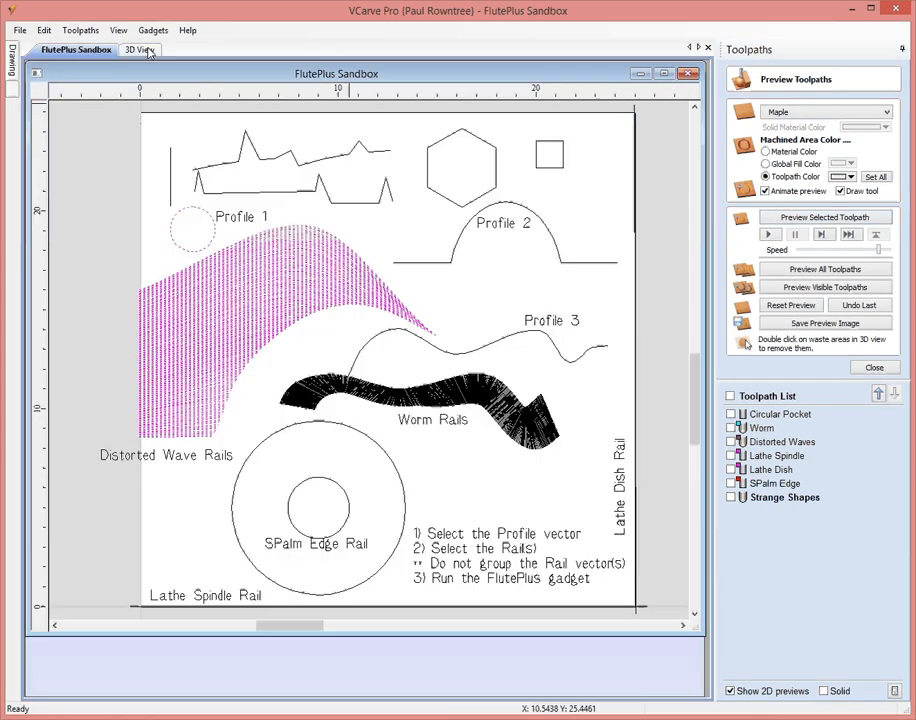
# Reopen the FlutePlus gadget to adjust the Rail Skip Count for Strange Shapes
pyautogui.click(152, 30)
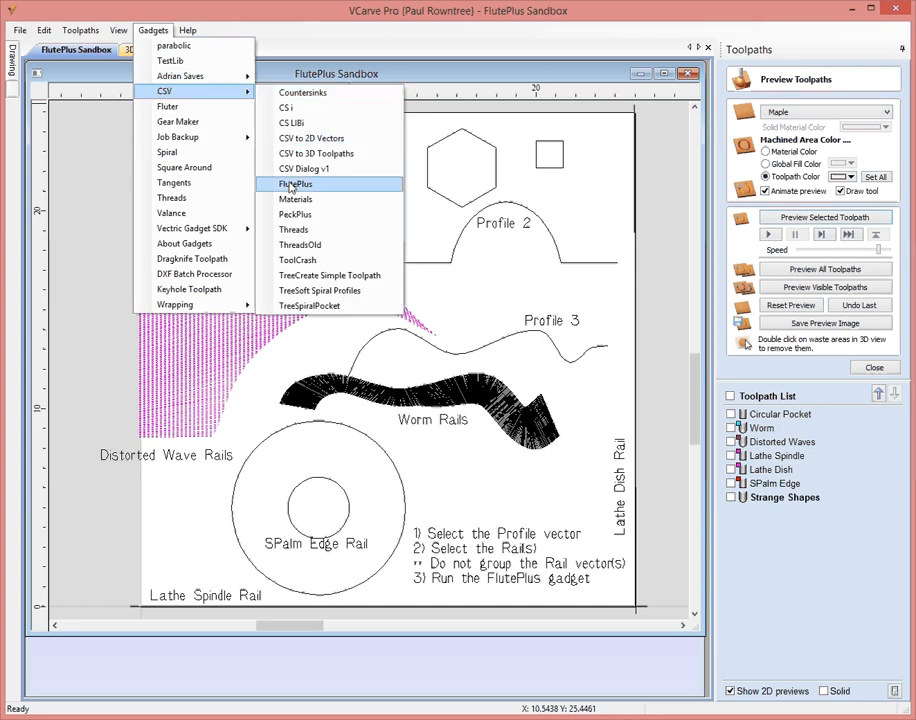
pyautogui.click(294, 184)
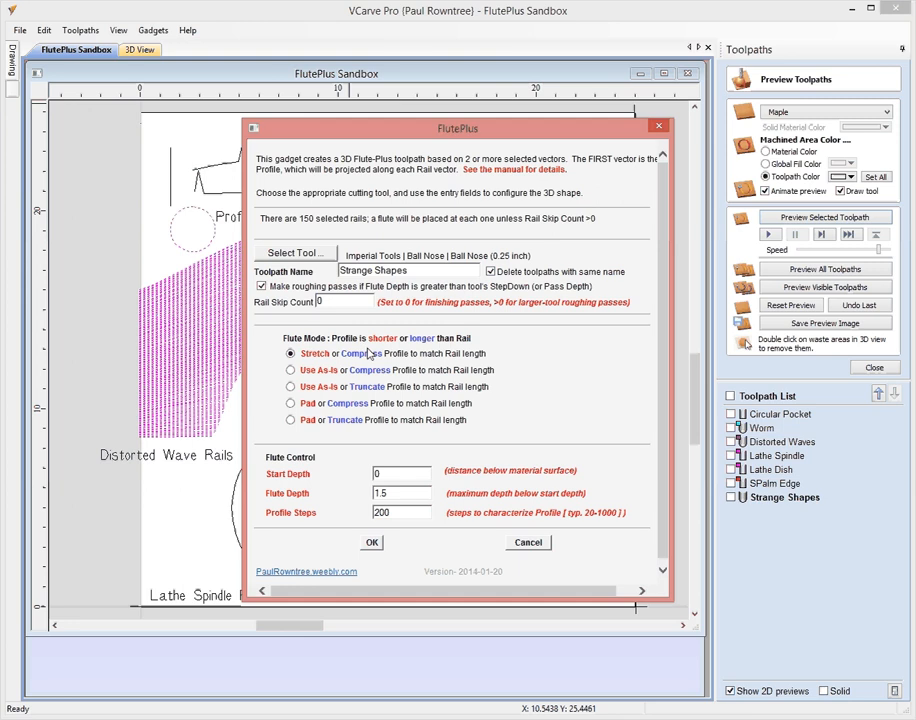
pyautogui.moveTo(344, 320)
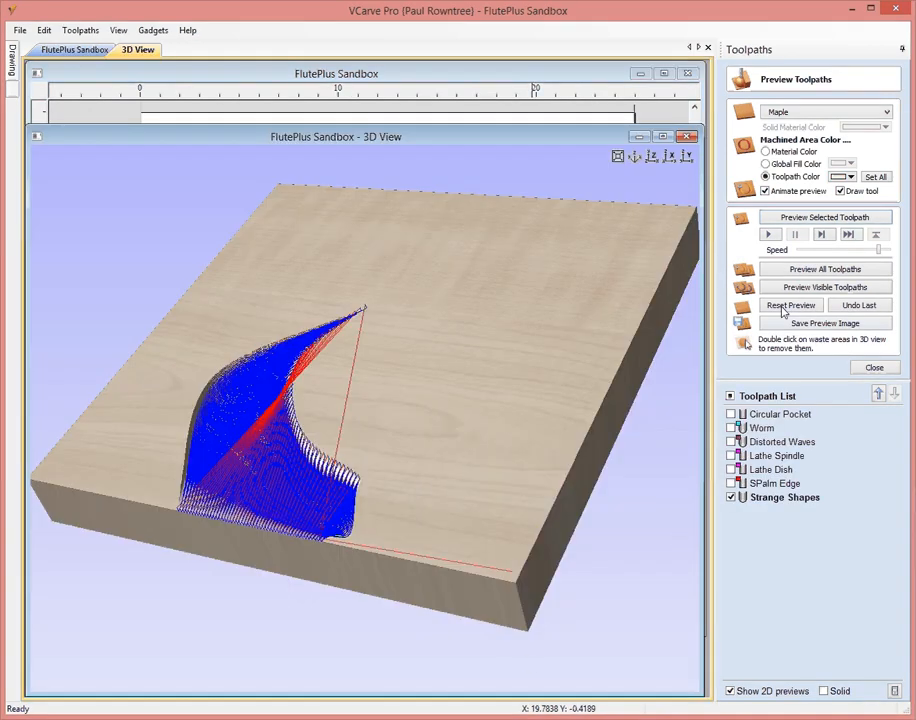
# Reset the block, preview the sparser flute toolpath carving, then return to 2D
pyautogui.click(790, 304)
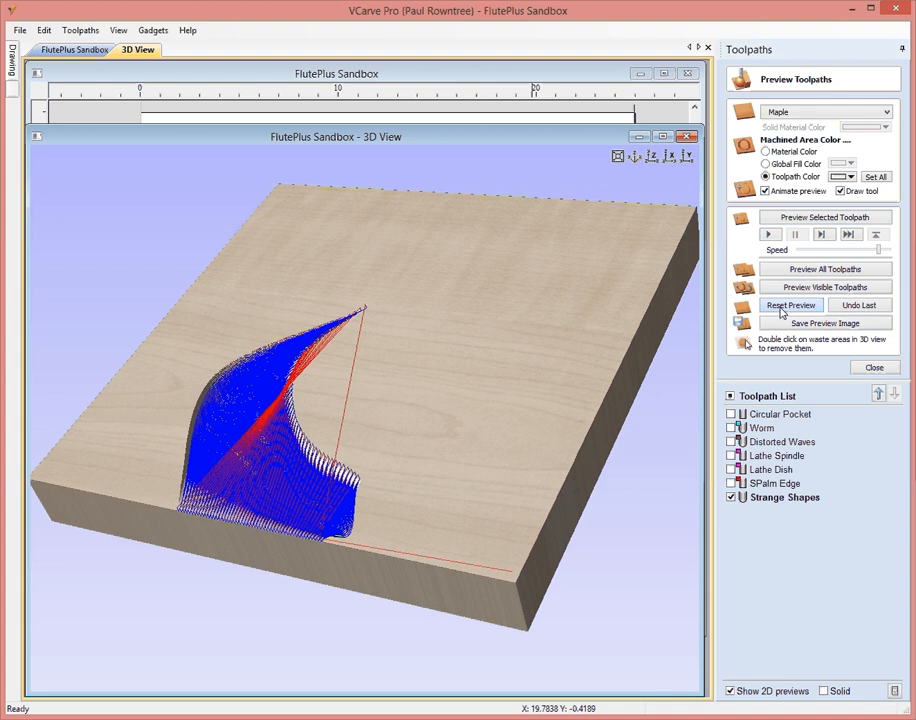
pyautogui.click(790, 304)
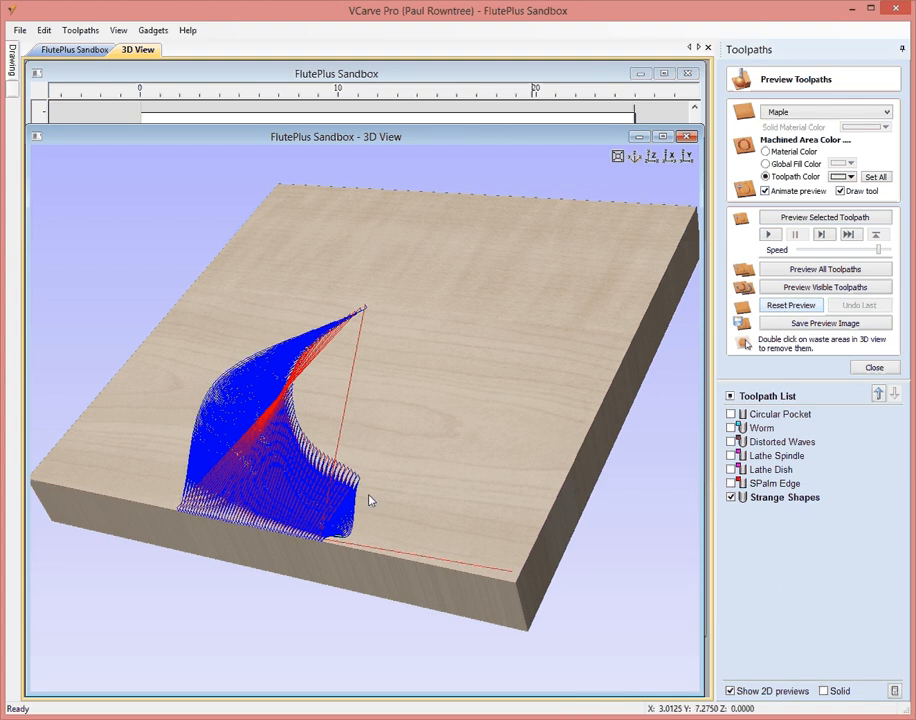
pyautogui.moveTo(330, 490)
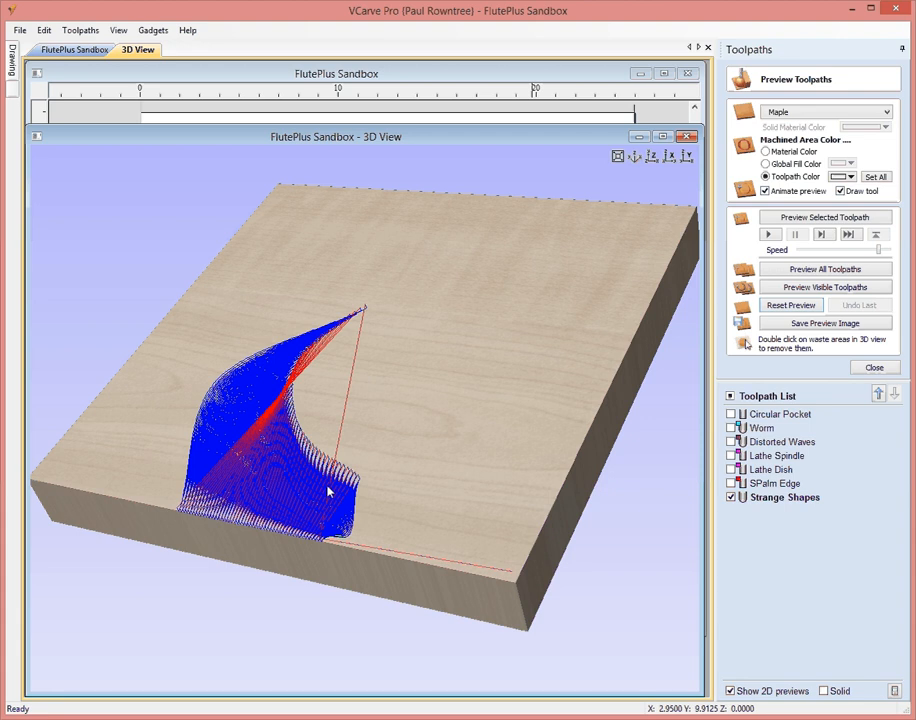
pyautogui.moveTo(330, 492)
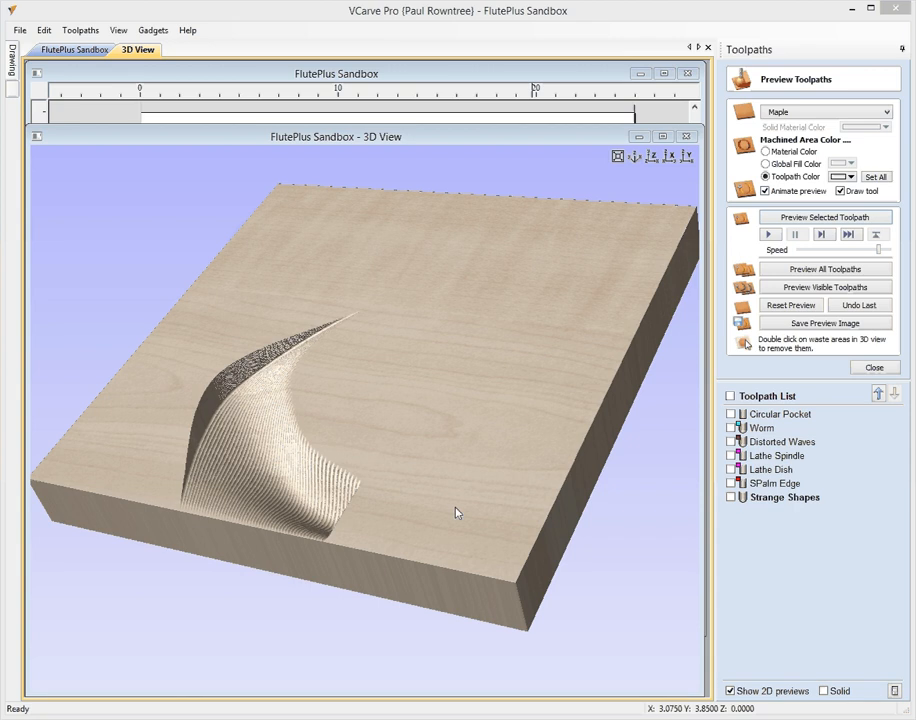
pyautogui.click(76, 48)
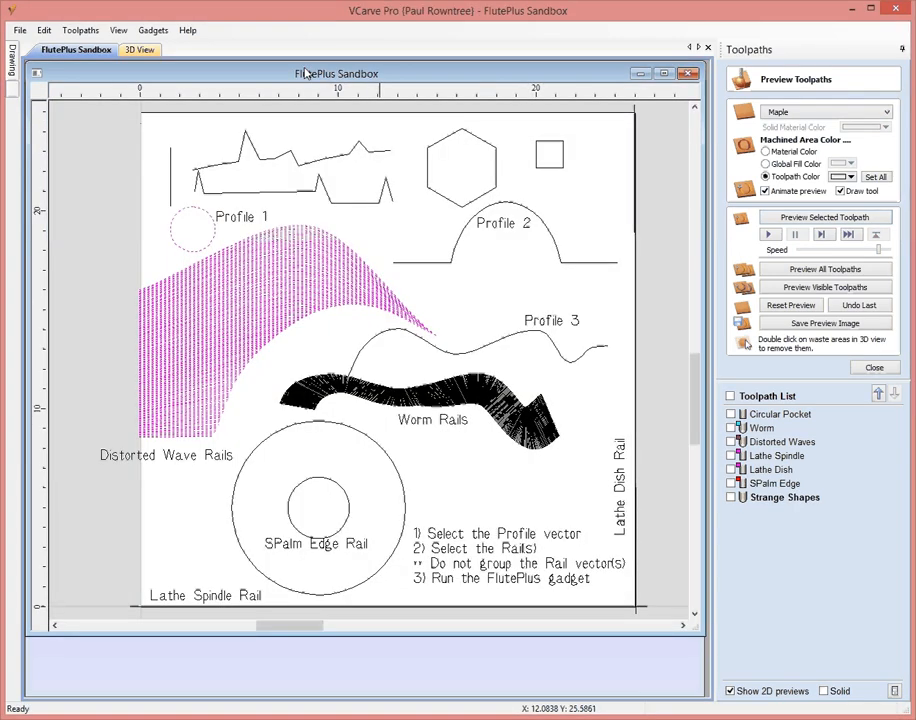
# Reopen the FlutePlus gadget showing the Strange Shapes settings
pyautogui.click(152, 30)
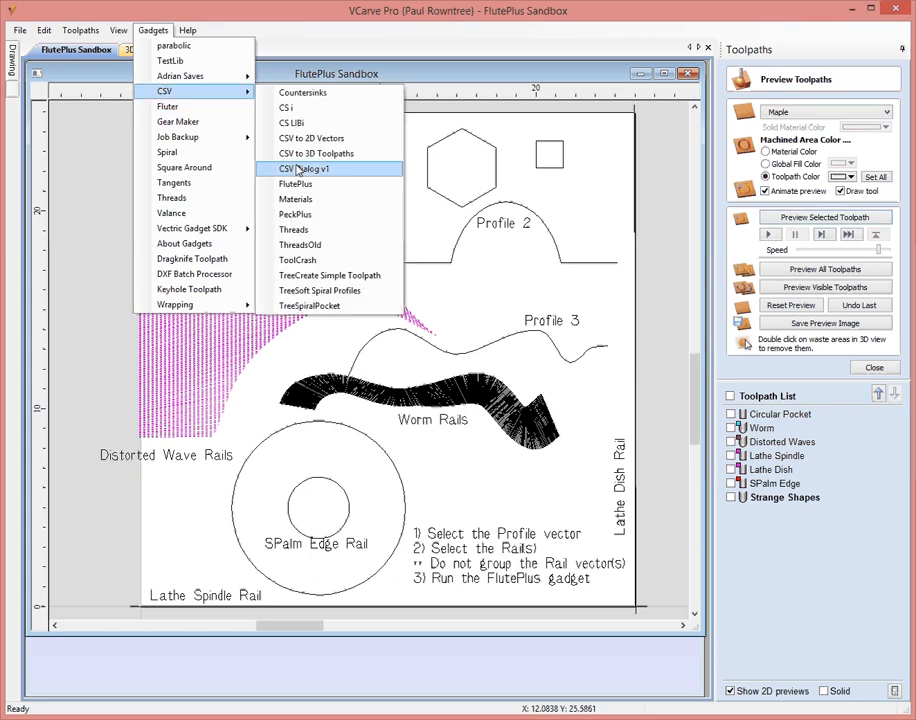
pyautogui.click(294, 184)
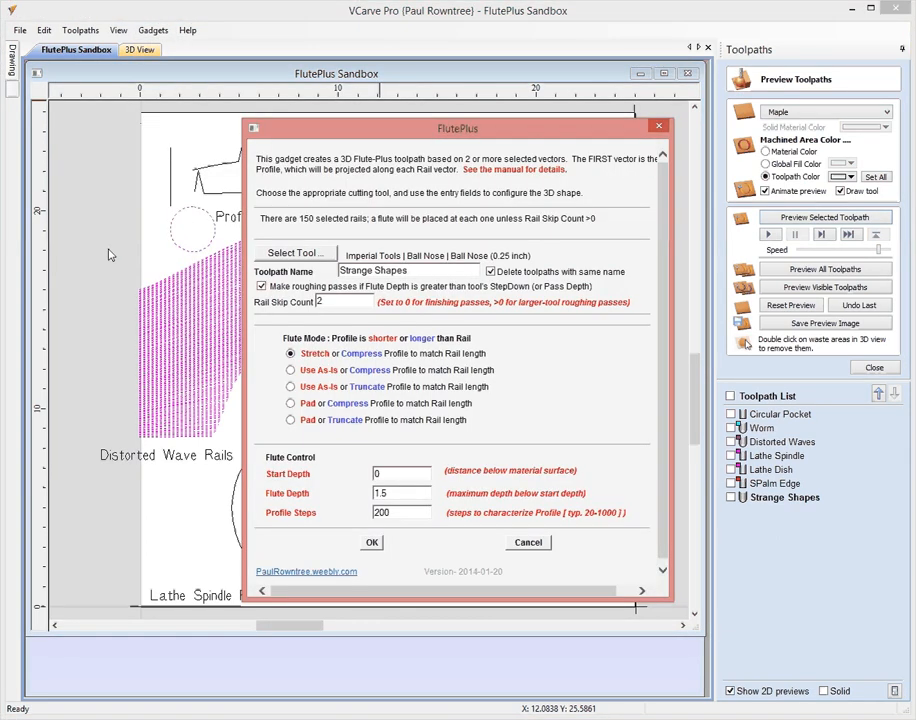